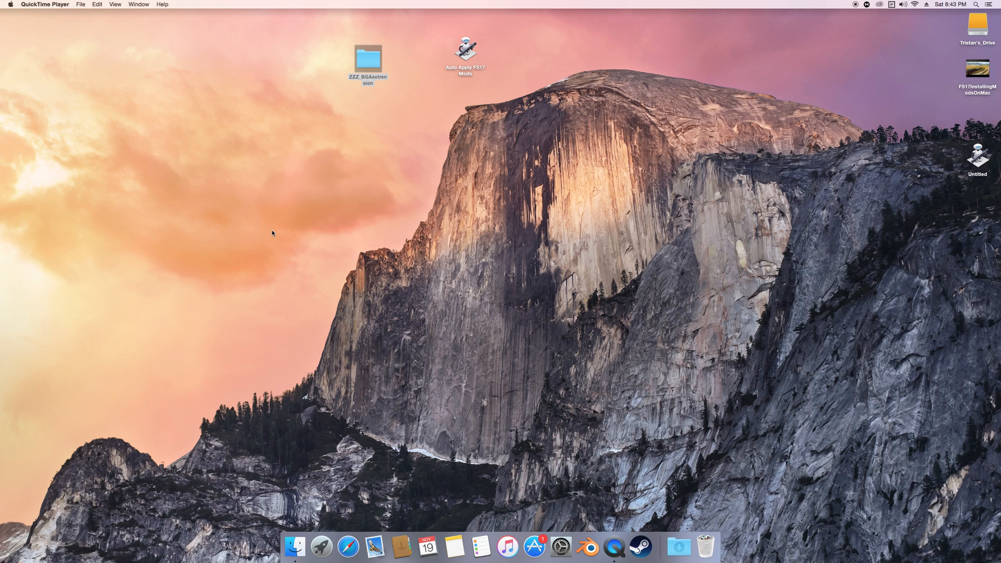
mouse_move(632, 471)
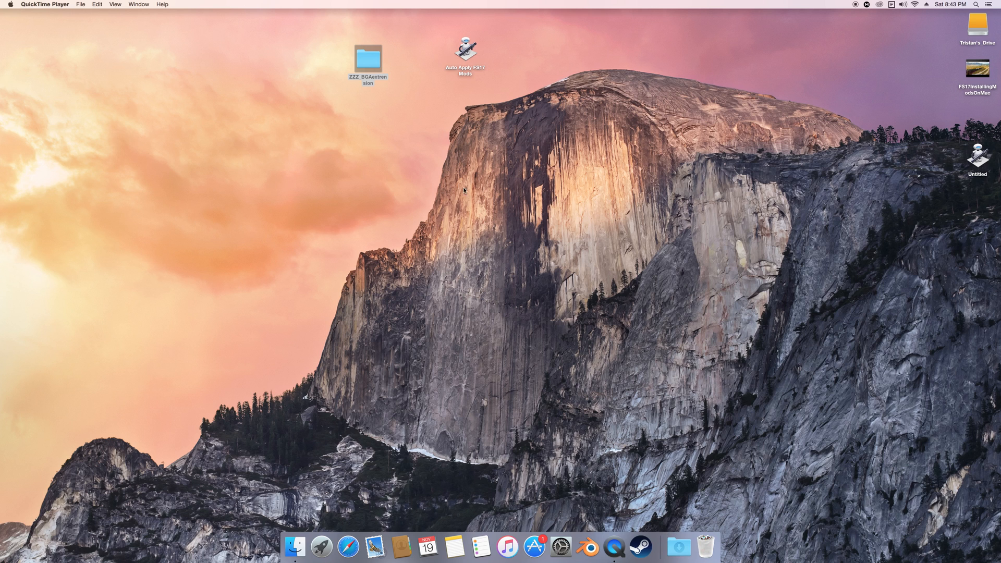
mouse_move(381, 41)
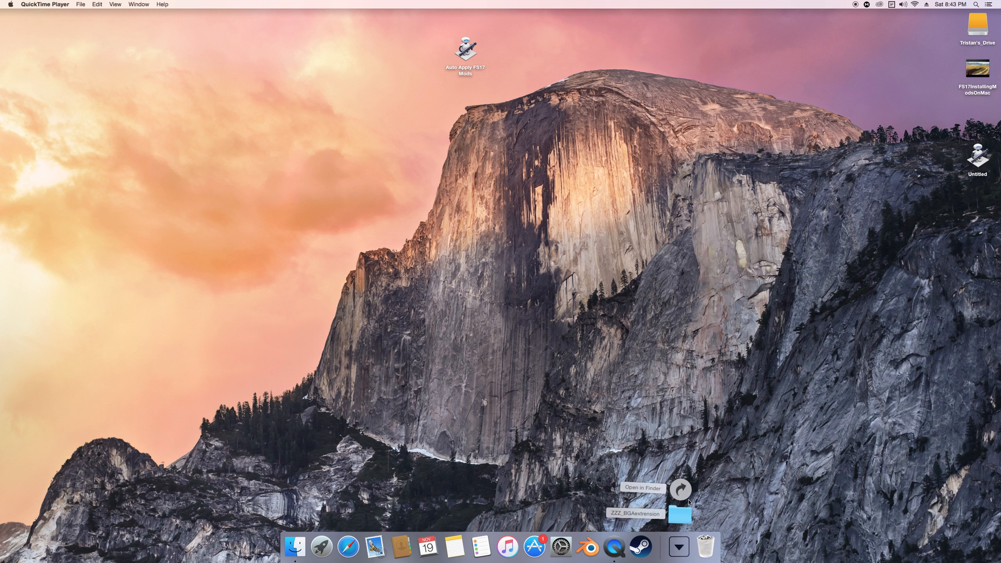
Step: Browse Downloads in icon view and open the ZZZ_BGAextension folder
click(642, 488)
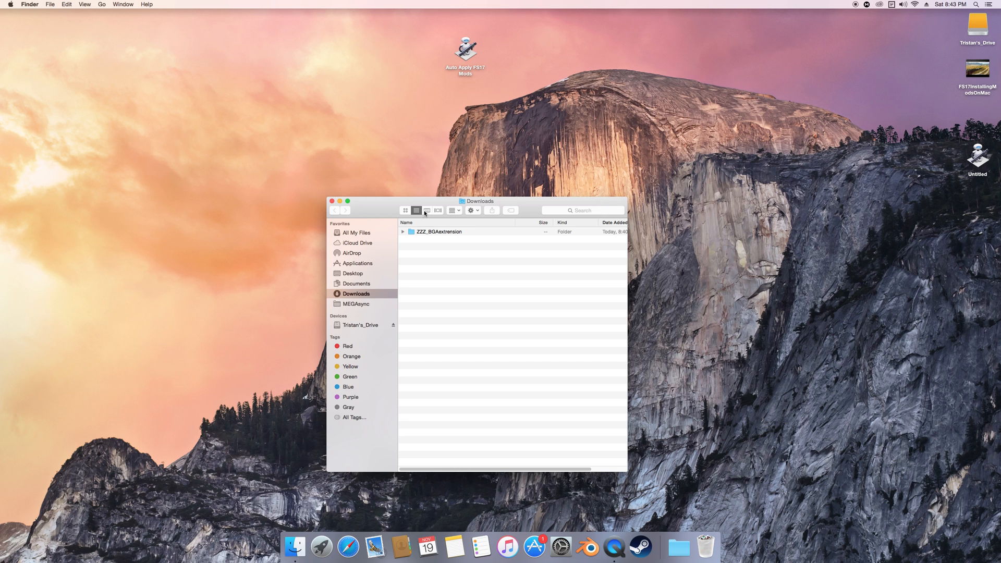
click(405, 211)
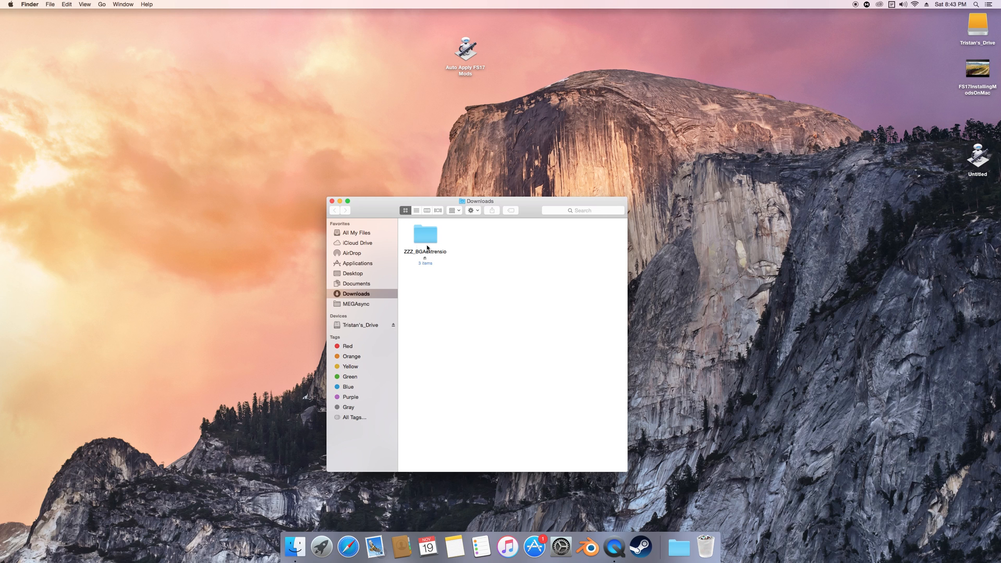
drag(479, 201, 407, 215)
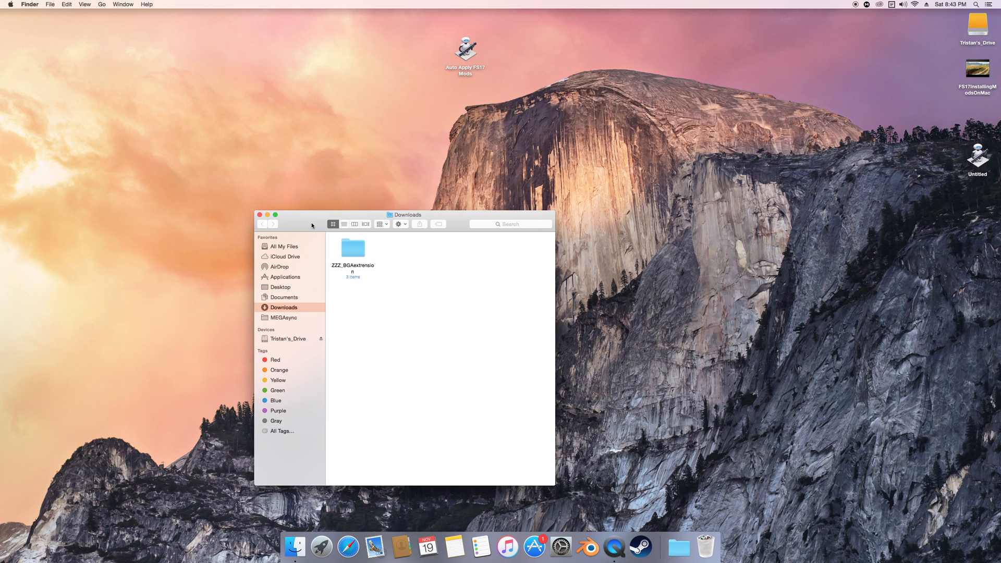
mouse_move(381, 264)
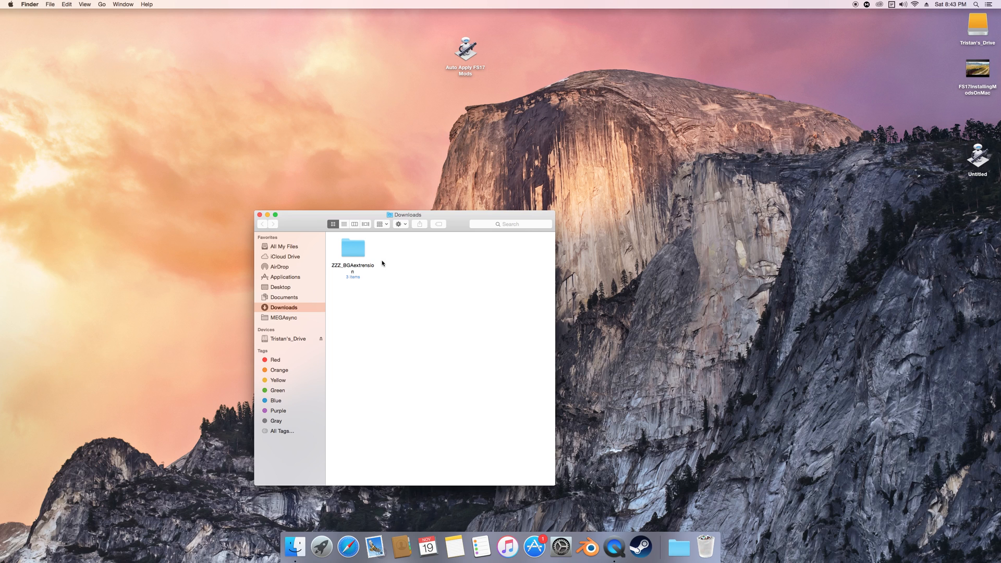
mouse_move(357, 254)
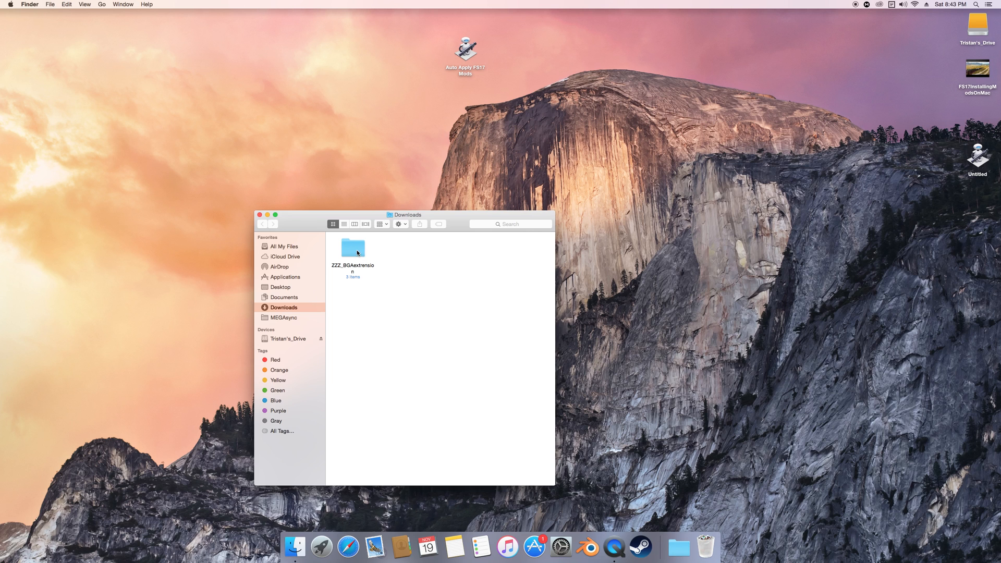
double_click(353, 248)
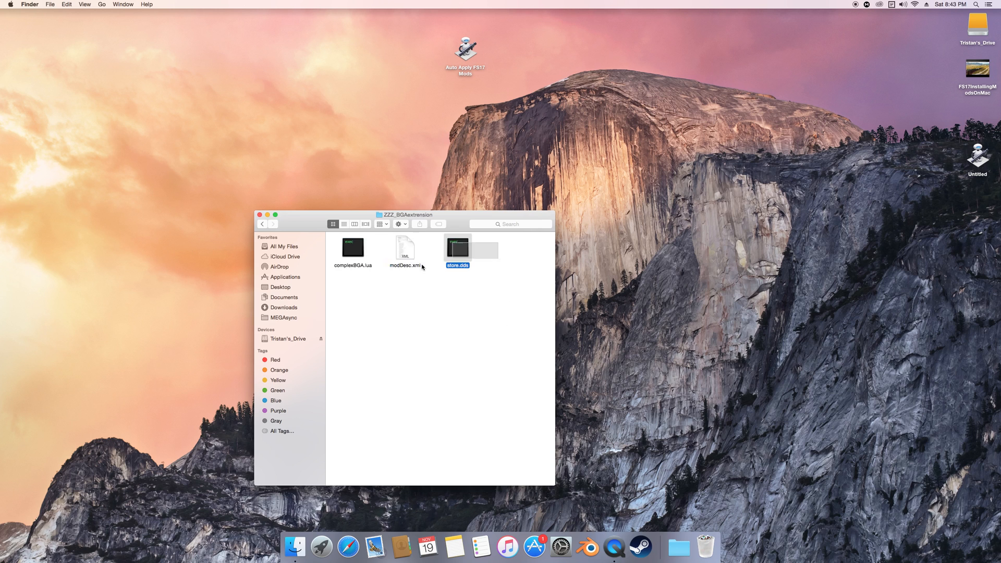
Step: Compress the three mod files into a test Archive.zip, then trash the archive and close the folder
right_click(405, 253)
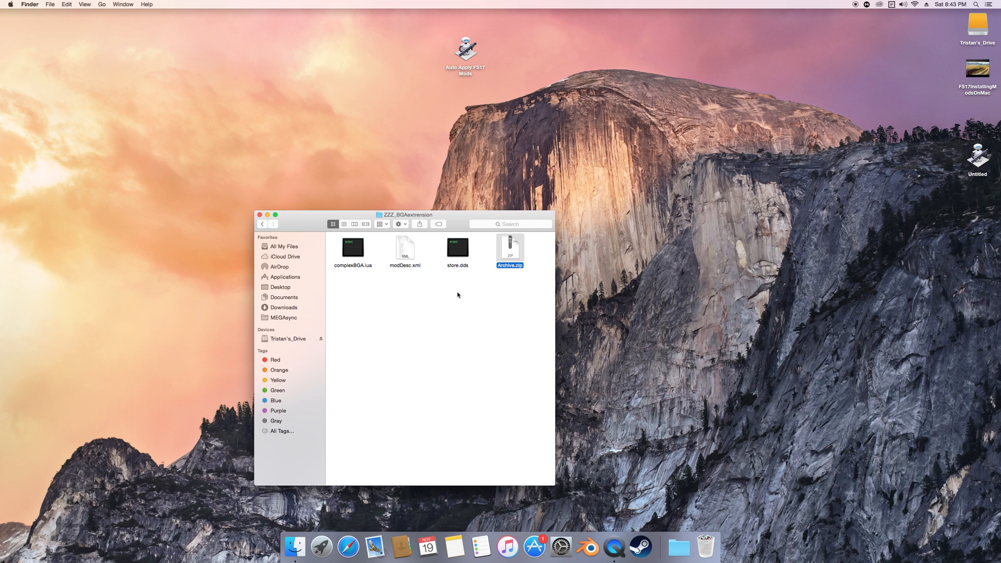
right_click(510, 250)
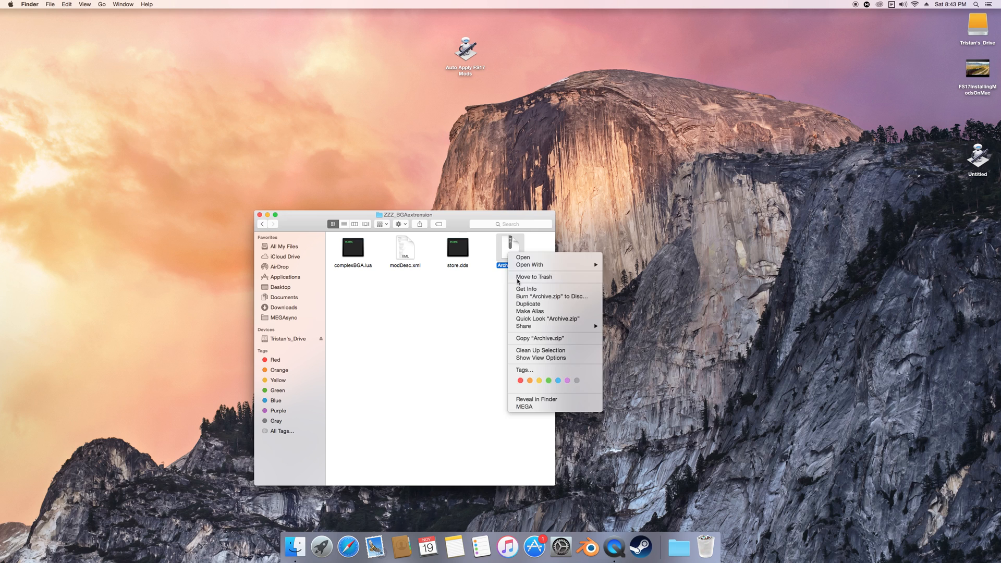
click(533, 277)
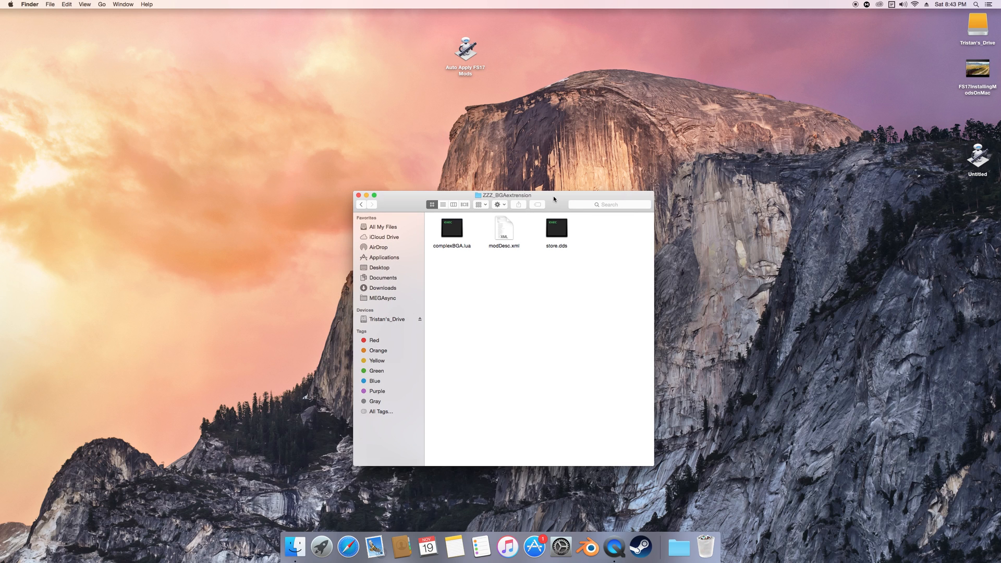
click(359, 195)
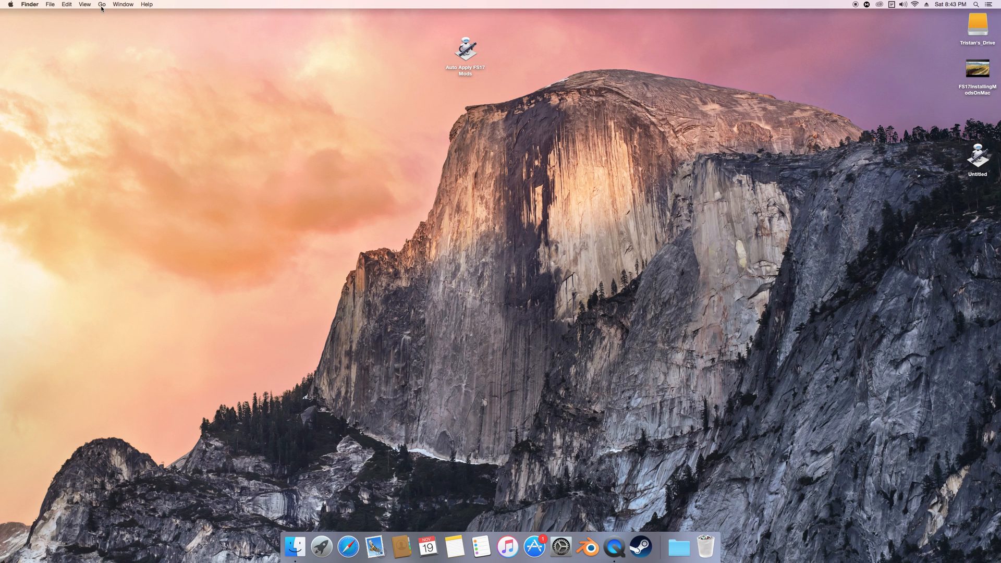
mouse_move(309, 523)
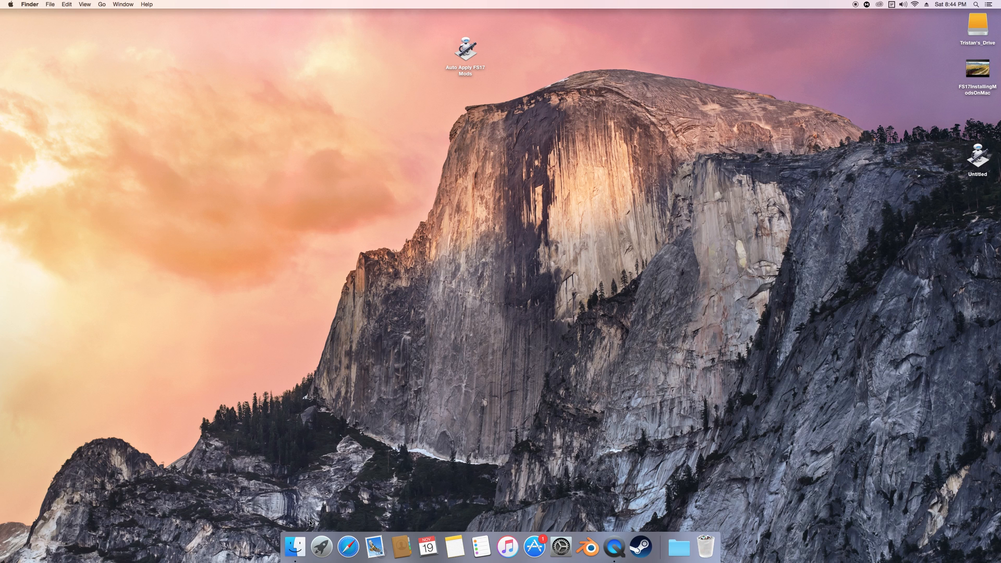
Step: Launch Terminal from Launchpad's Other utilities group
click(321, 547)
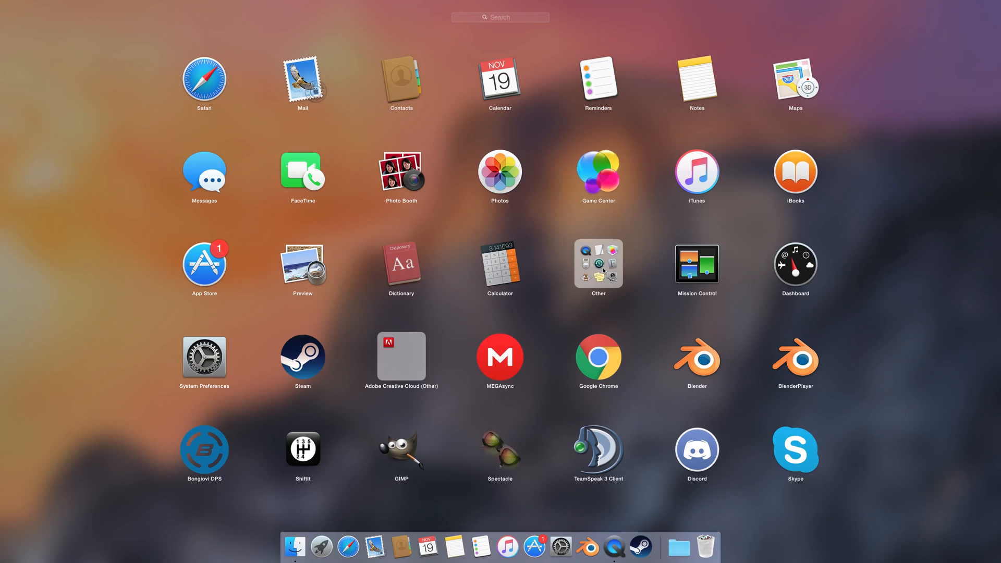
click(598, 263)
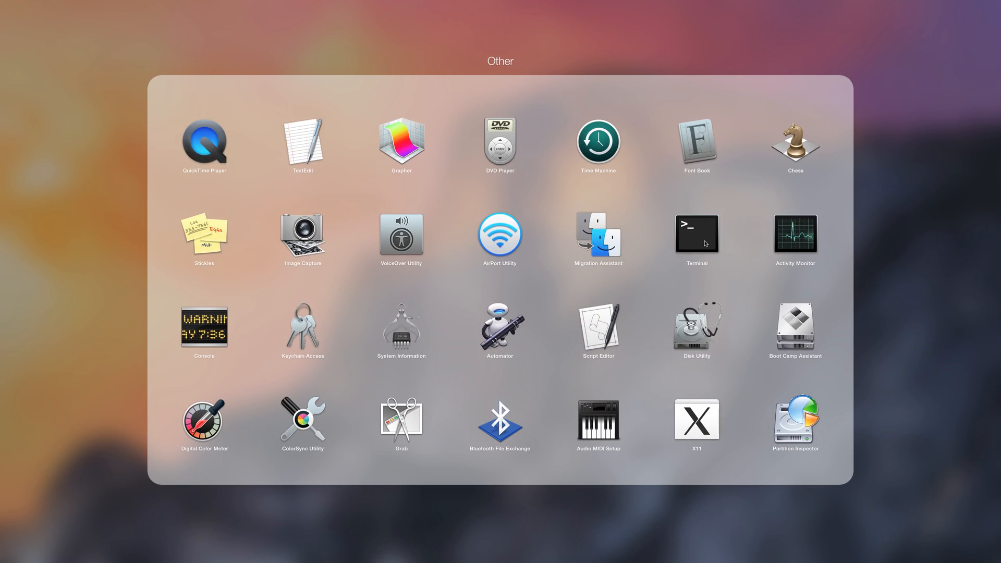
click(696, 229)
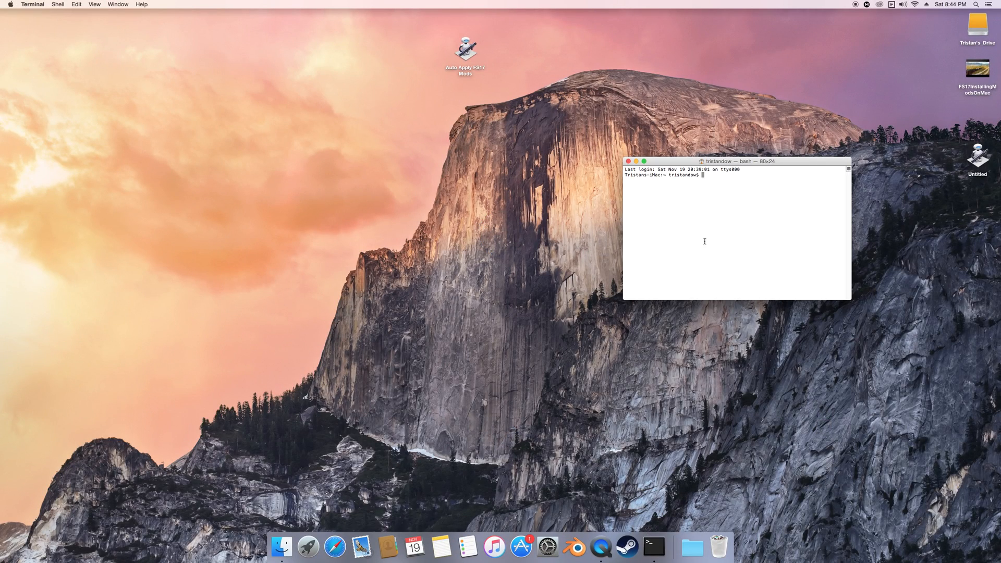
click(465, 50)
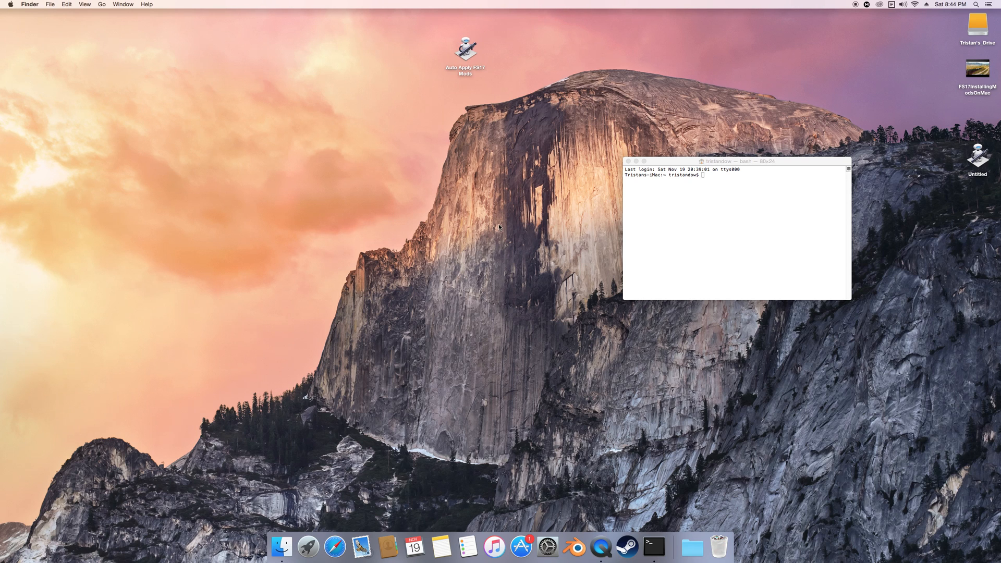
Step: Launch Terminal again via Spotlight by searching for 'Terminal'
key(cmd+space)
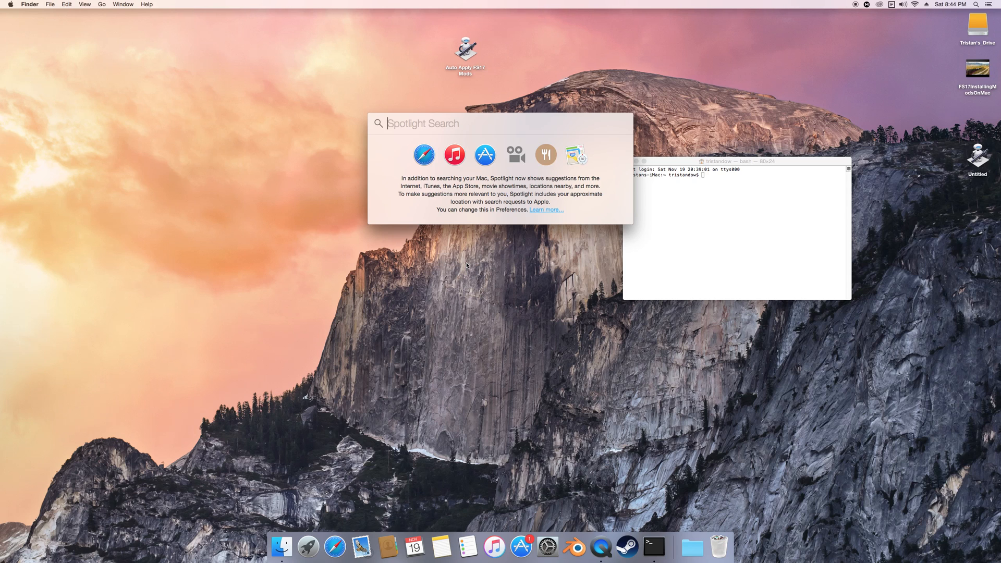
text(Terminal)
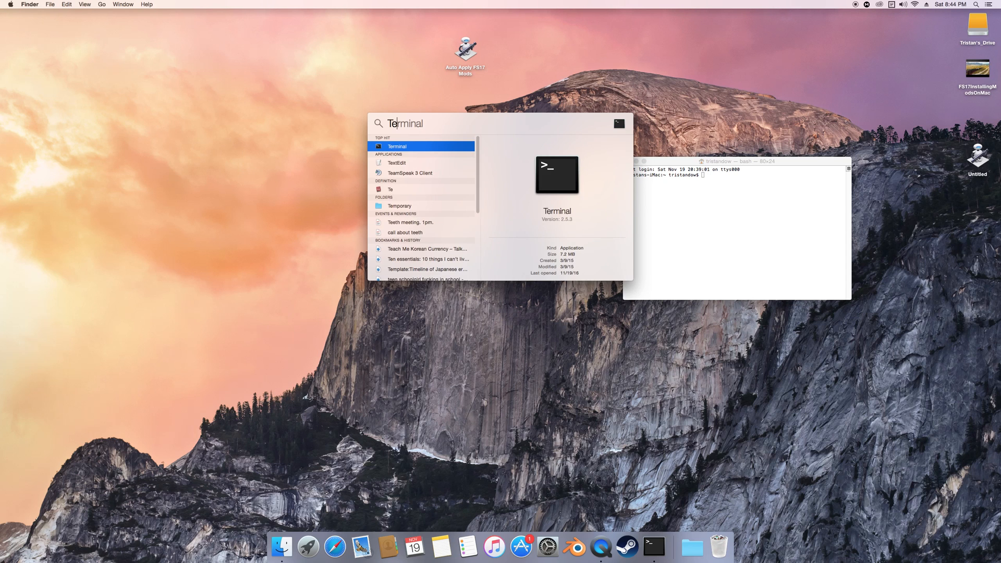
click(396, 146)
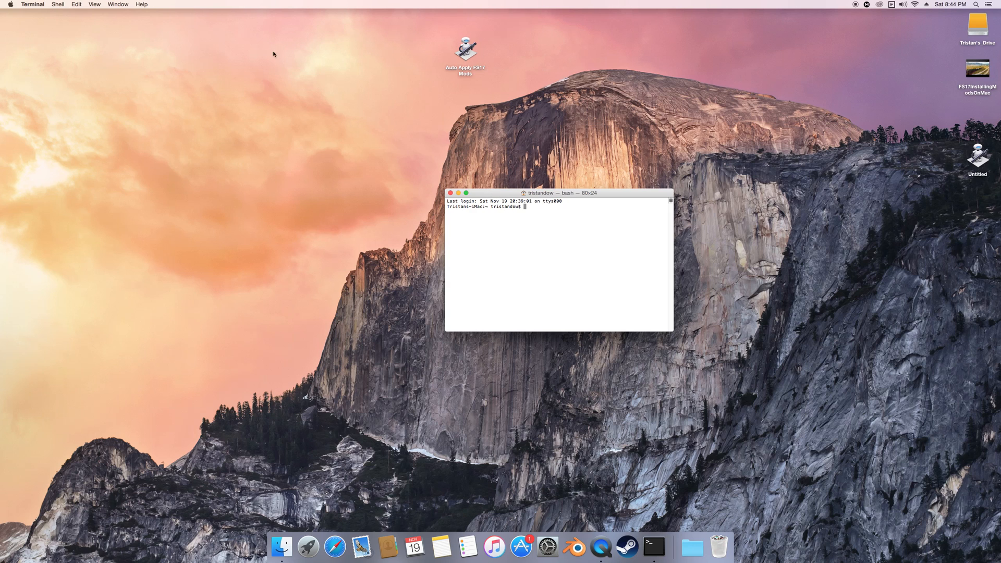
Step: Go to the Computer overview of drives in Finder
click(101, 4)
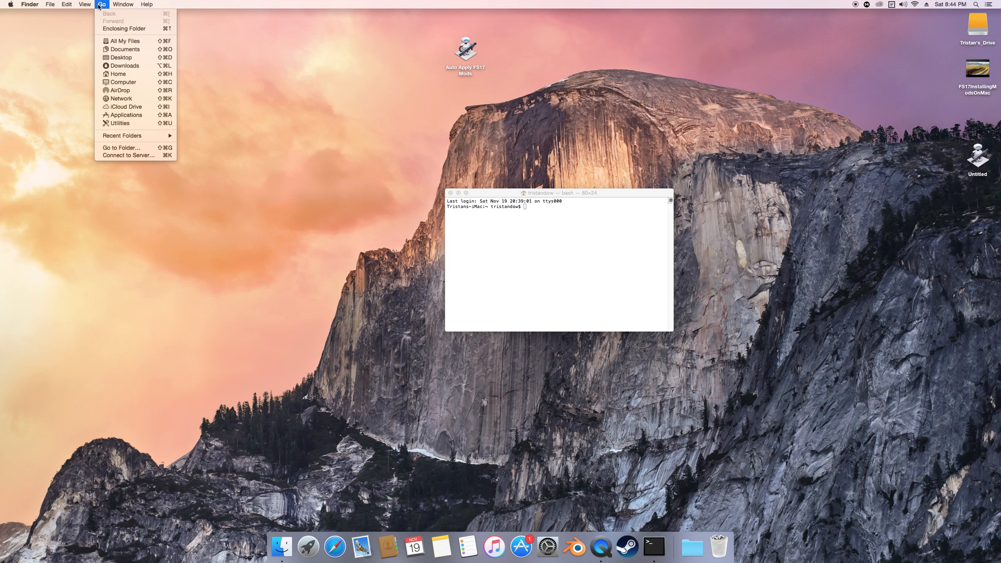
mouse_move(123, 81)
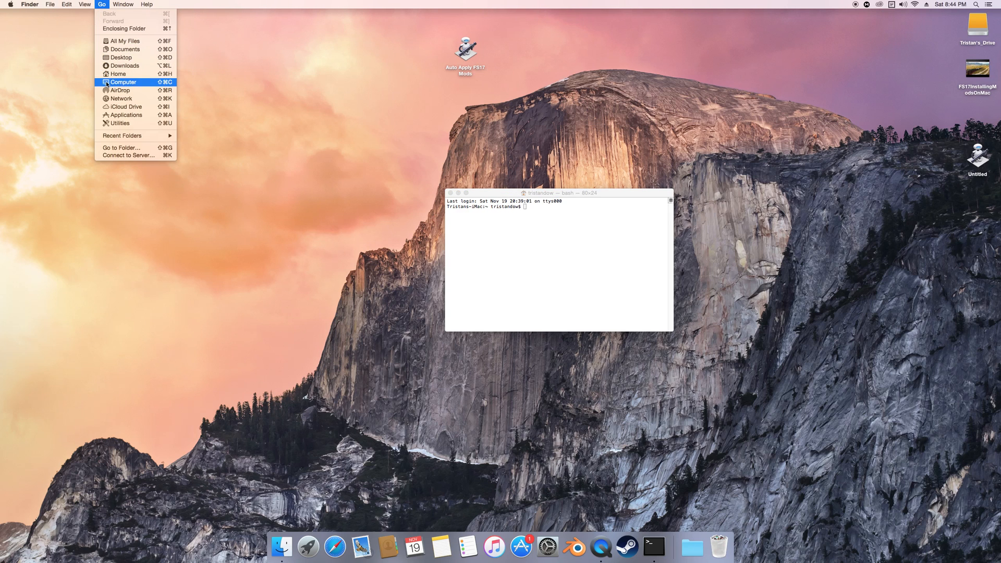
click(123, 82)
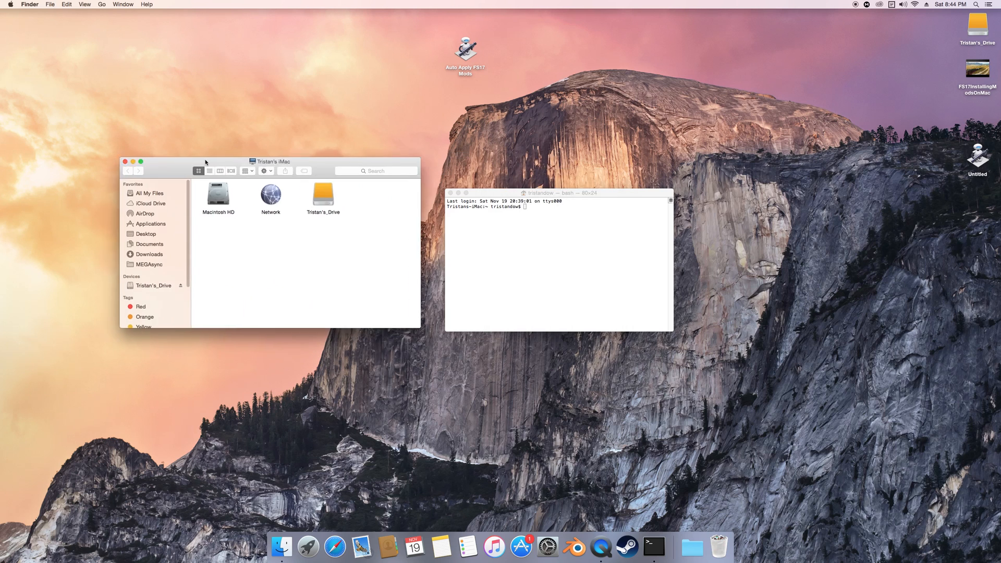
click(101, 5)
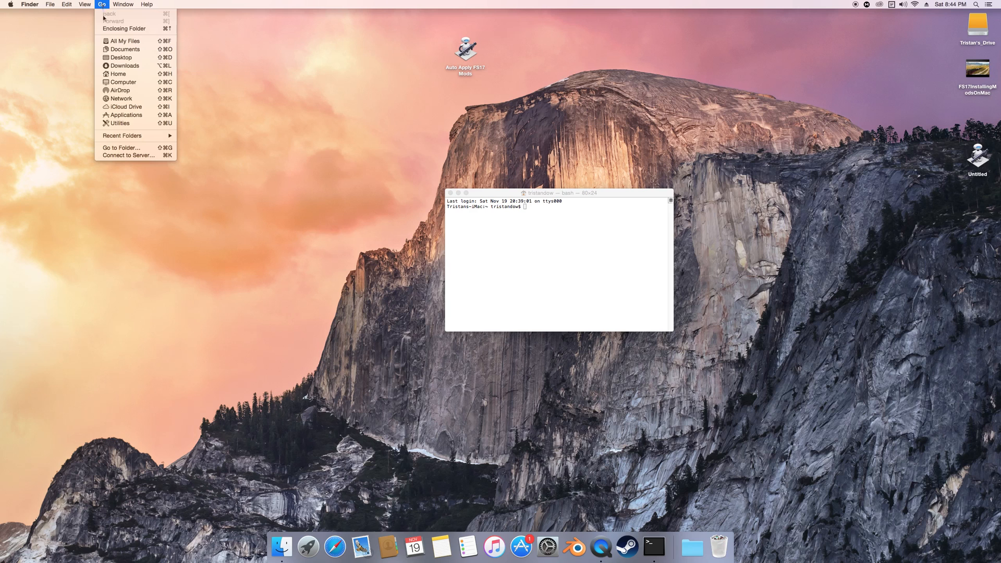
mouse_move(123, 82)
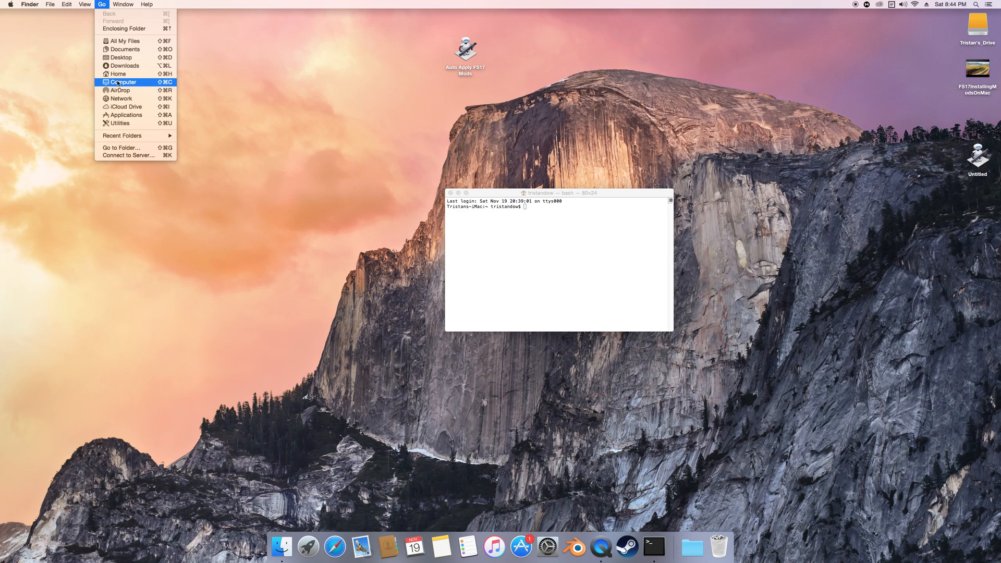
click(123, 82)
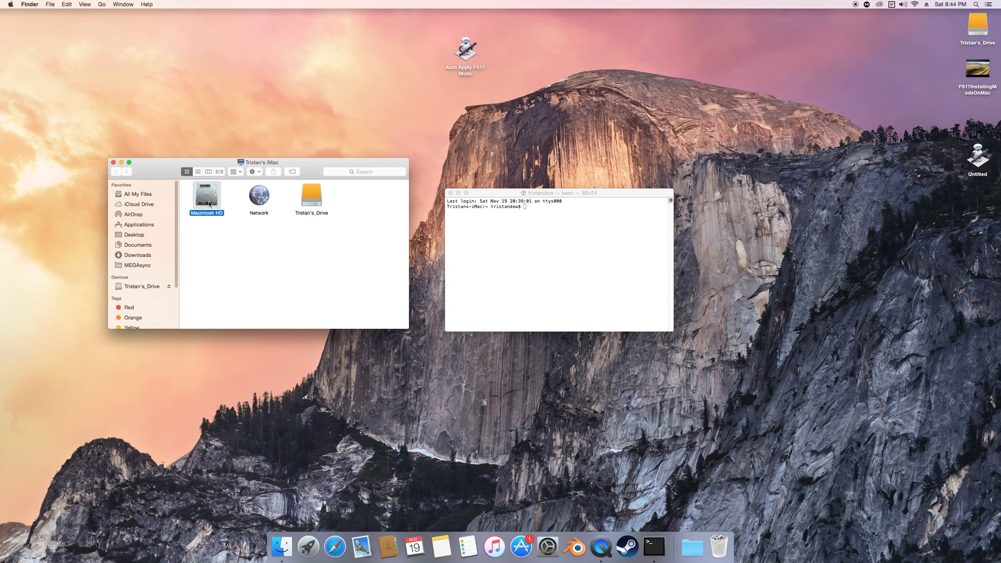
Step: Open the Users folder on Macintosh HD and then the tristandow home folder
double_click(207, 195)
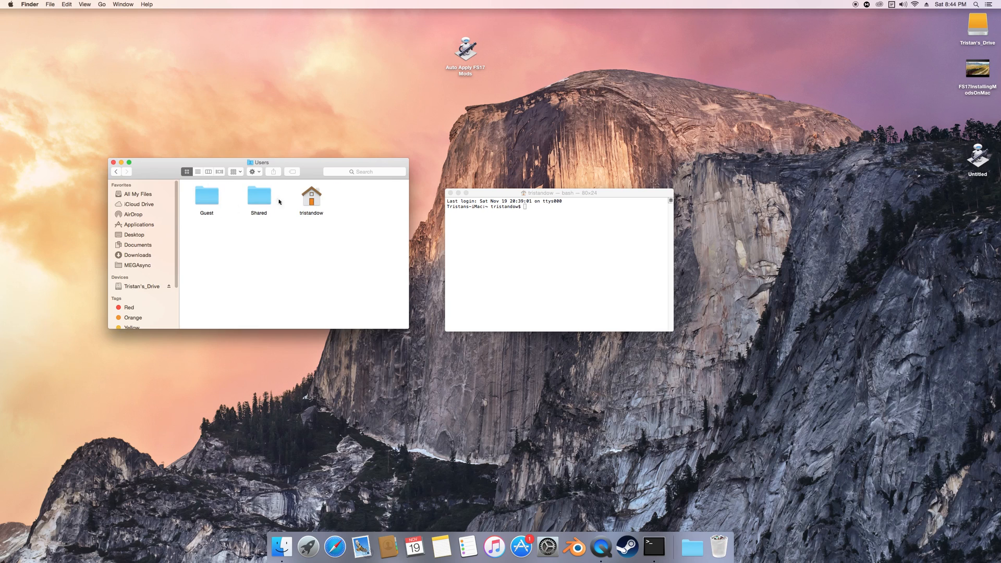
double_click(311, 199)
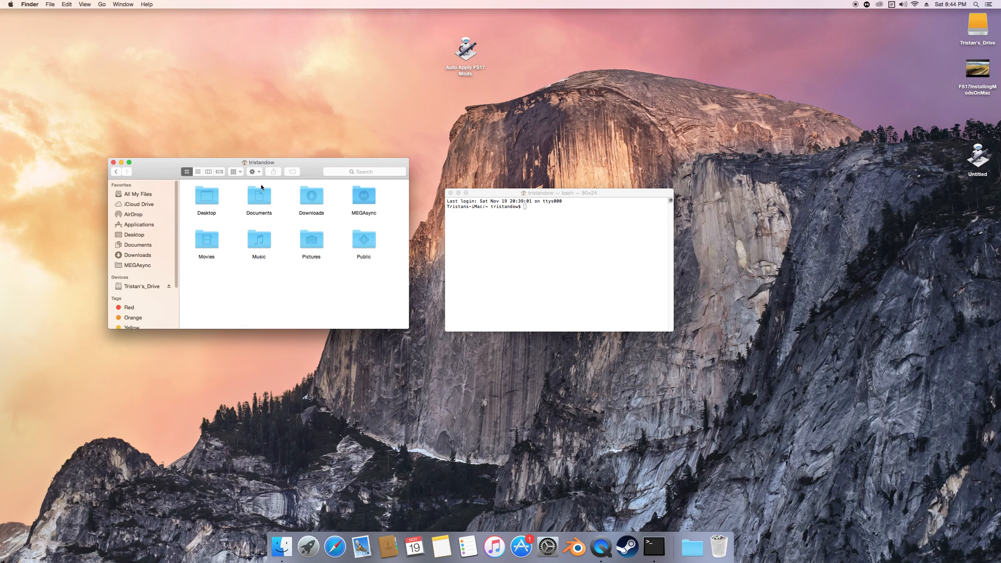
mouse_move(272, 243)
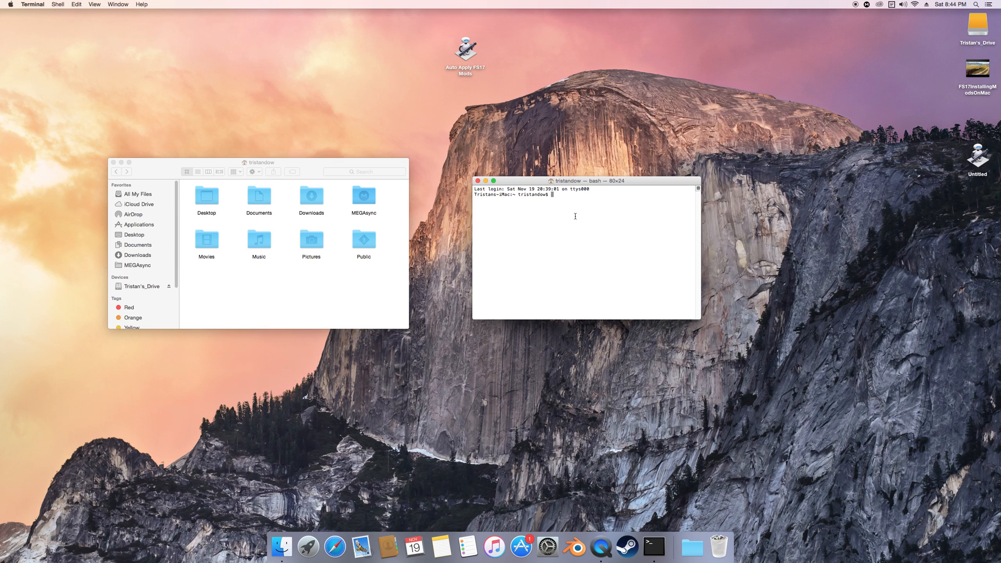
Step: Run chflags nohidden ~/Library so the Library folder appears in the home folder
text(ch)
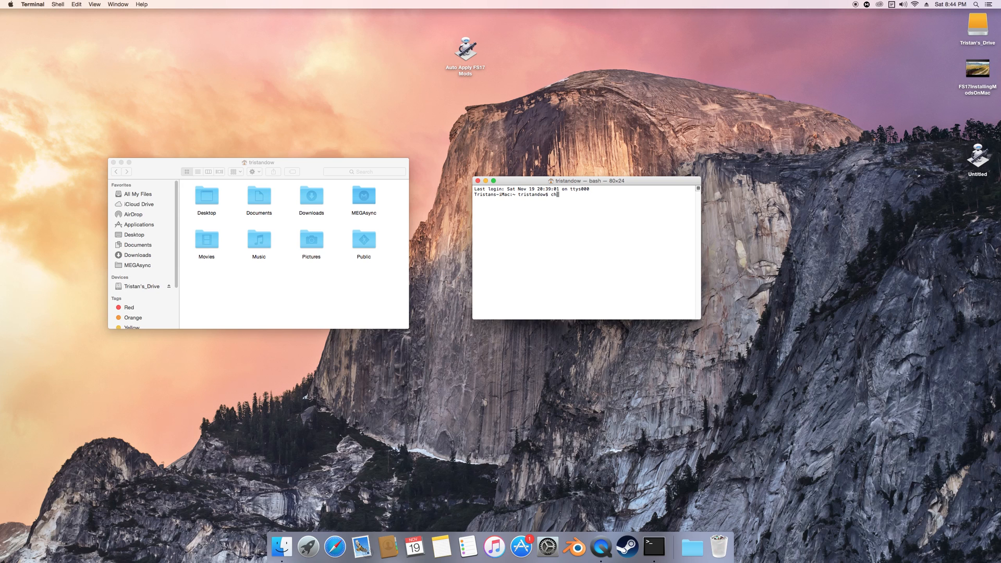
text(flags nohidden)
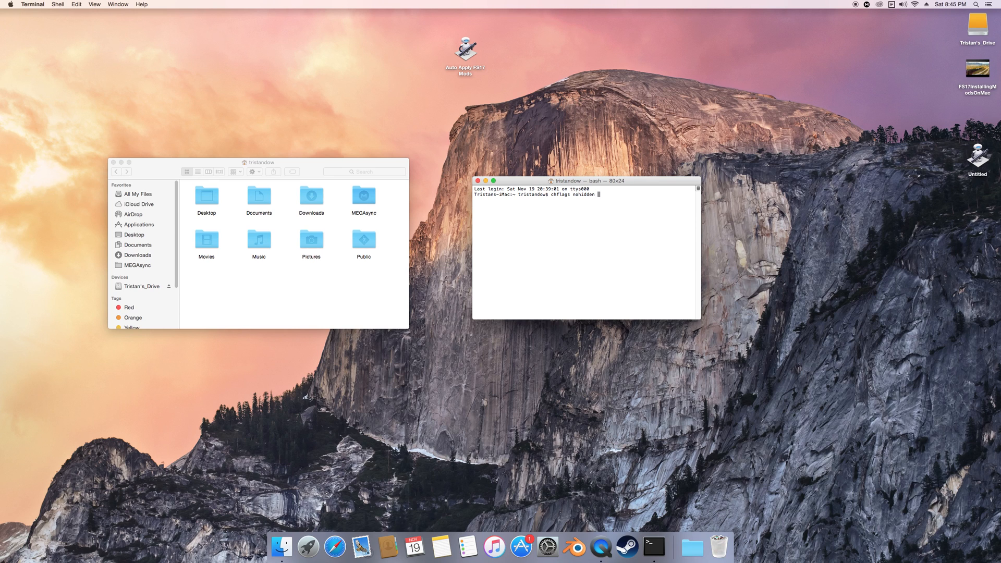
text(~)
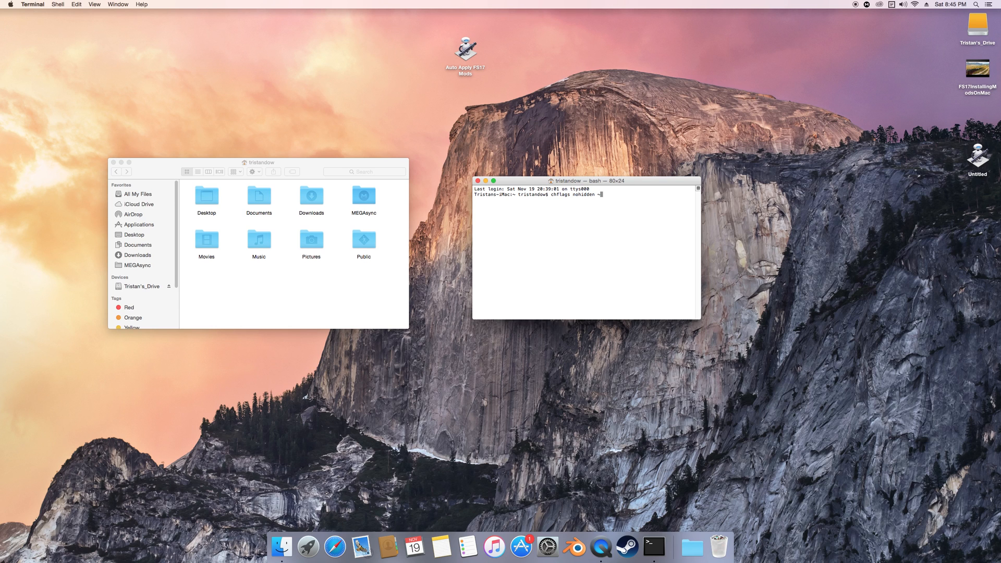
text(/)
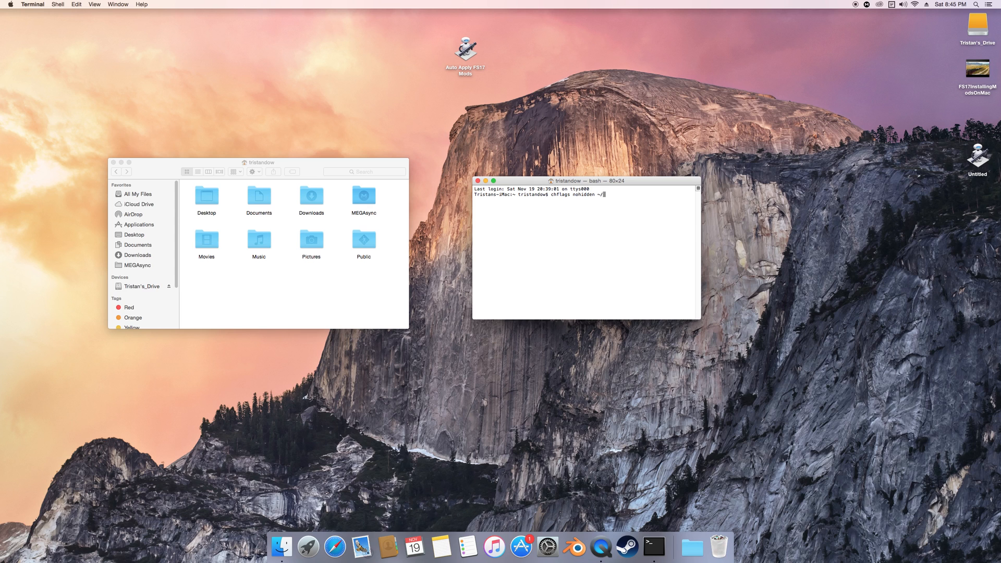
text(Library)
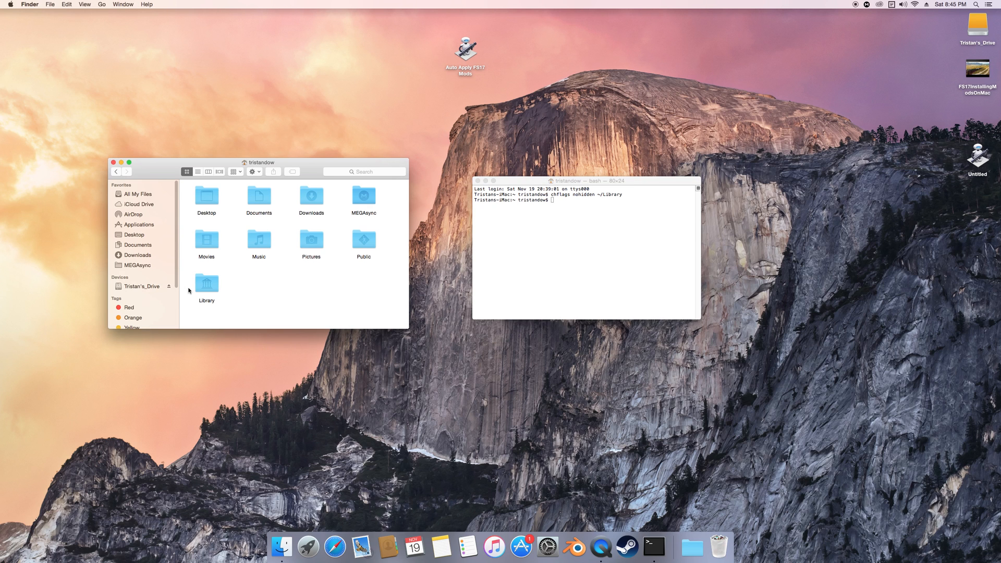
Step: Set the Finder window aside and run chflags hidden ~/Library to hide Library again
click(207, 283)
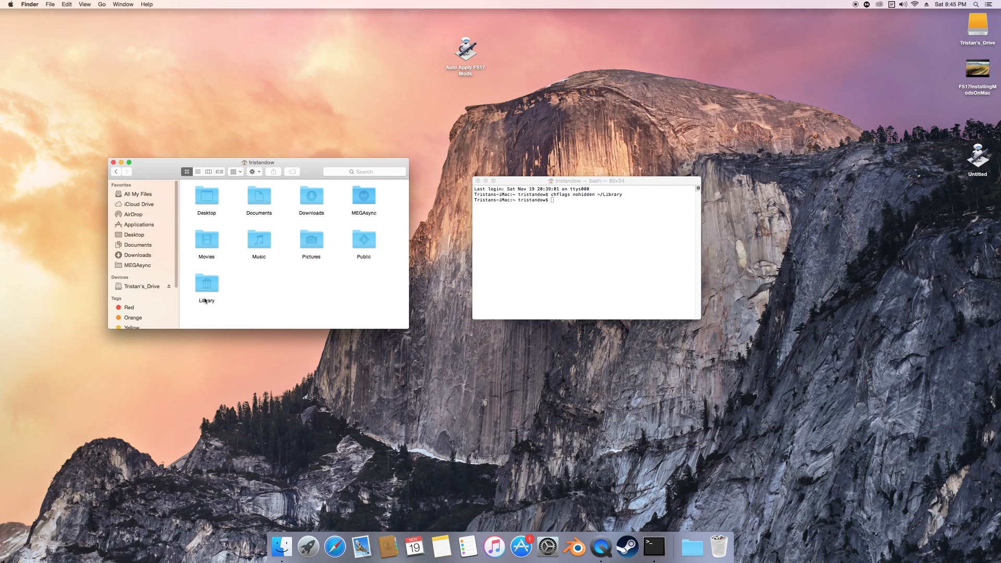
mouse_move(260, 293)
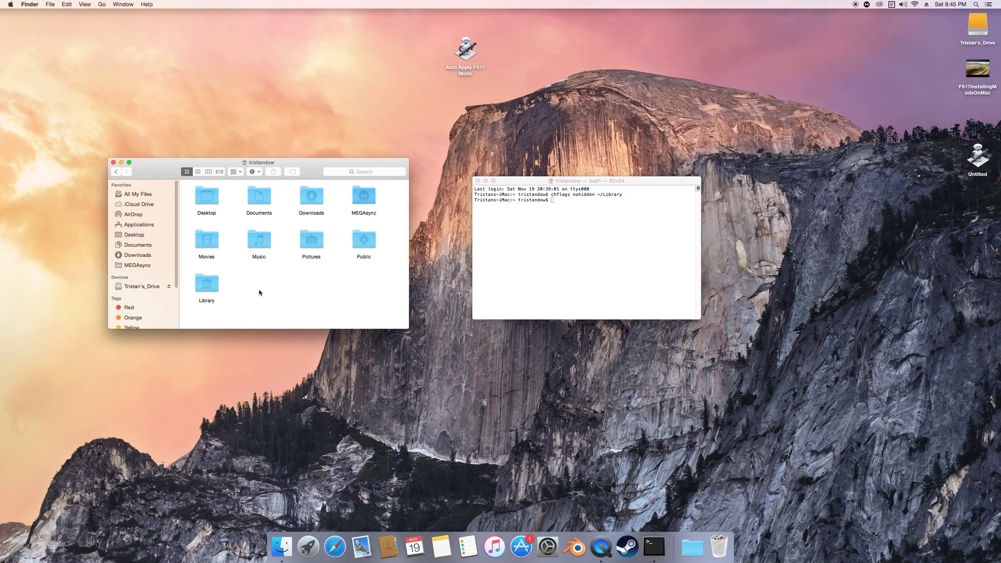
mouse_move(237, 280)
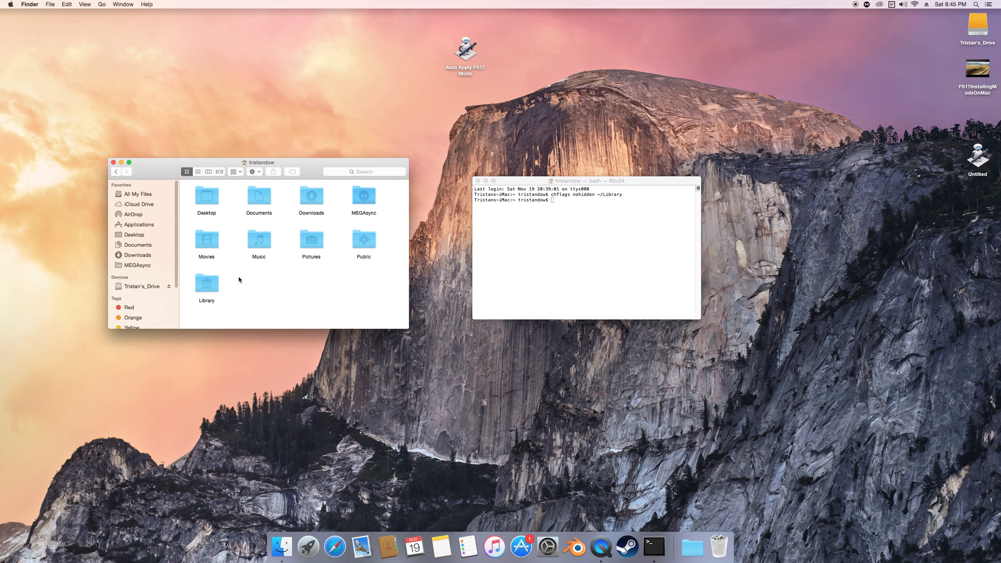
drag(261, 162, 228, 154)
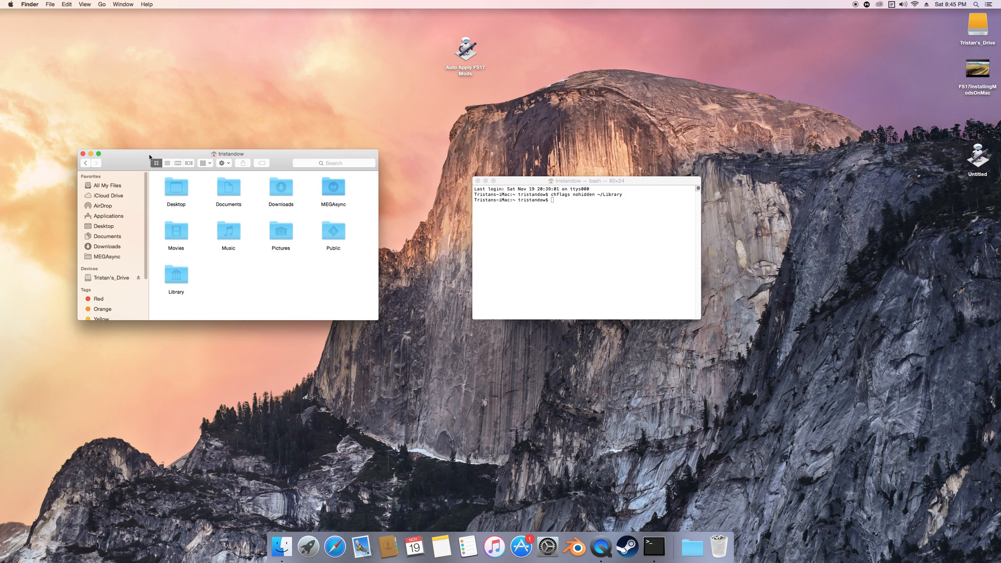
click(585, 180)
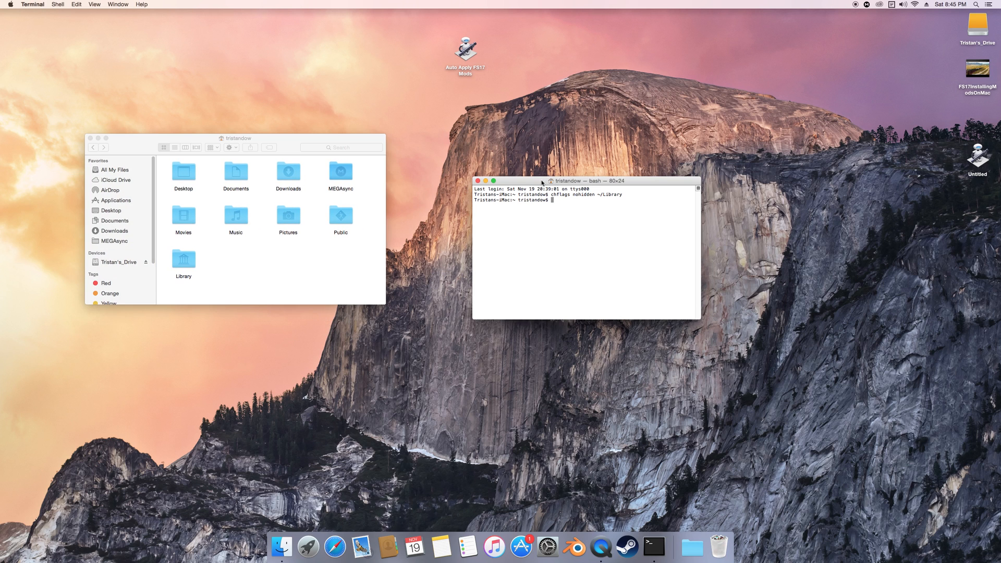
mouse_move(591, 204)
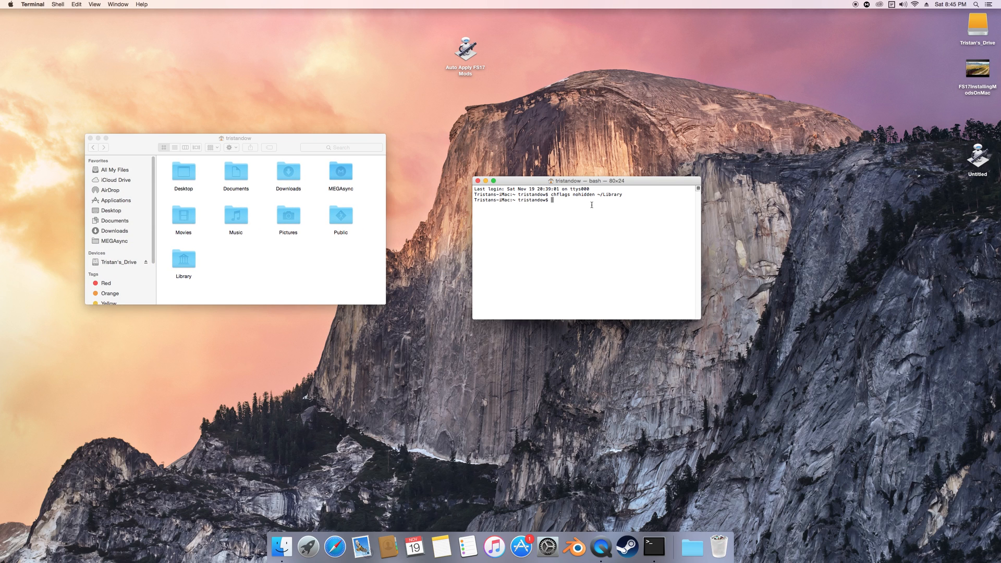
text(chflag)
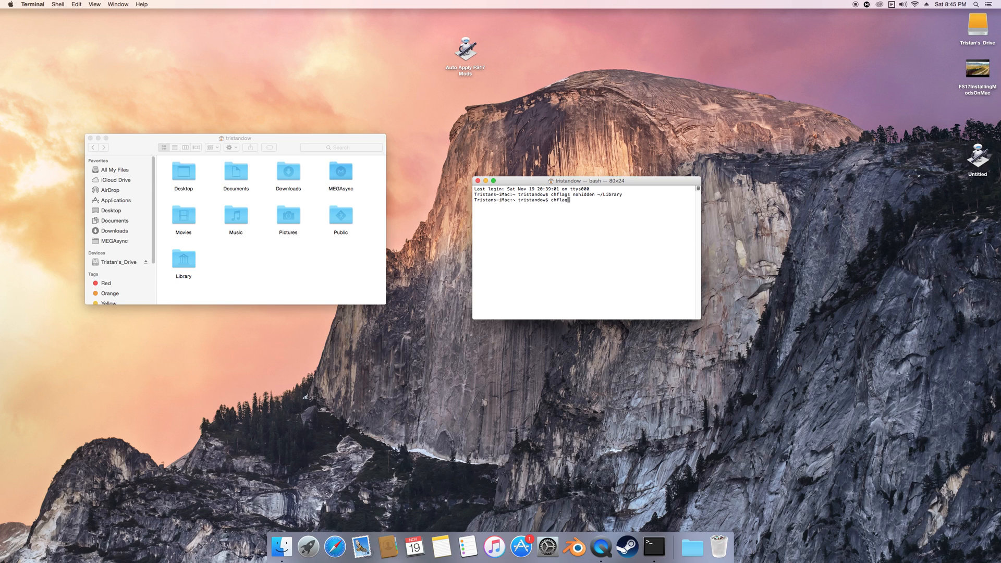
text(hidden ~/Lib)
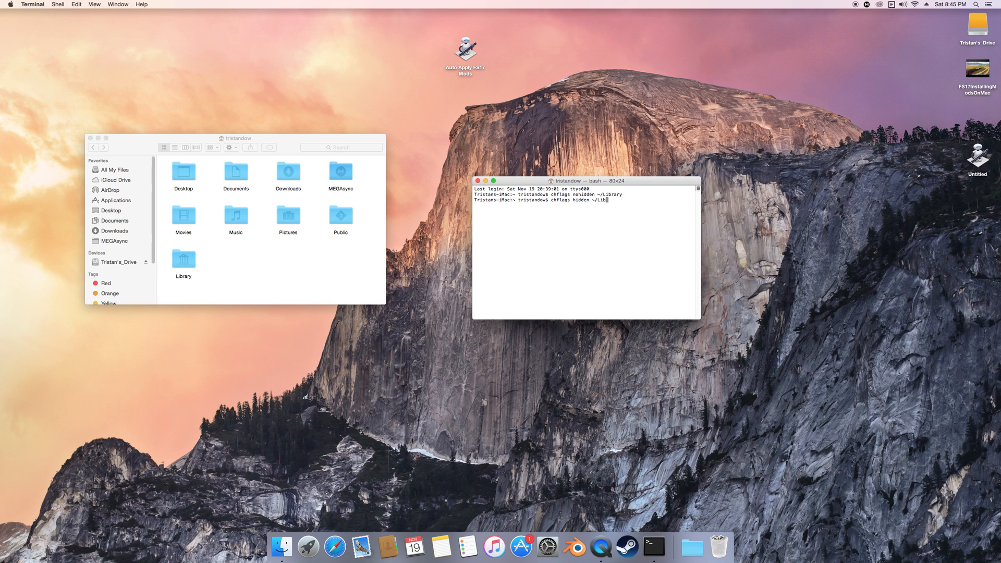
key(enter)
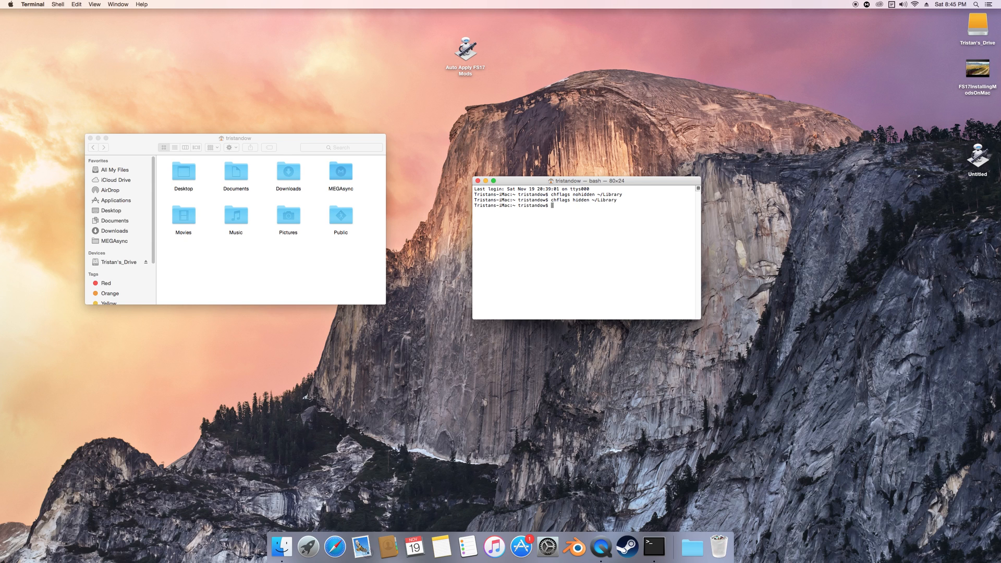
Step: Run chflags nohidden ~/Library to bring Library back into the home folder
text(chflags nohidden ~/Library)
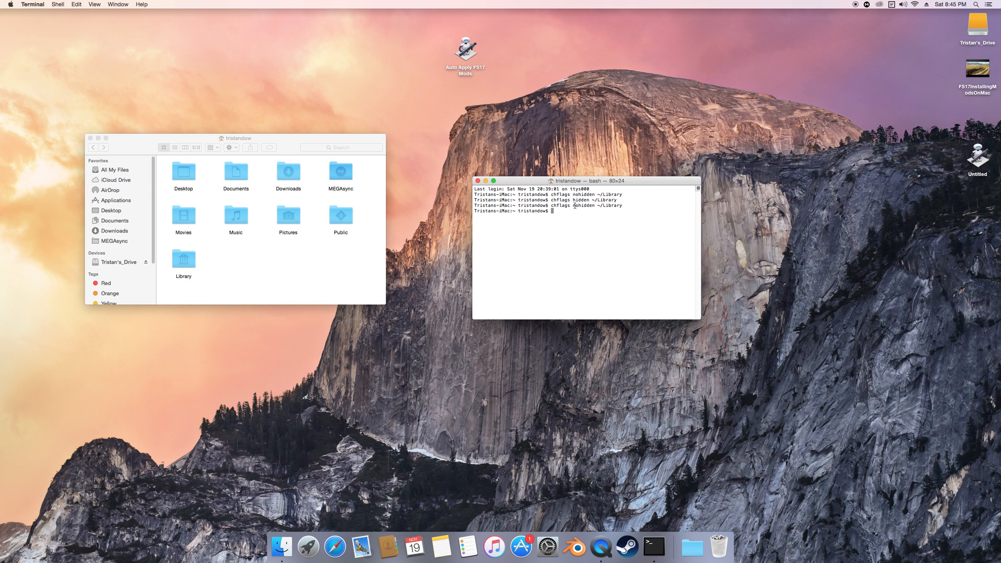
drag(585, 180, 608, 179)
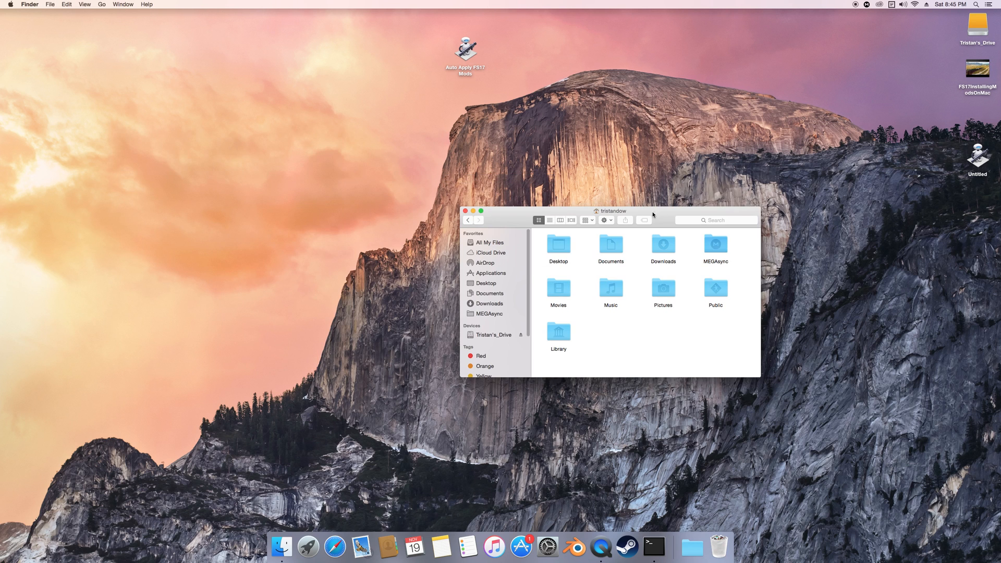
mouse_move(640, 389)
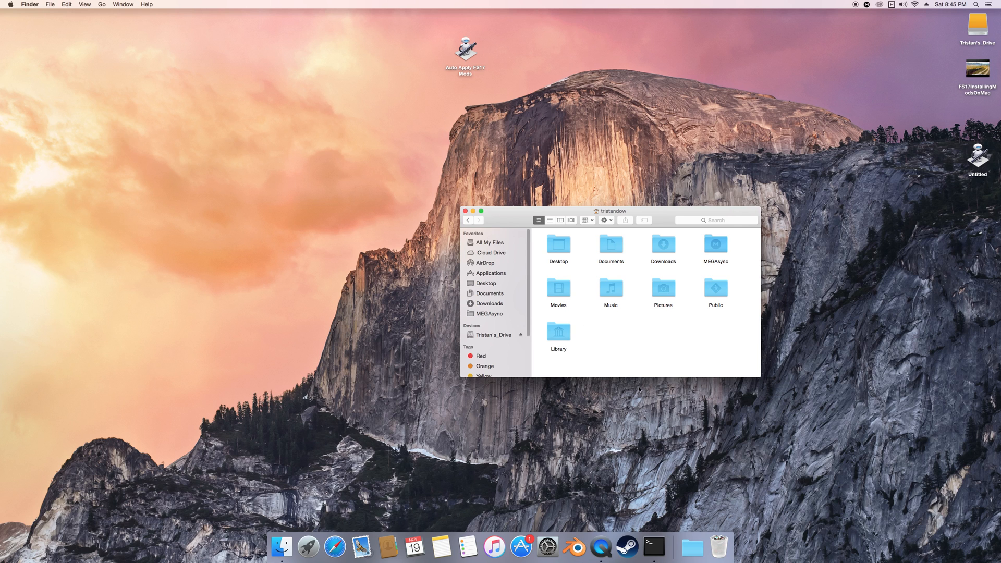
mouse_move(569, 318)
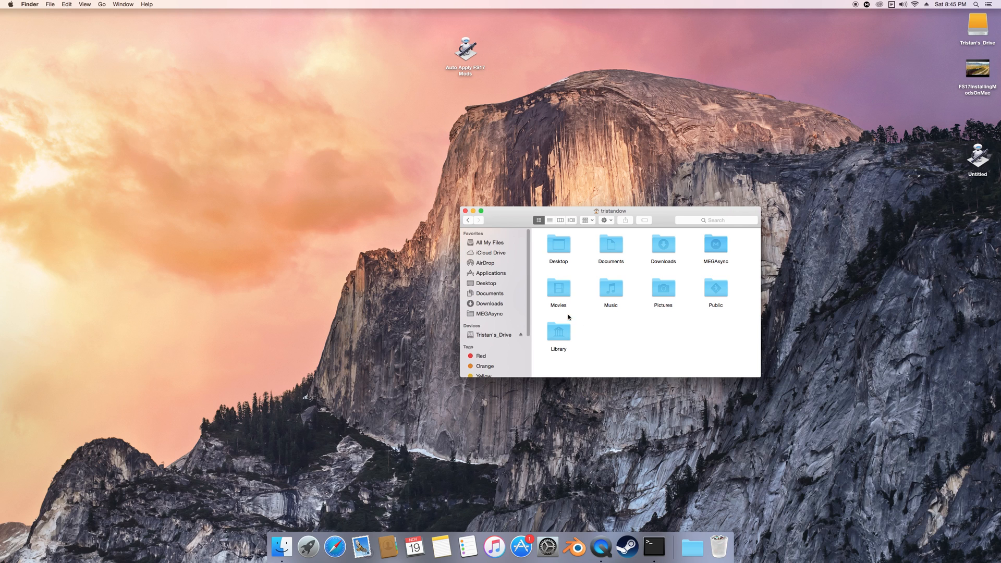
Step: Open Library > FarmingSimulator2017 > mods and arrange it beside the Downloads window
double_click(558, 332)
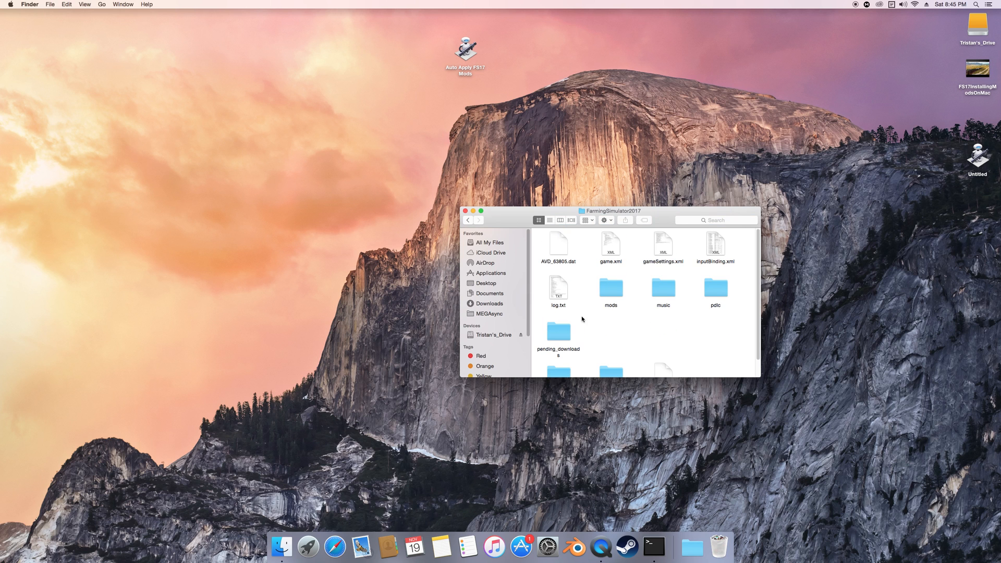
double_click(611, 290)
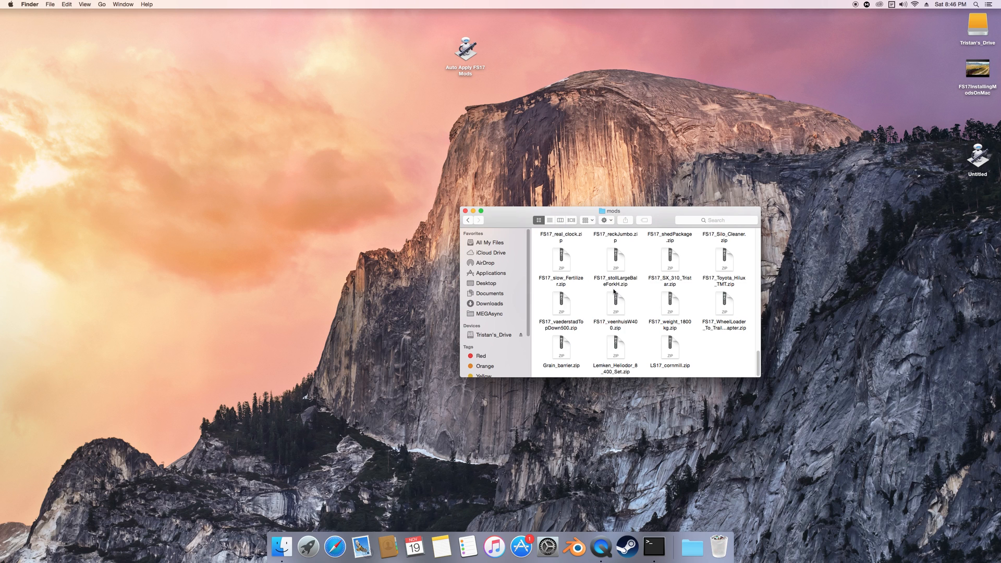
drag(611, 211, 279, 264)
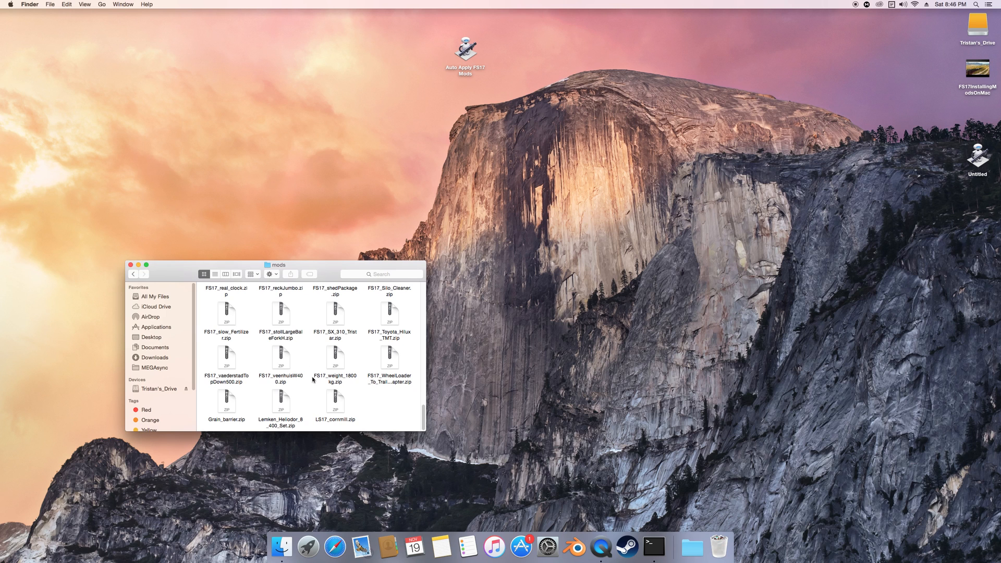
mouse_move(349, 289)
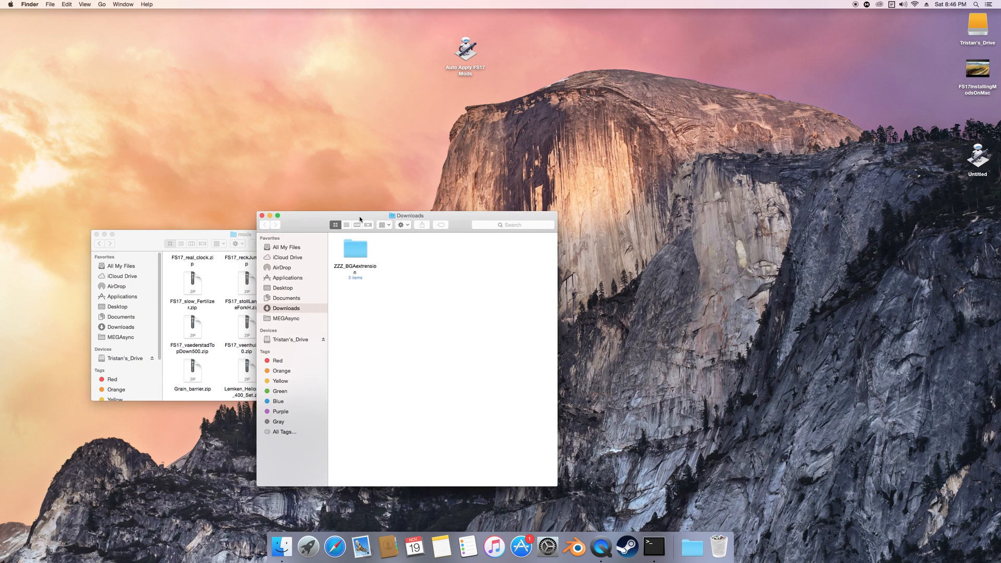
drag(408, 215, 590, 246)
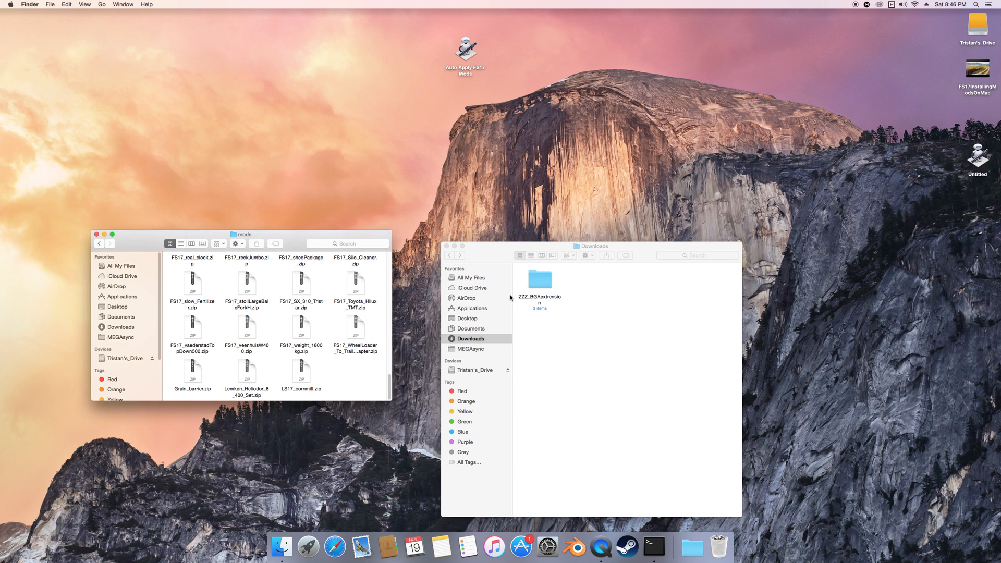
mouse_move(362, 366)
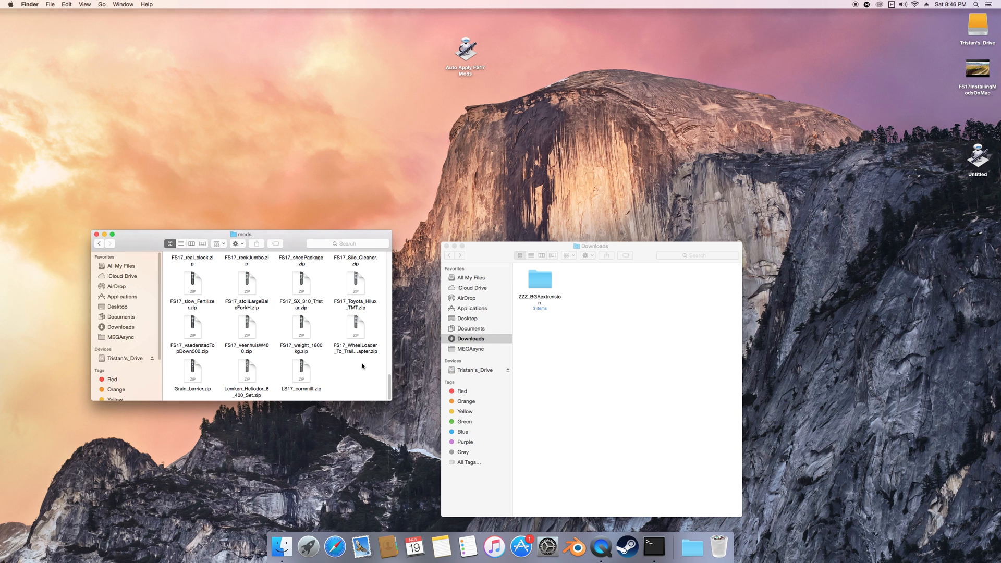
mouse_move(350, 366)
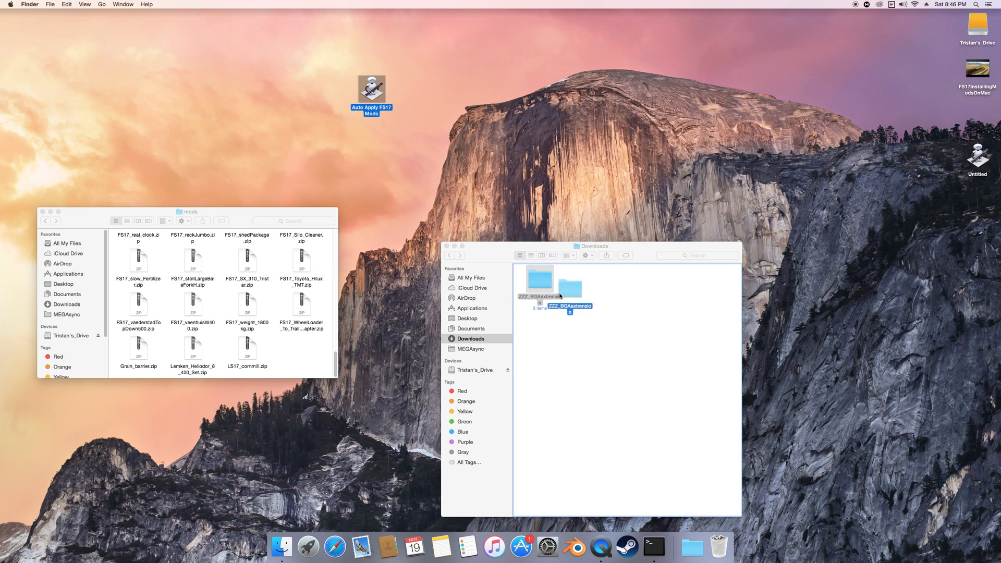
Step: Drop the ZZZ_BGAextension folder onto the Auto Apply FS17 Mods app icon
drag(571, 286, 597, 203)
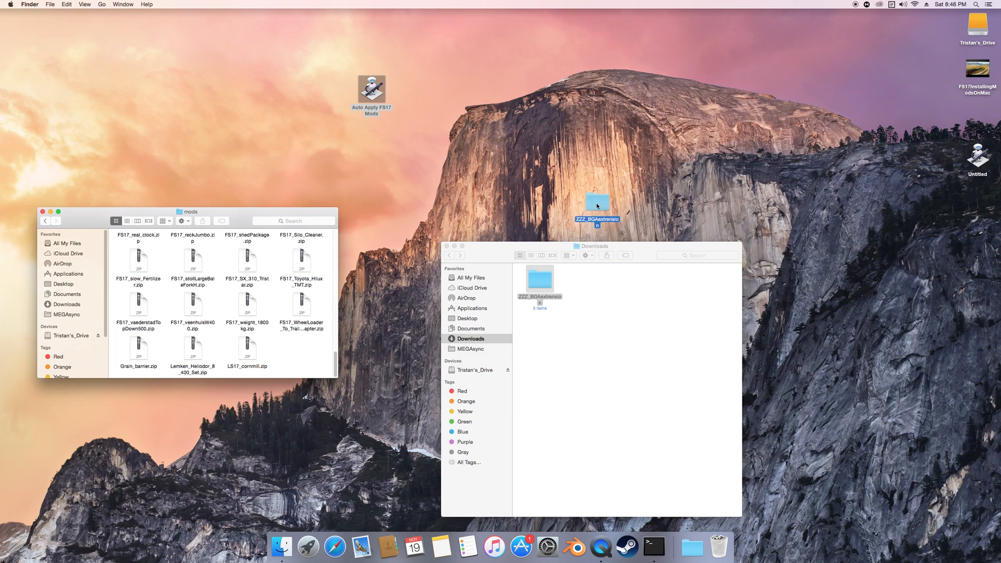
drag(596, 204, 400, 67)
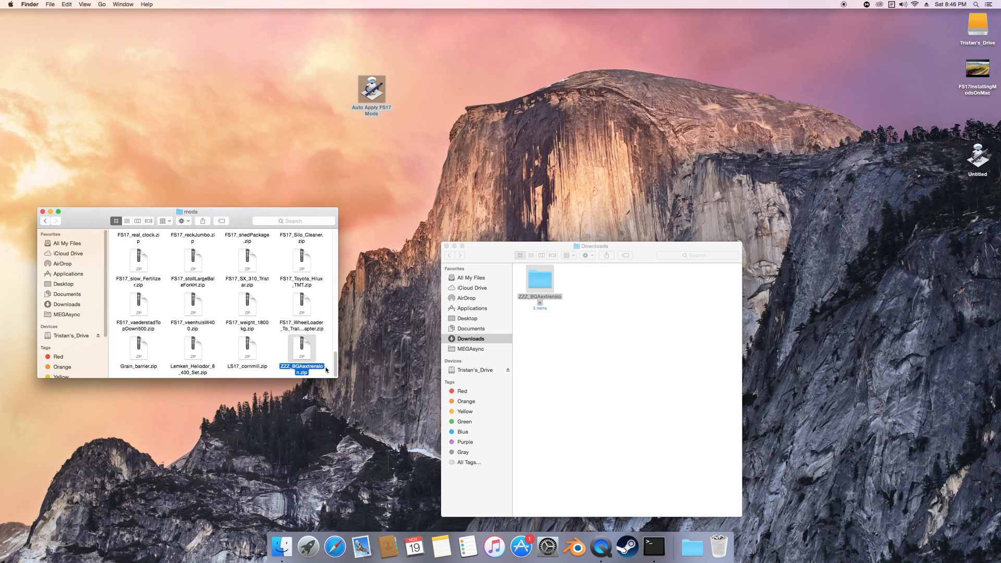
Step: Check the new ZZZ_BGAextension.zip in the mods folder and bring up its actions
double_click(301, 350)
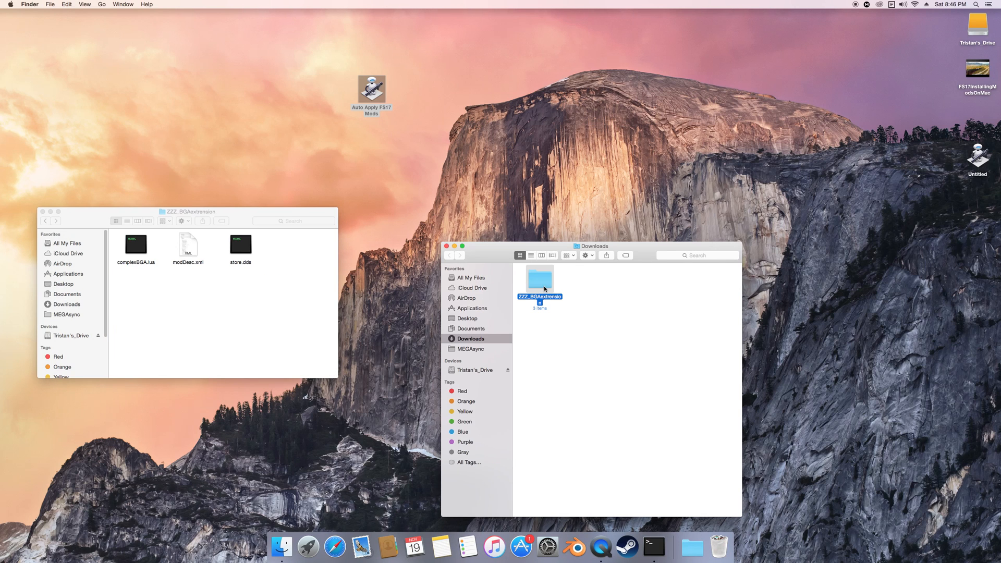
double_click(539, 279)
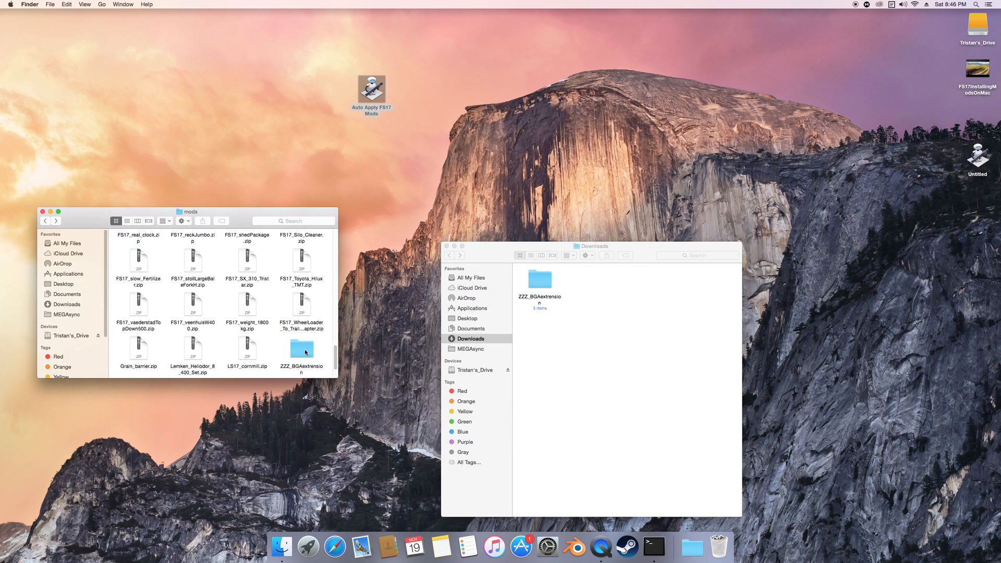
click(301, 346)
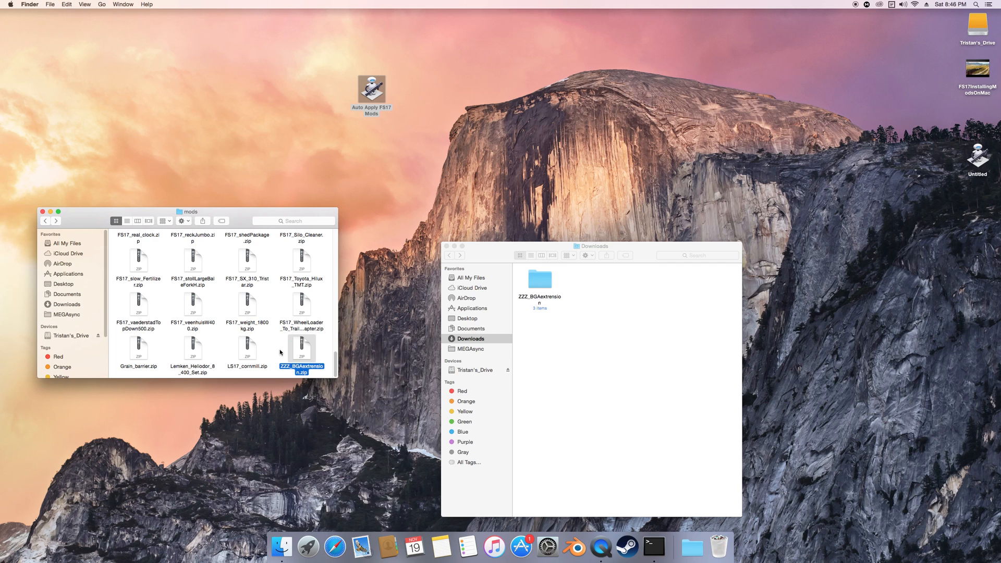
mouse_move(299, 352)
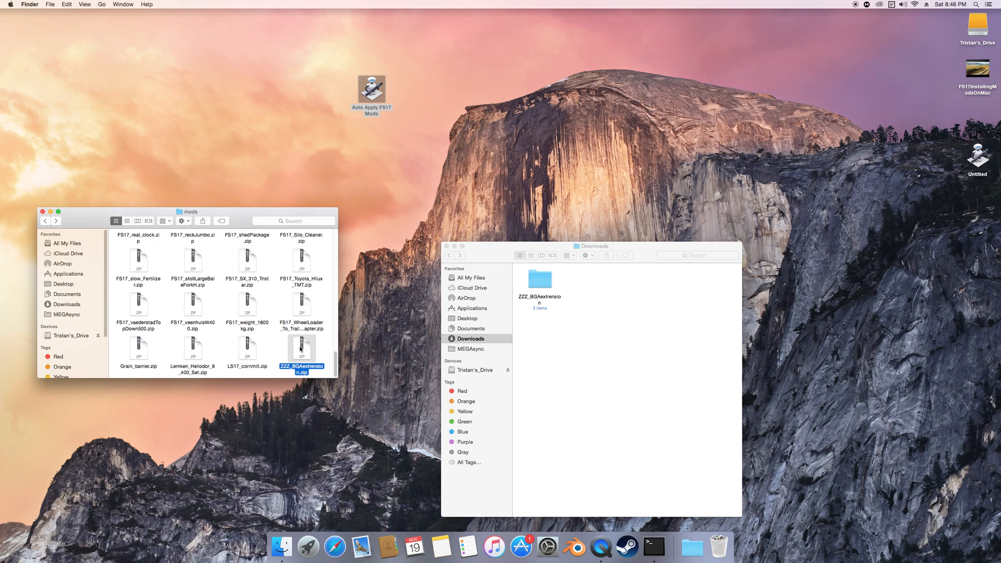
right_click(300, 348)
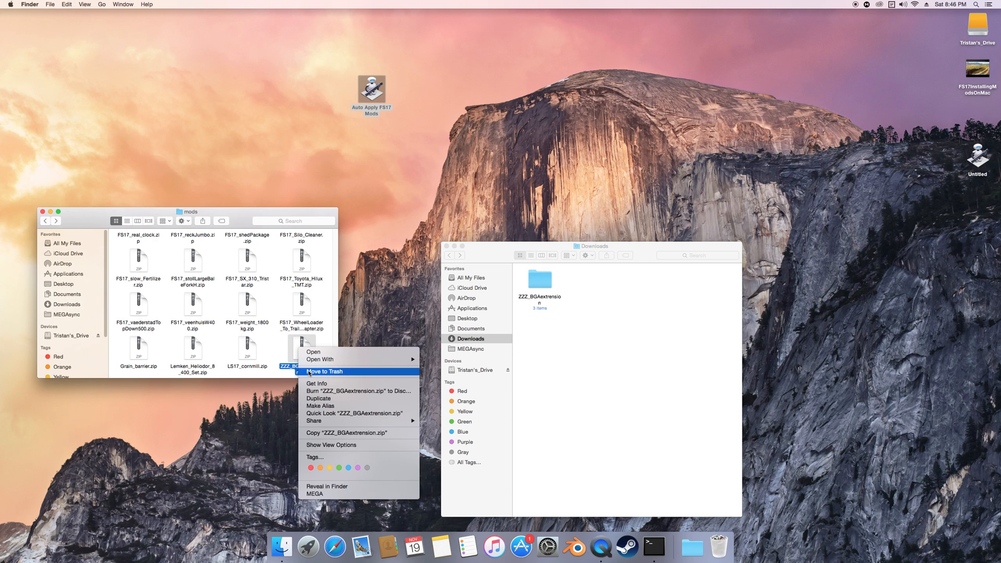
Step: Delete ZZZ_BGAextension.zip and drag LS17_cornmill.zip from Downloads into the mods folder, checking its contents
click(324, 372)
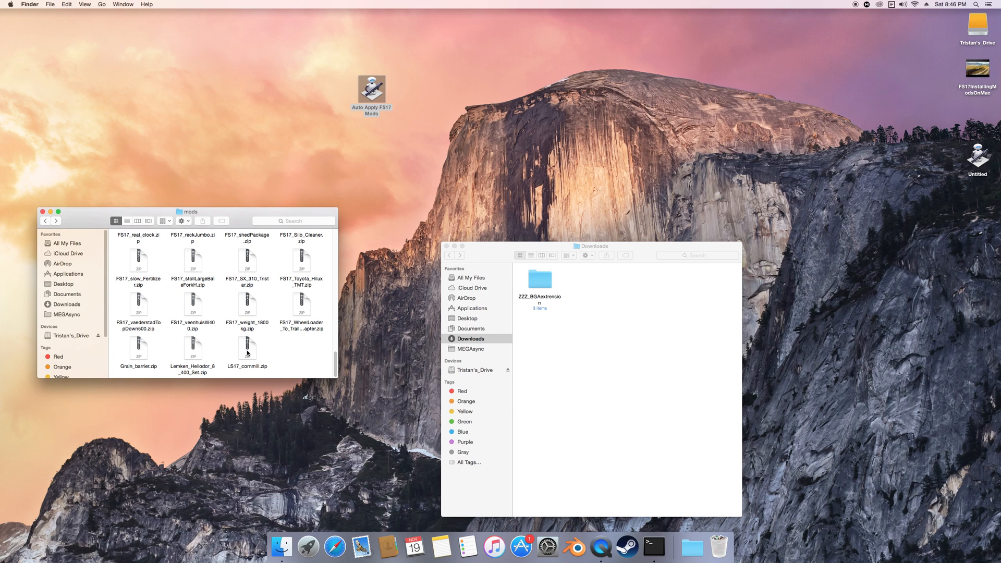
click(248, 349)
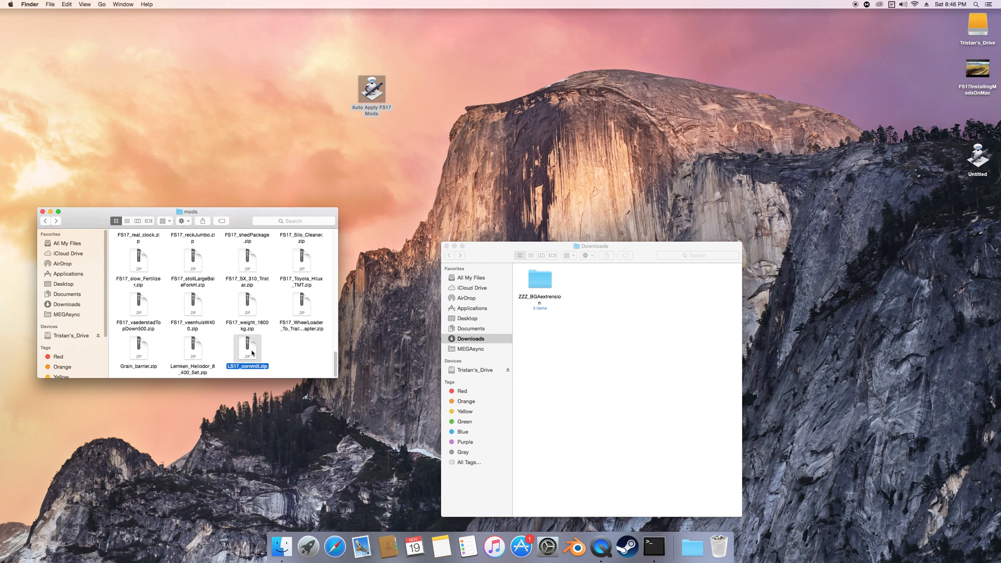
drag(248, 346, 607, 343)
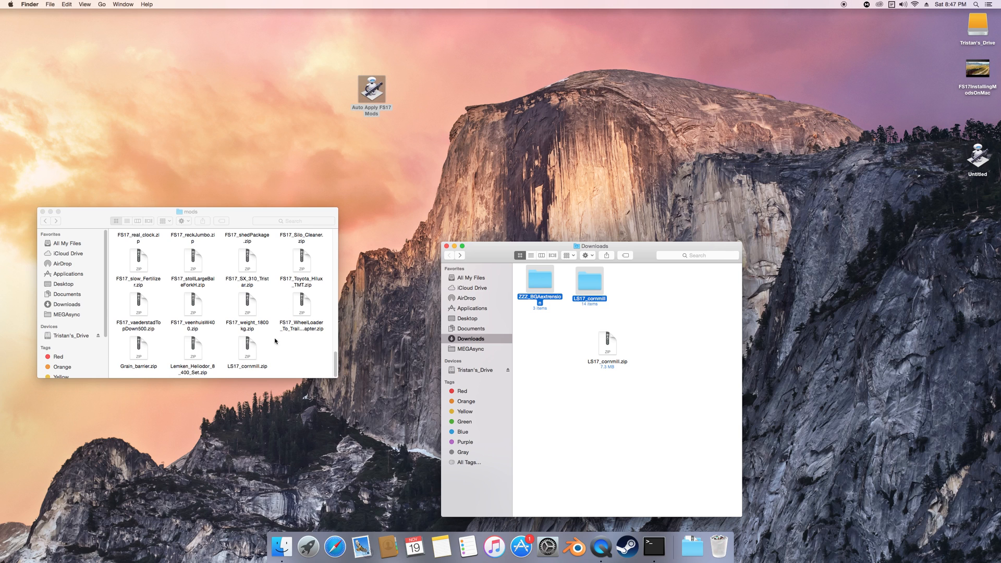
mouse_move(252, 354)
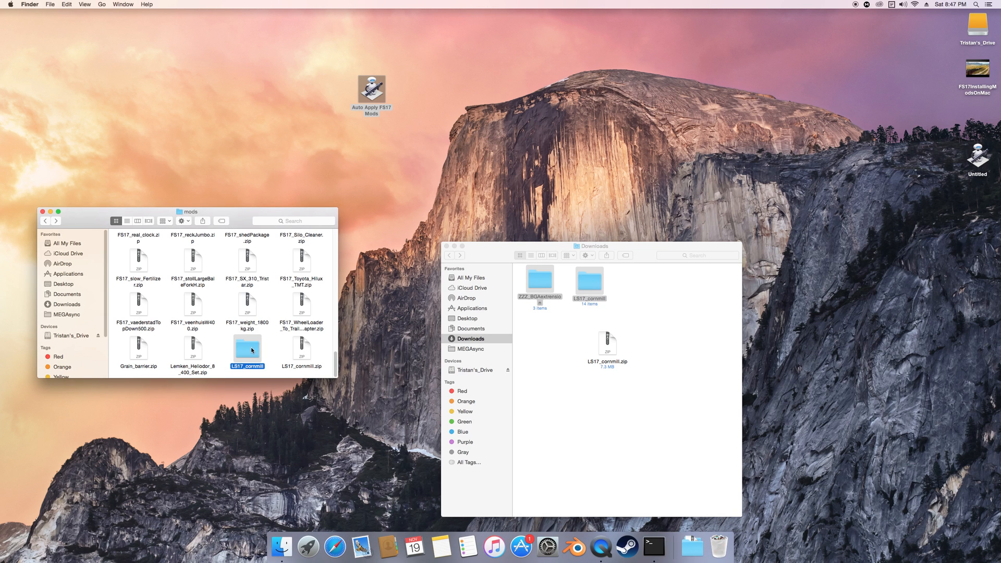
double_click(247, 349)
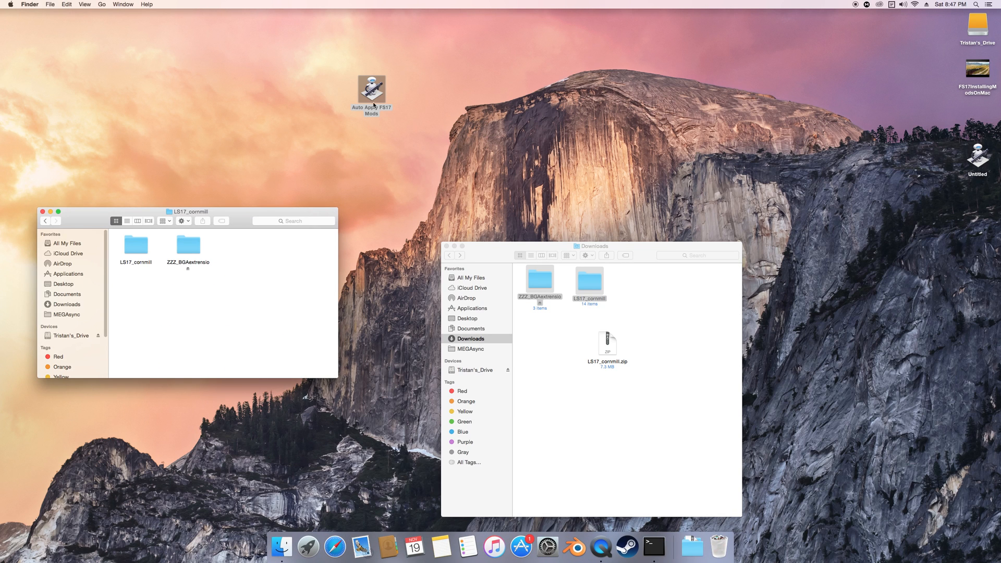
right_click(136, 249)
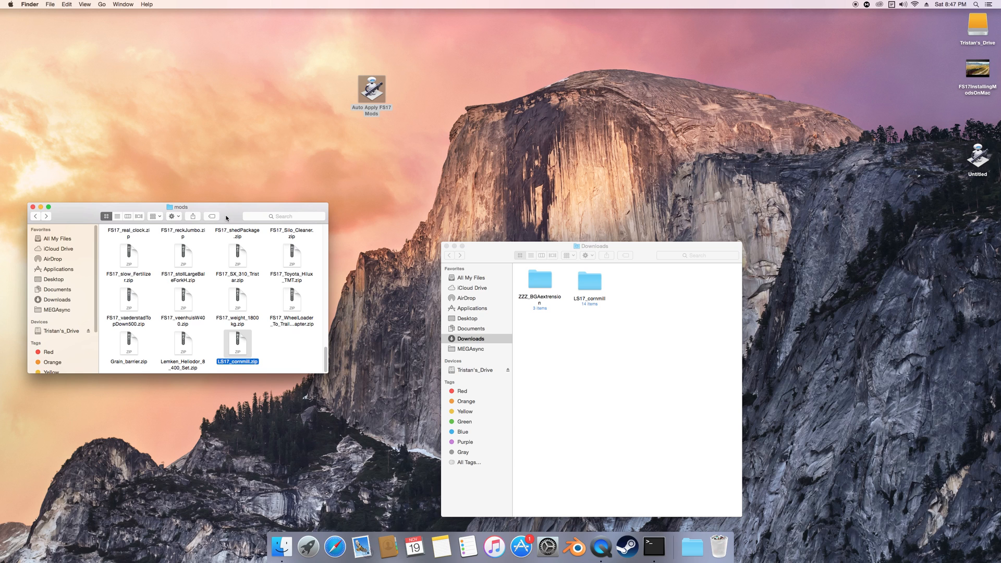
Step: Close the mods window and minimize the Downloads window holding LS17_cornmill
drag(178, 206, 216, 175)
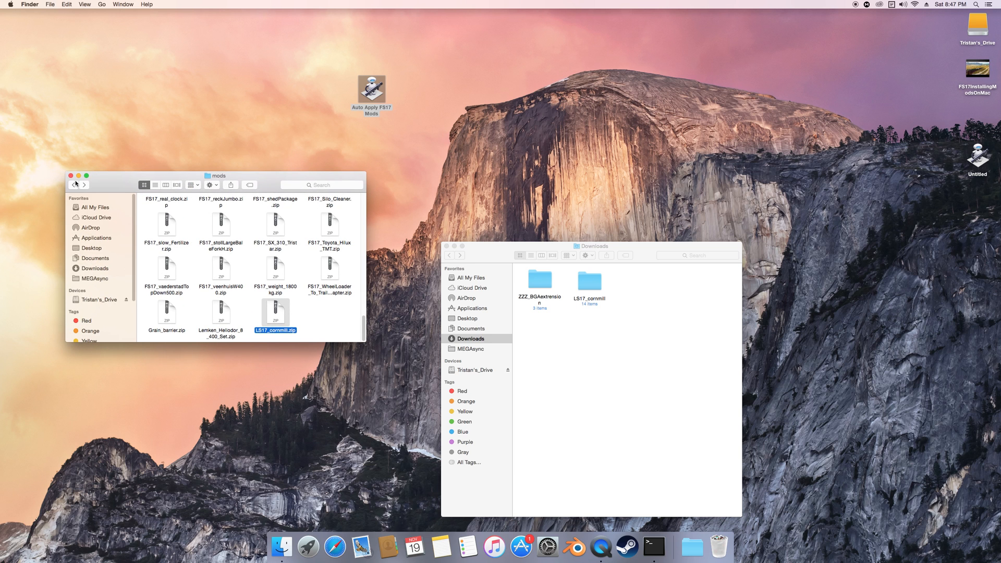
click(71, 175)
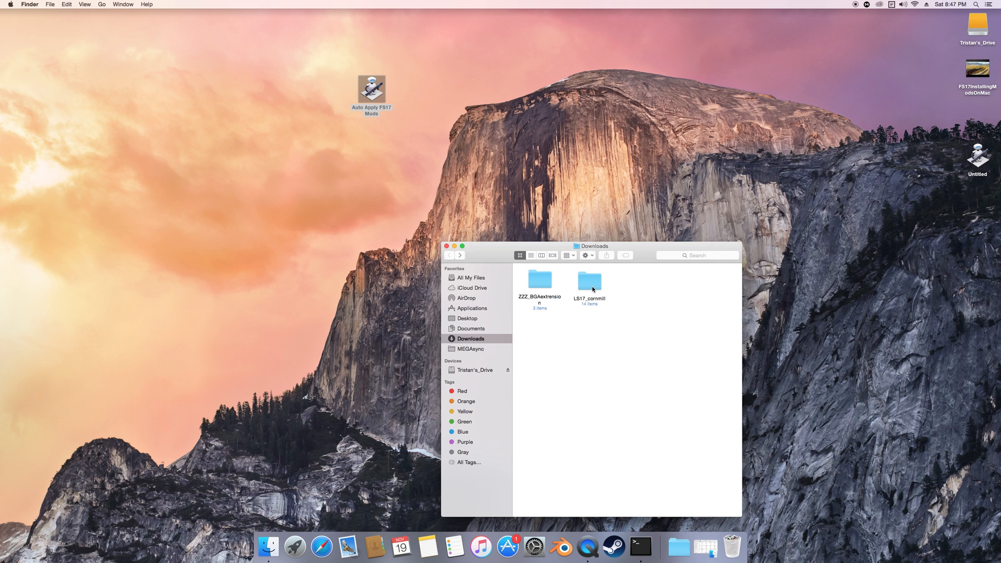
click(589, 281)
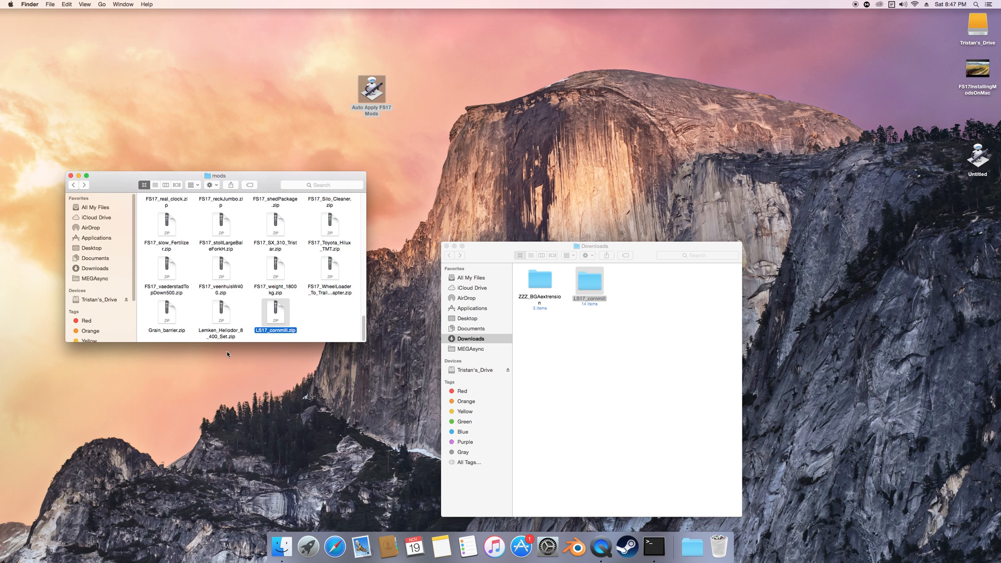
right_click(588, 281)
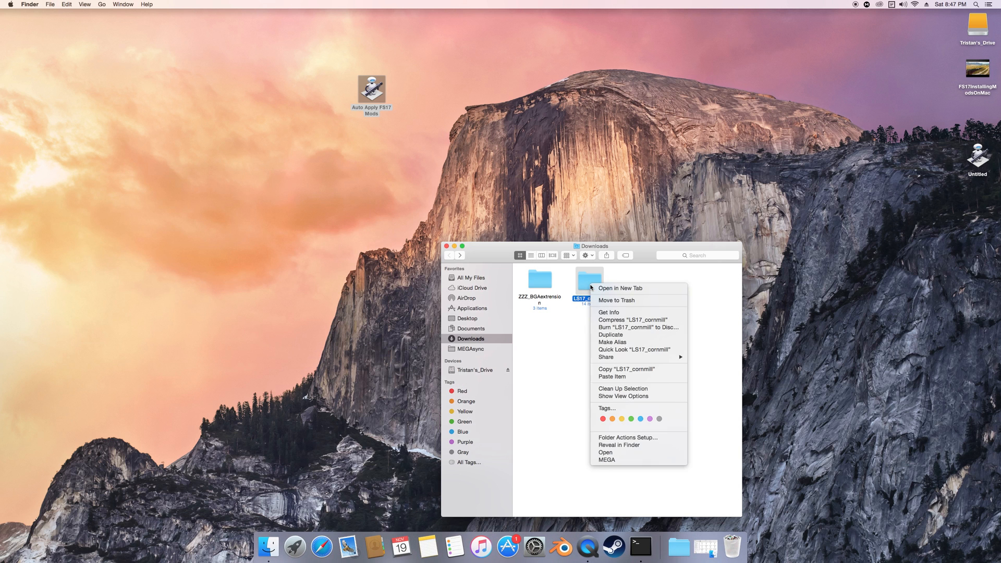
click(617, 300)
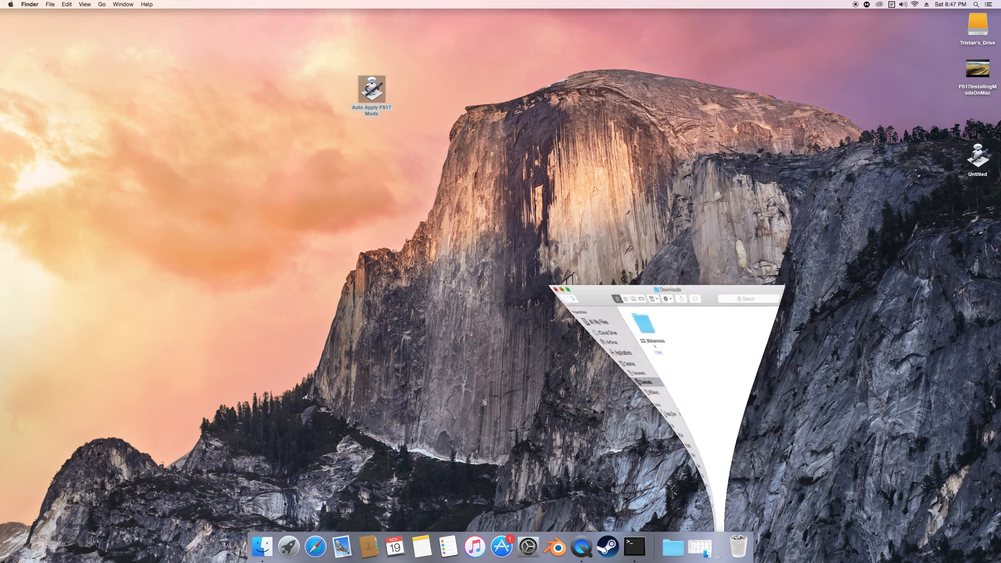
Step: Launch Automator from Launchpad's Other group and dismiss its open-document prompt
click(261, 547)
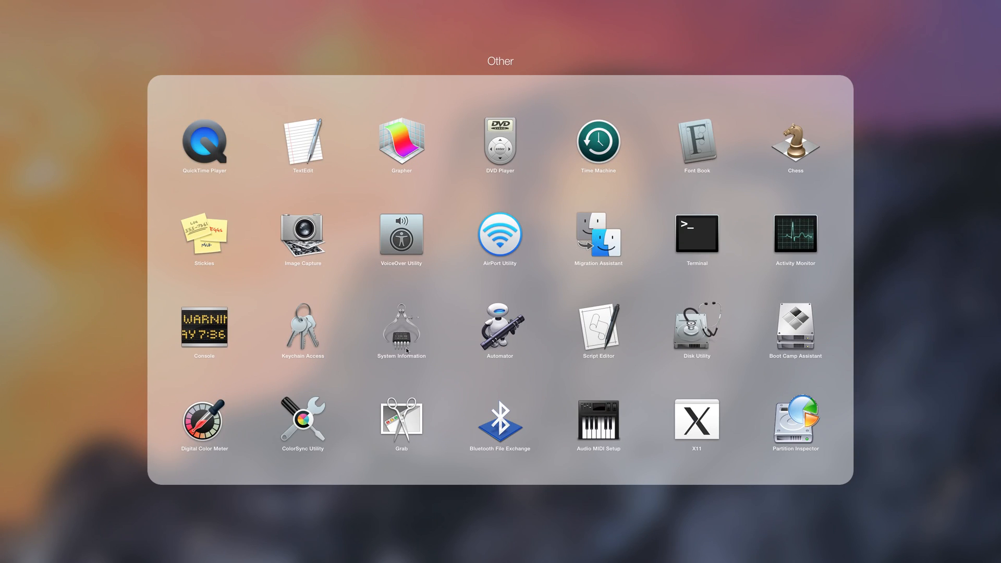
mouse_move(697, 259)
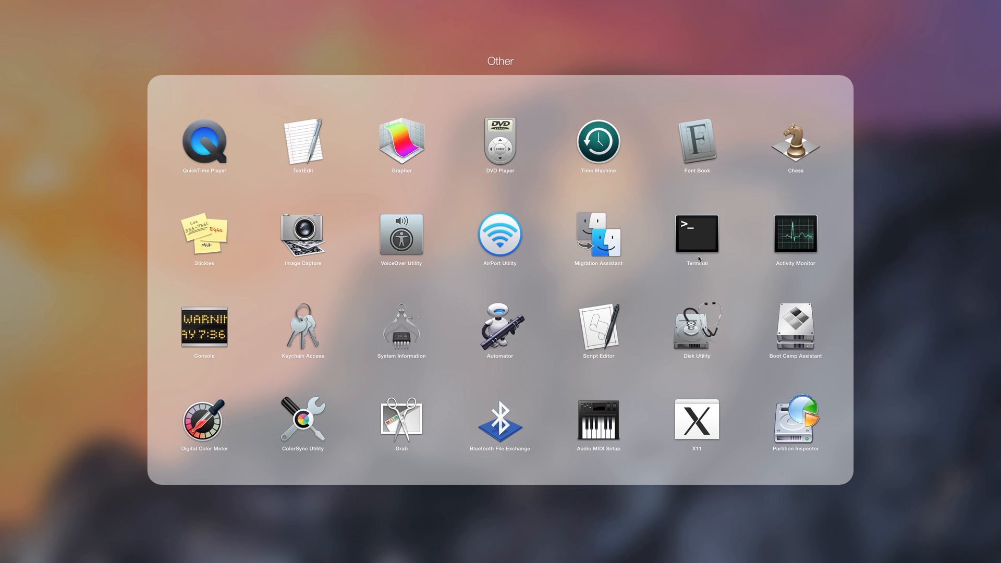
mouse_move(533, 322)
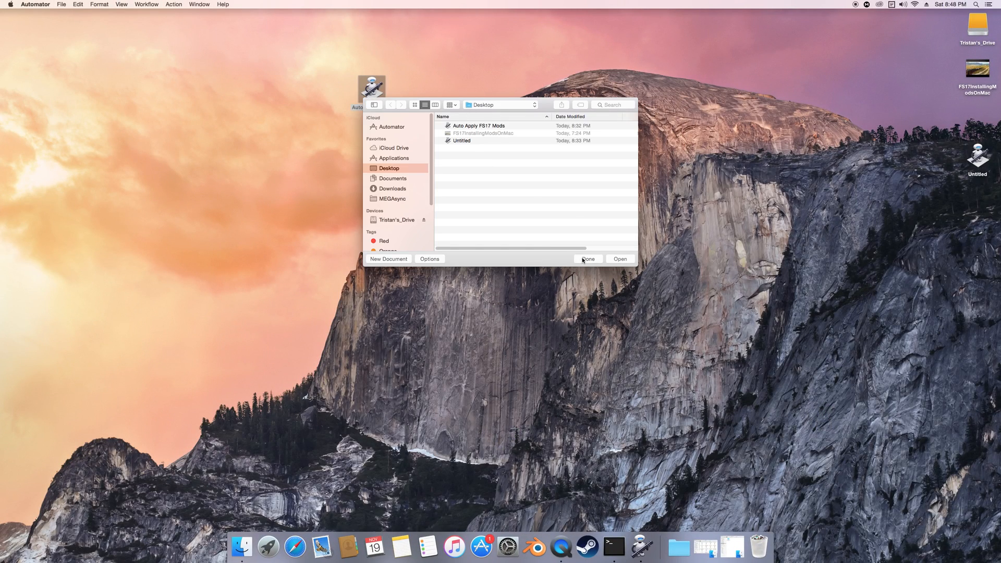
mouse_move(575, 240)
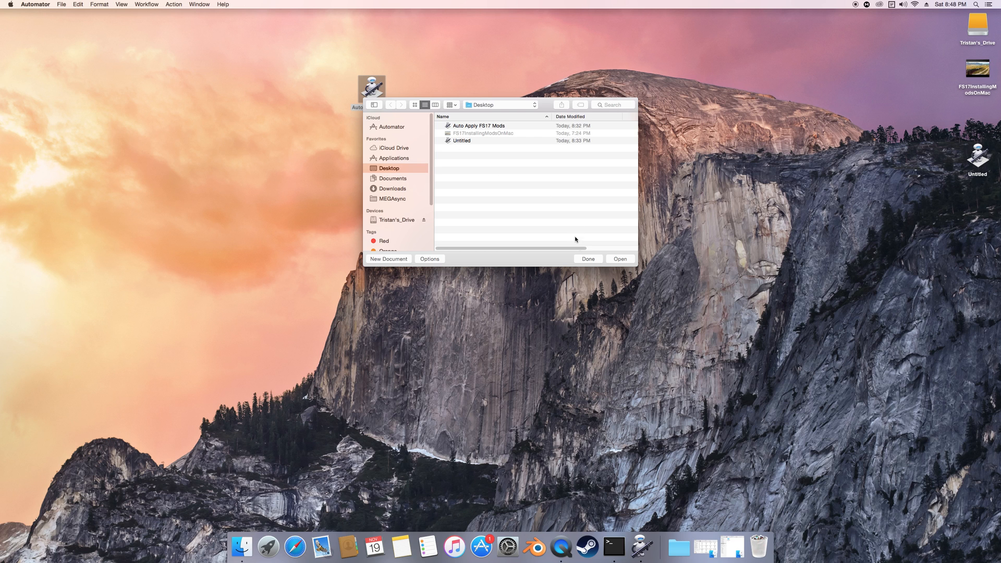
click(587, 259)
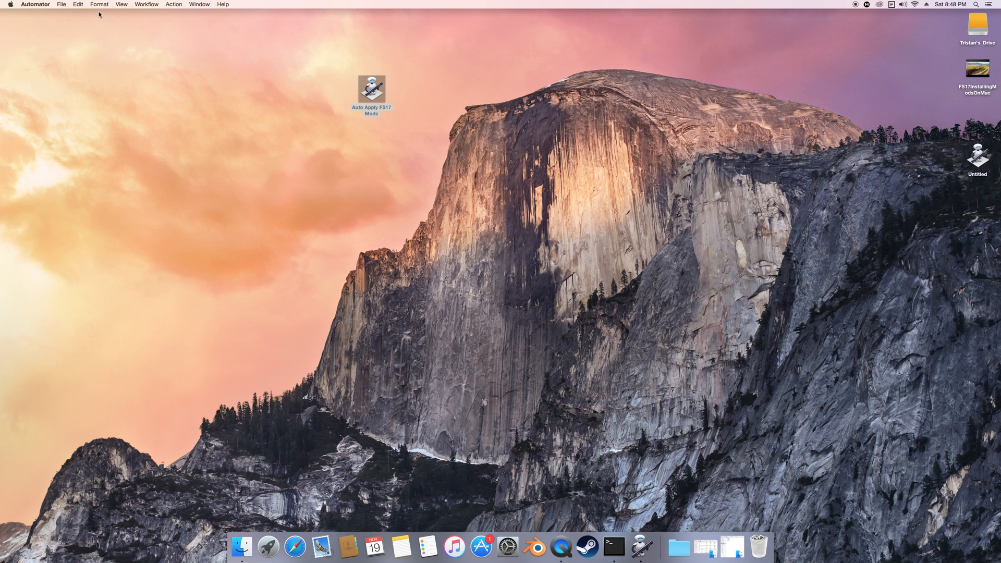
Step: Start a new Automator document of type Application via File > New
click(62, 5)
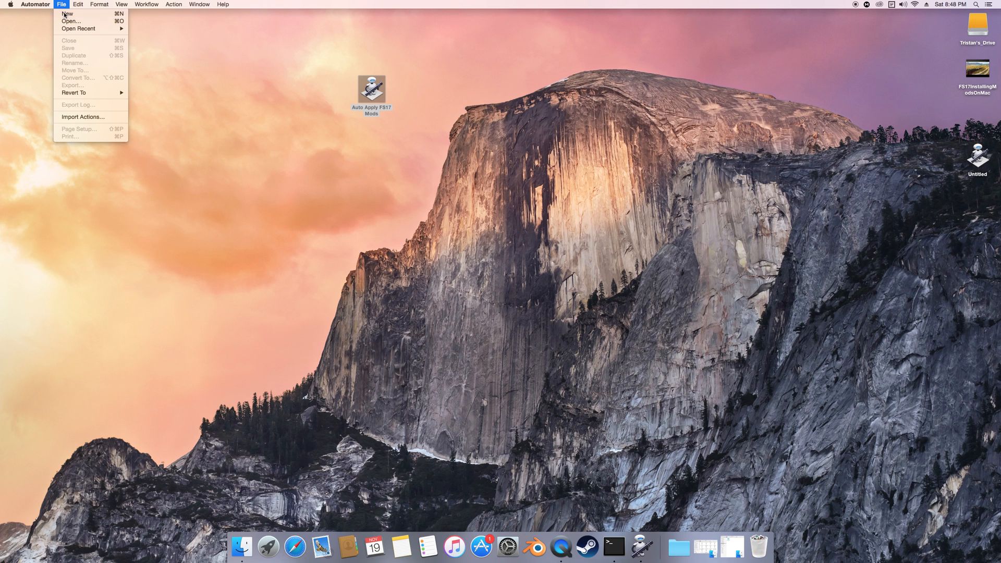
click(67, 12)
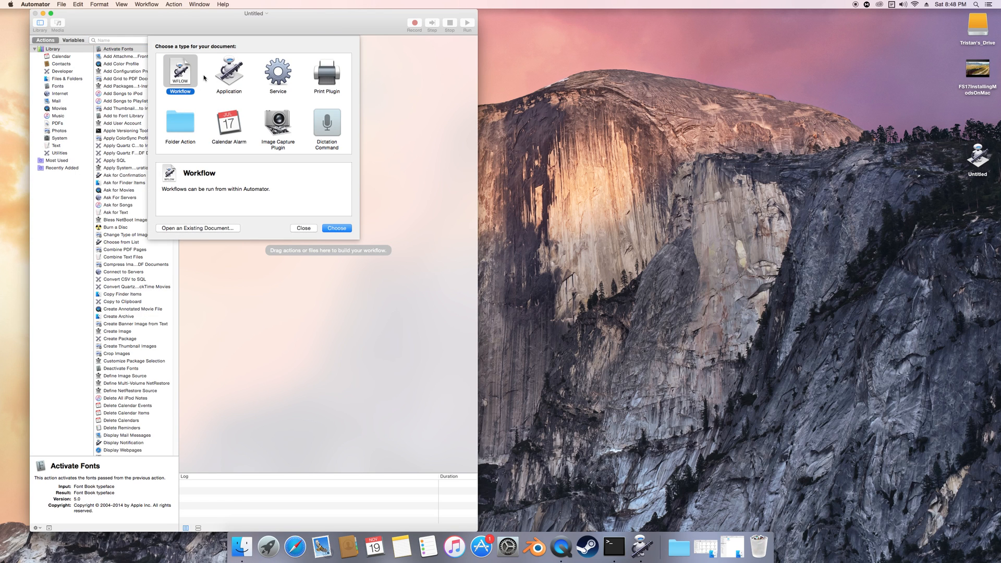
mouse_move(189, 76)
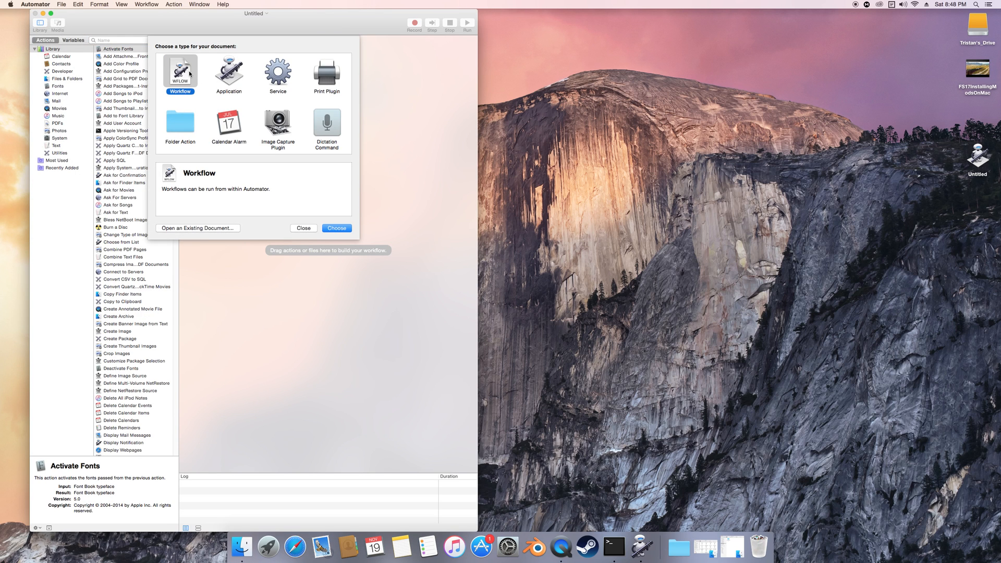
click(229, 72)
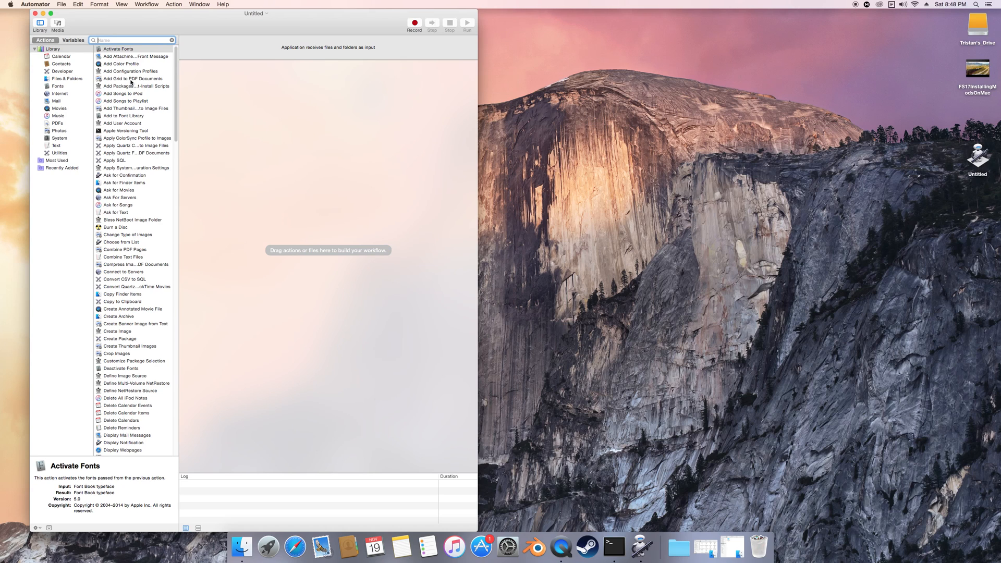
mouse_move(141, 27)
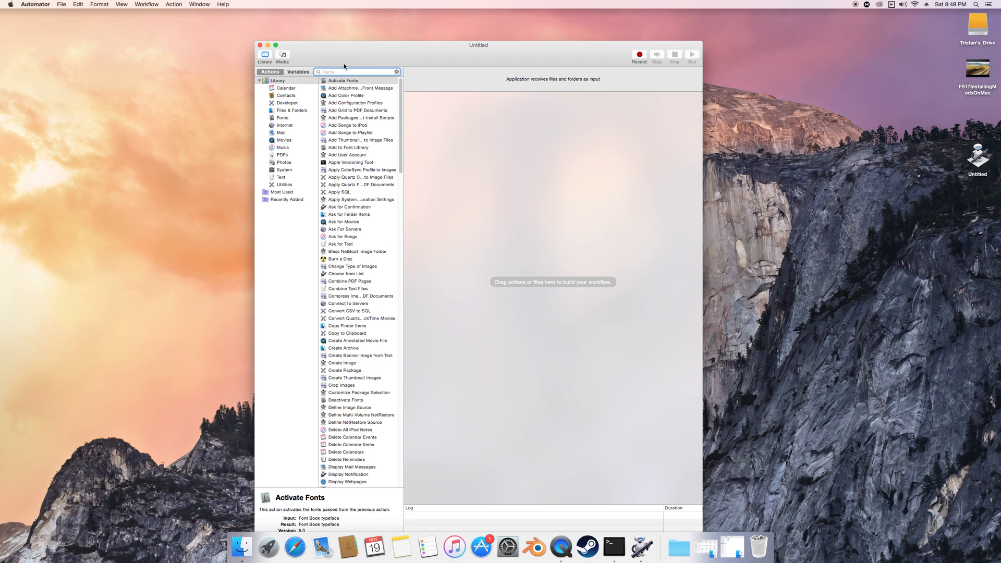
Step: Add Set Value of Variable with a new variable 'path', then add a second Set Value of Variable action
text(set)
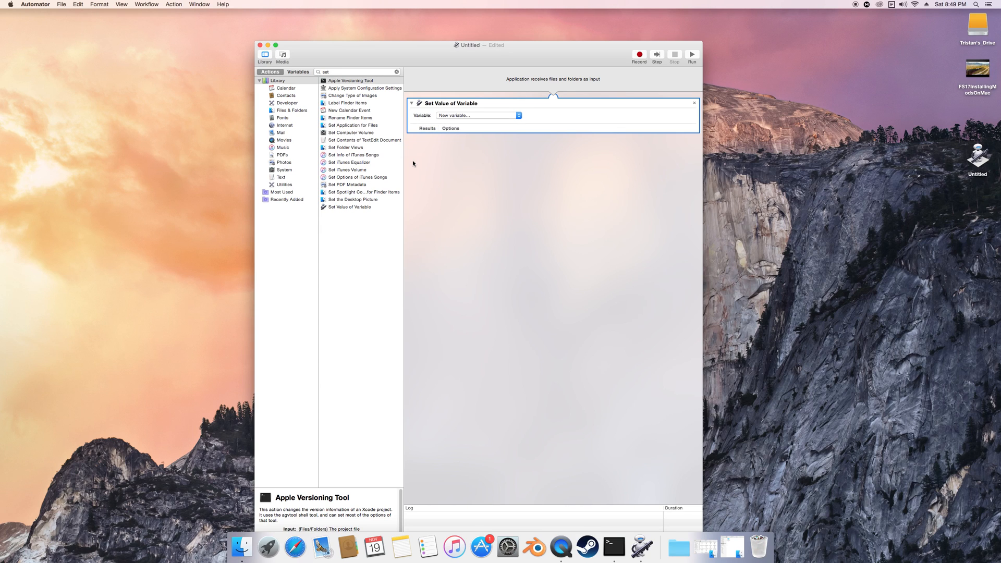
click(475, 116)
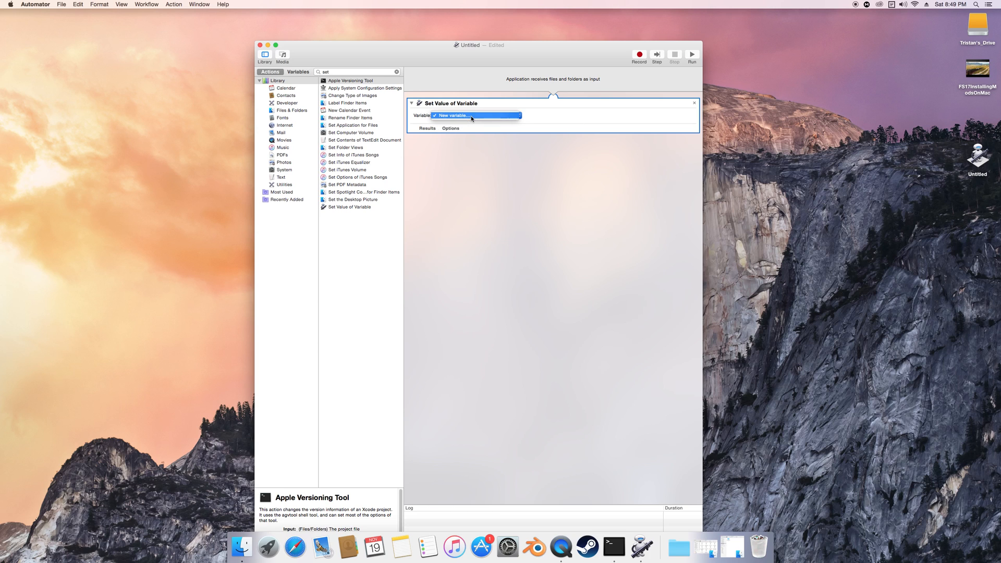
click(476, 116)
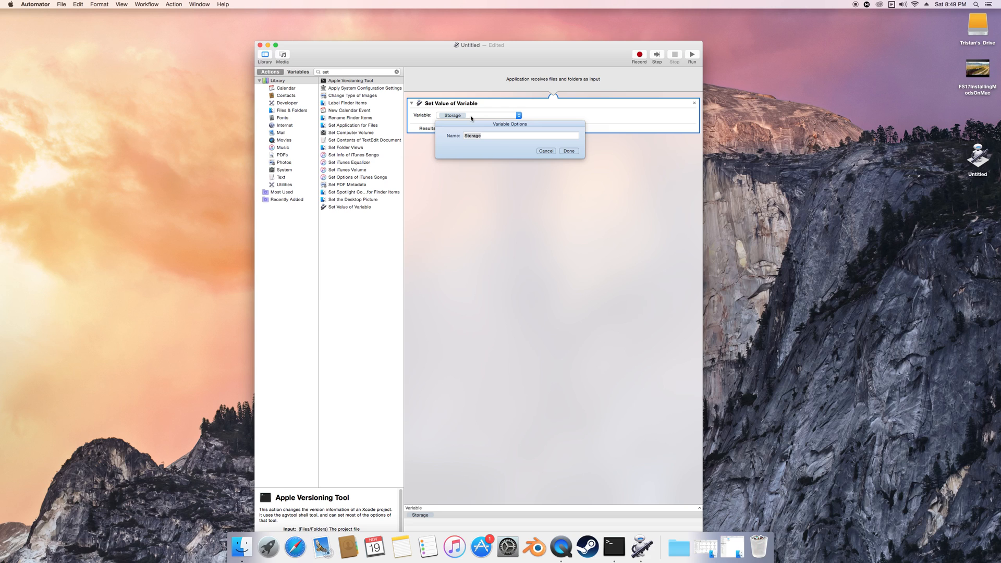
mouse_move(490, 128)
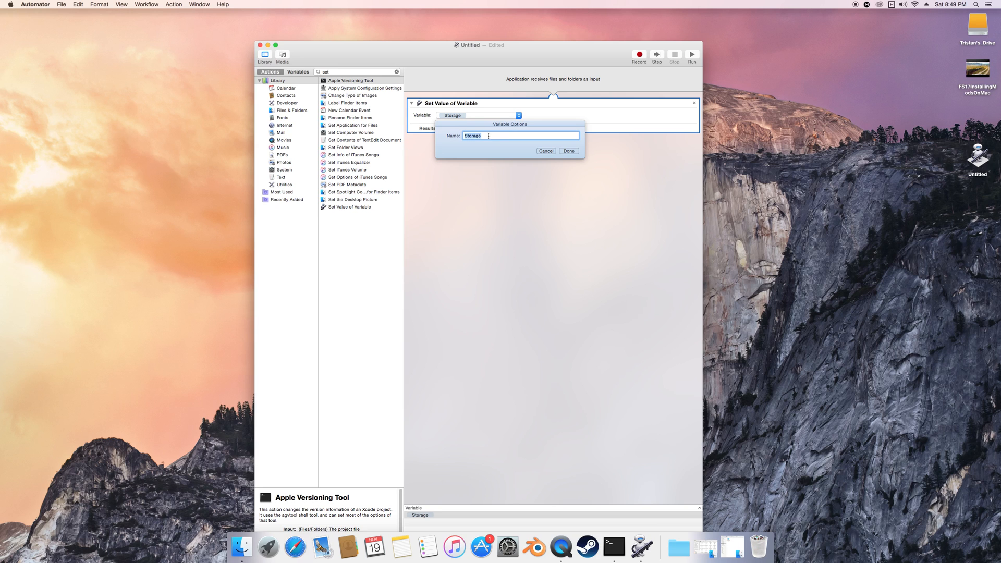
text(path)
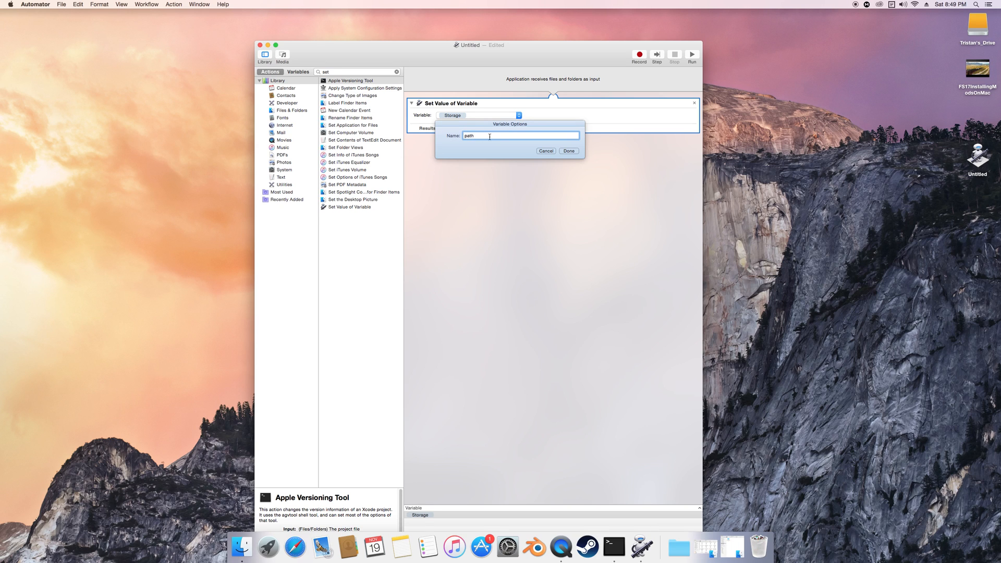
click(567, 150)
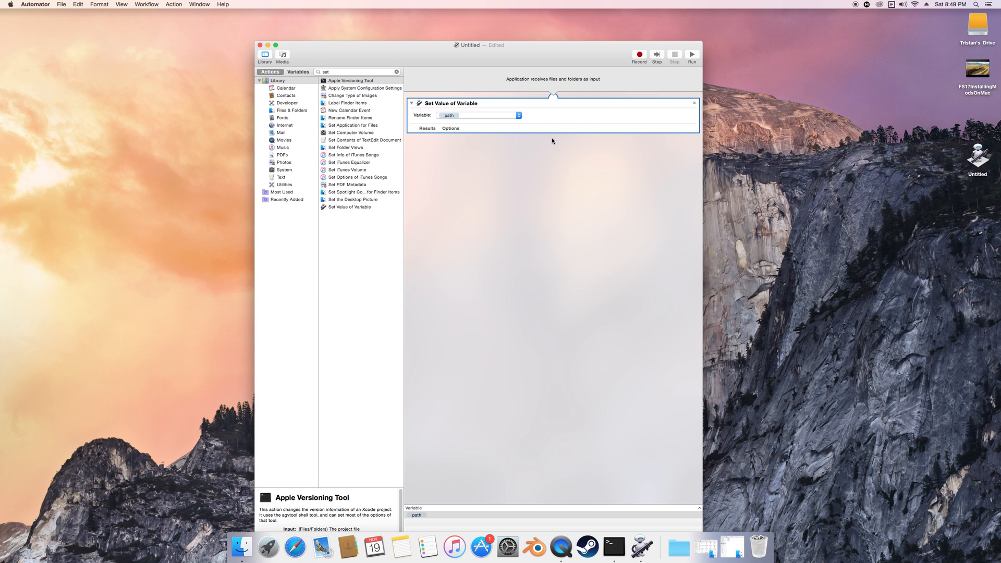
mouse_move(488, 119)
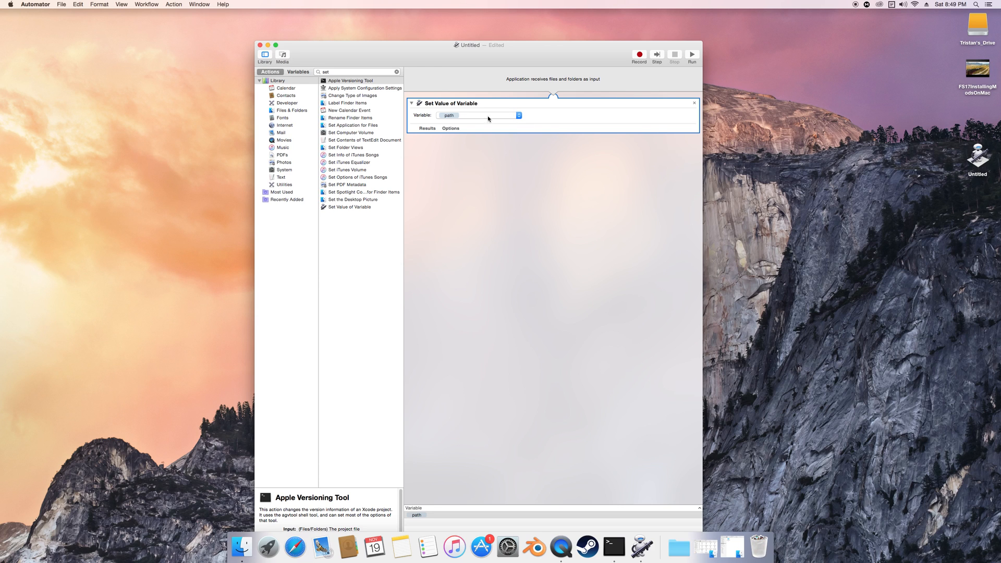
mouse_move(331, 211)
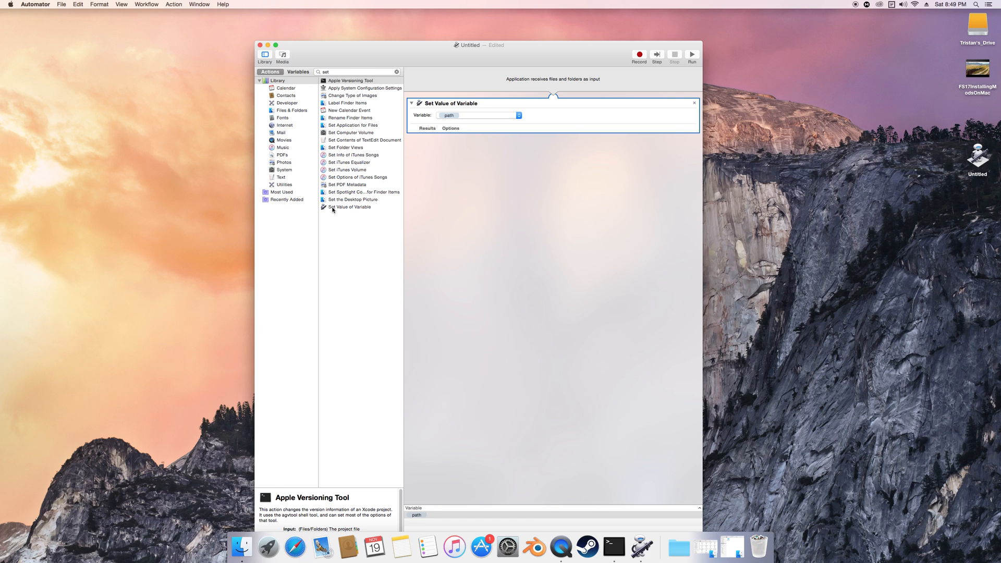
double_click(350, 207)
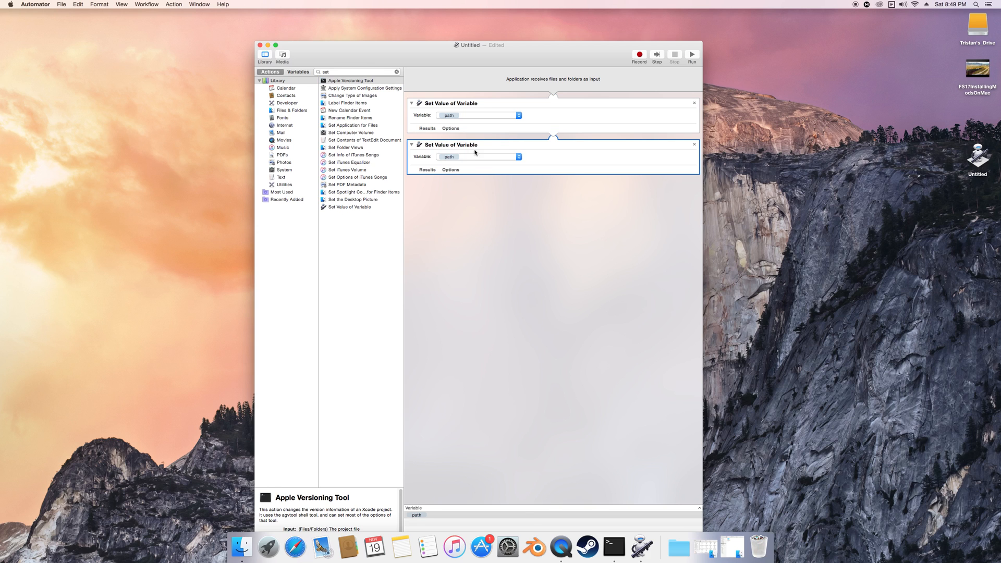
mouse_move(520, 152)
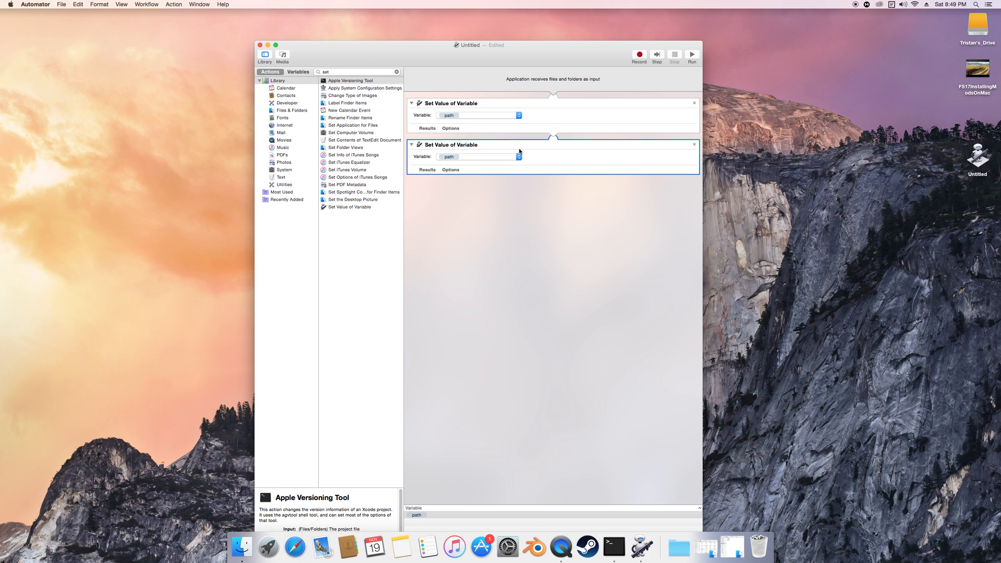
mouse_move(452, 181)
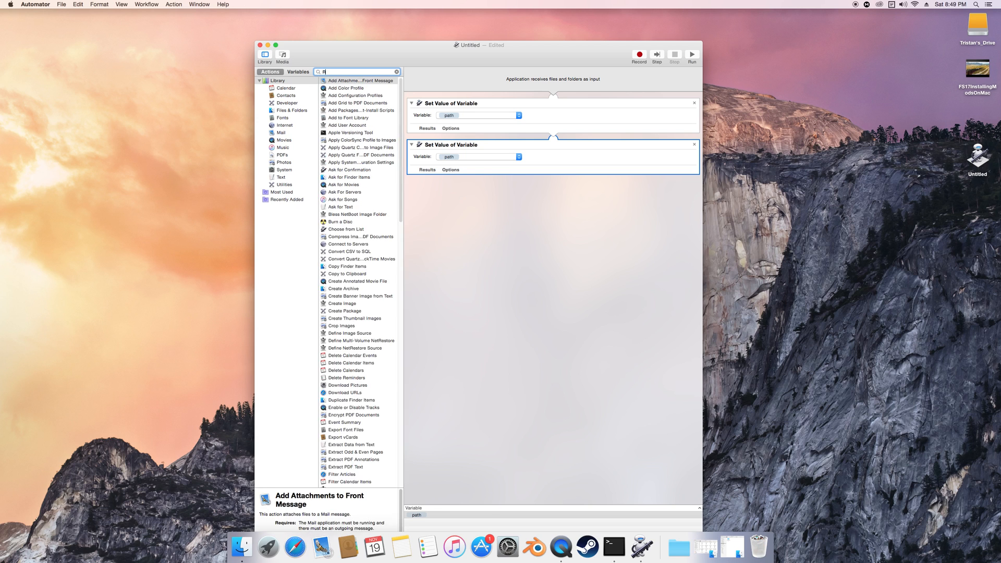
Step: Drop a Run Shell Script action between the two Set Value of Variable steps
text(Run)
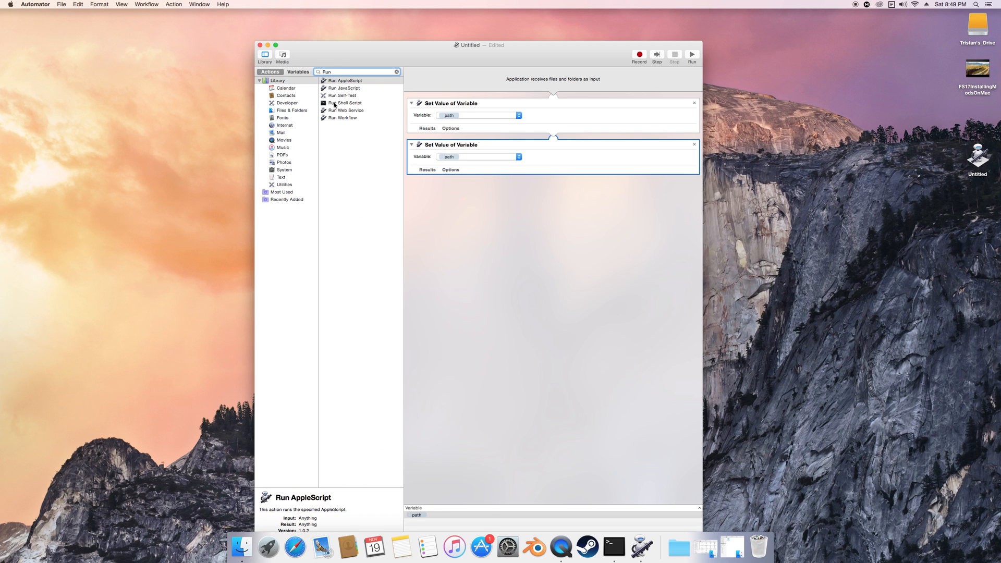
click(345, 103)
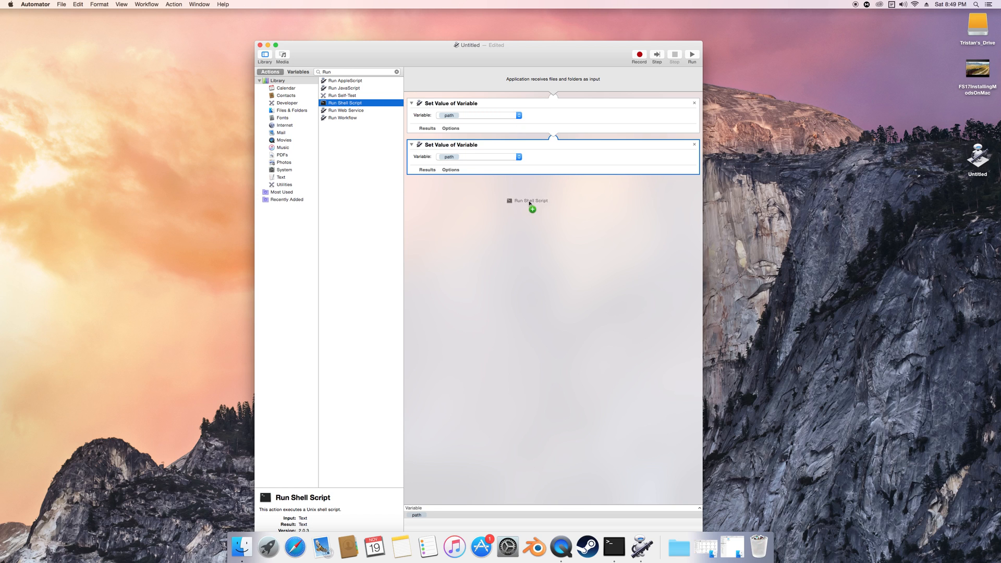
drag(529, 200, 527, 152)
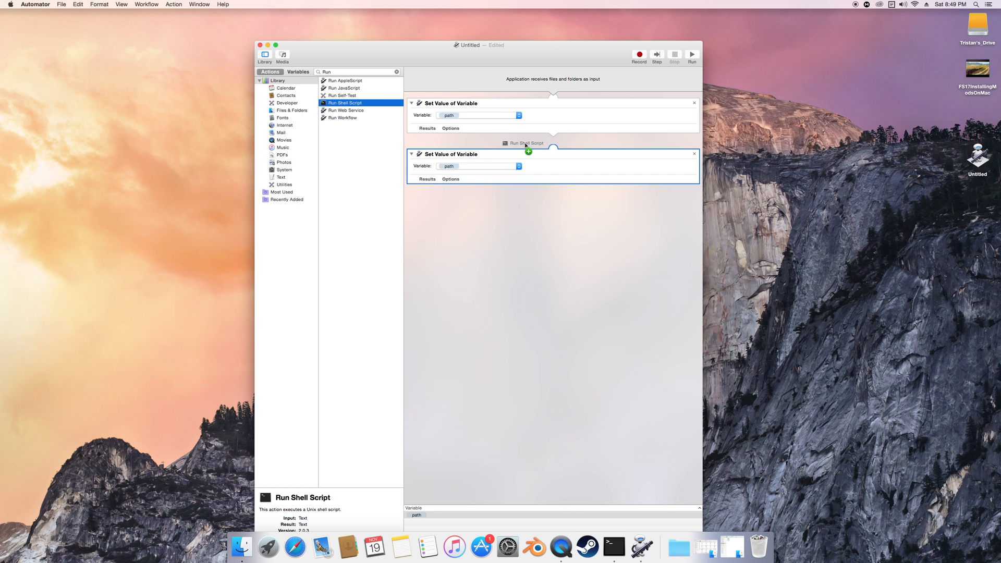
drag(345, 103, 553, 142)
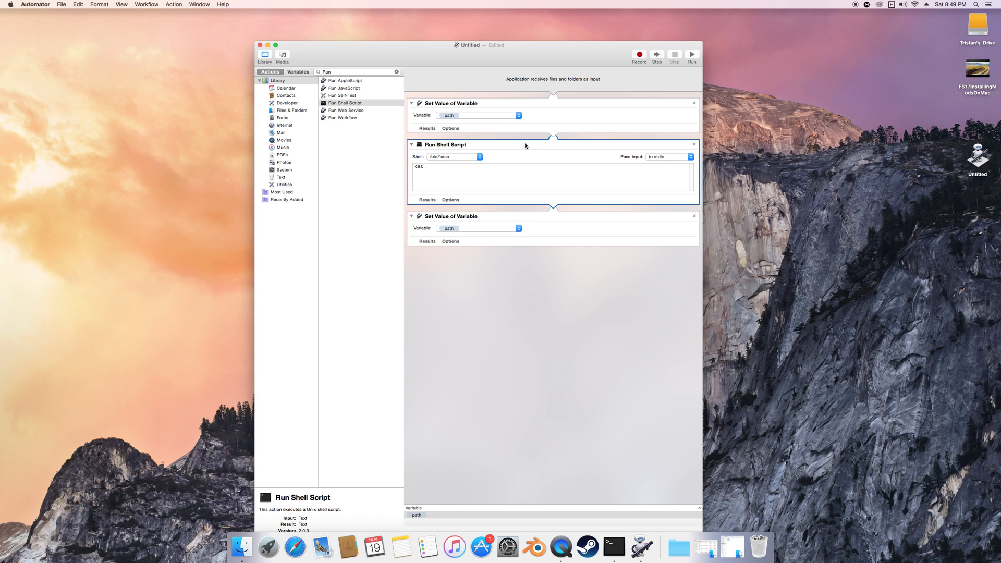
mouse_move(456, 159)
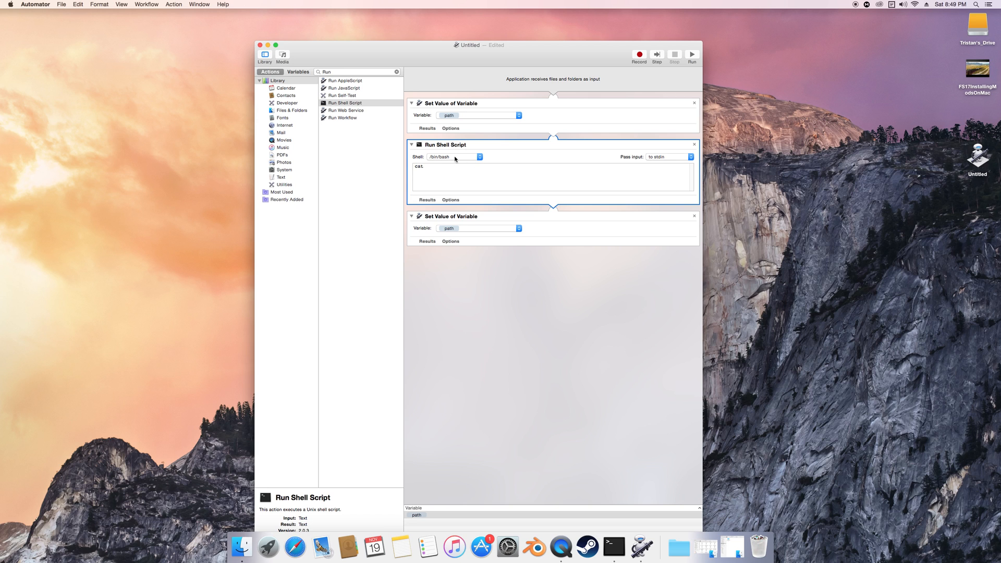
mouse_move(470, 162)
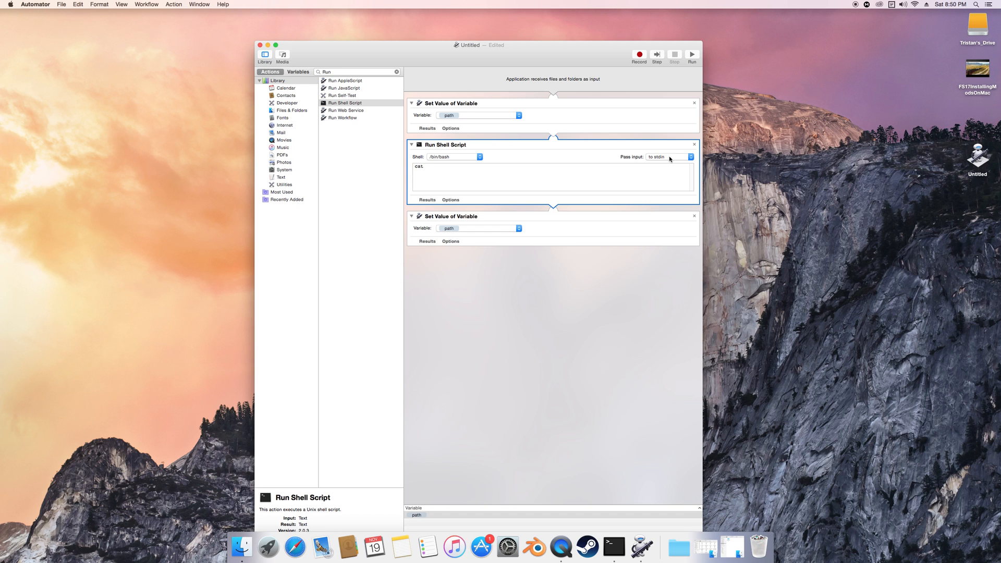
Step: Pass input as arguments and set the script to /usr/bin/basename "$1"
click(667, 156)
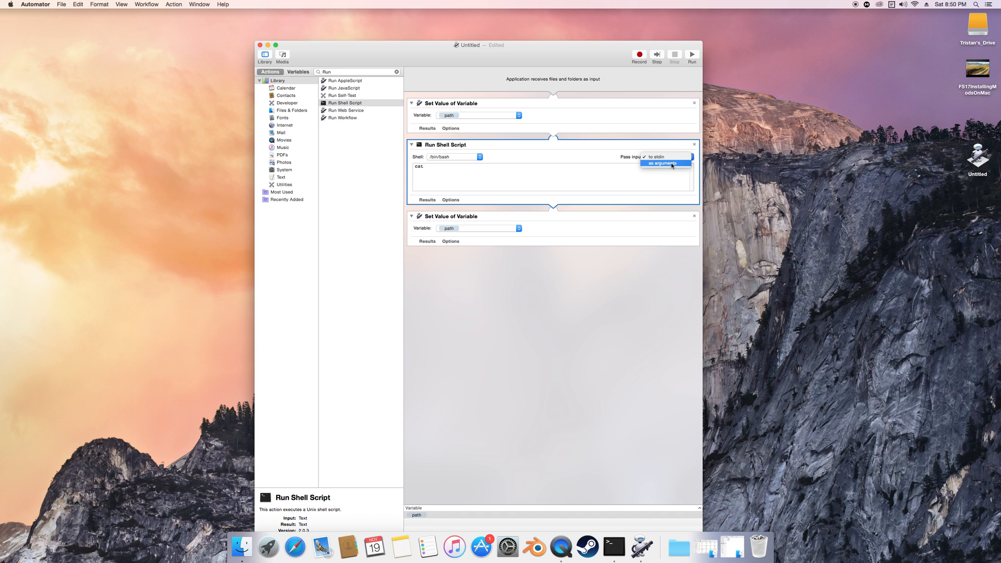
click(664, 163)
text(/)
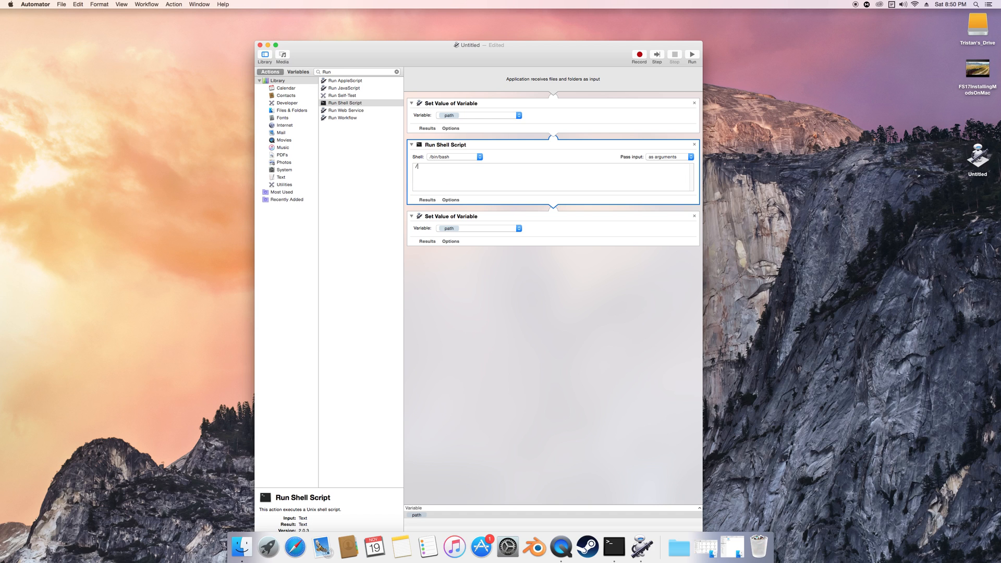
text(usr)
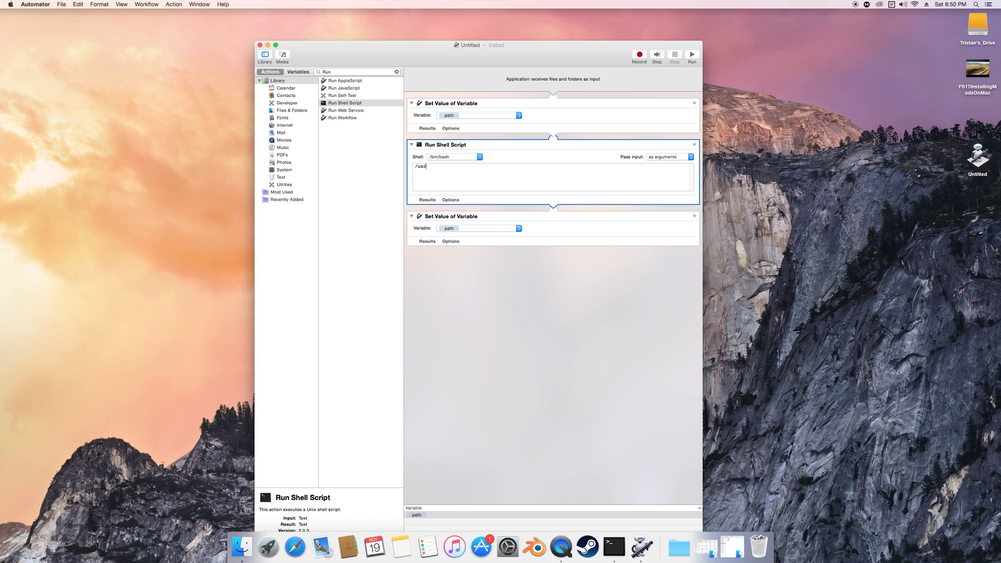
text(r/)
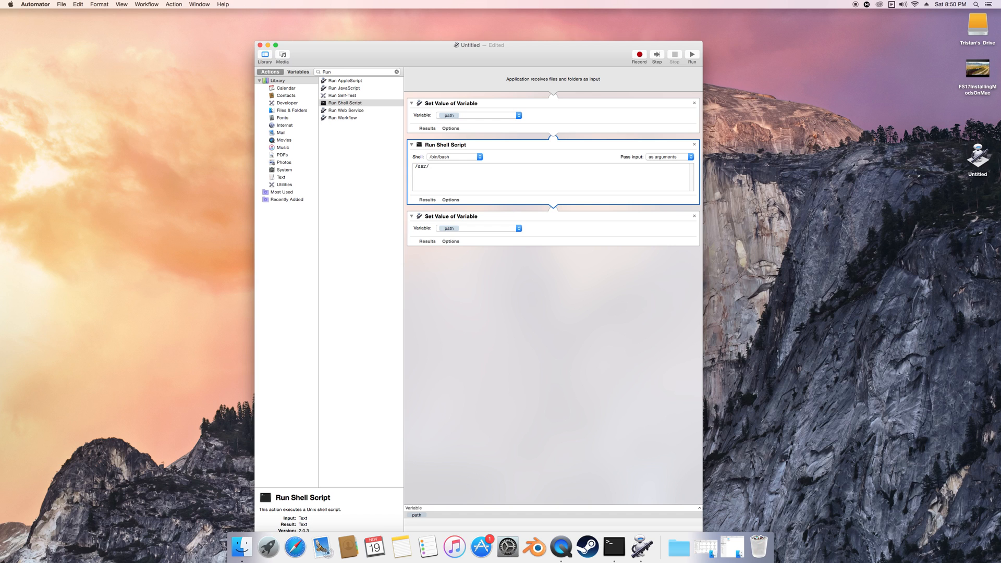
text(bin)
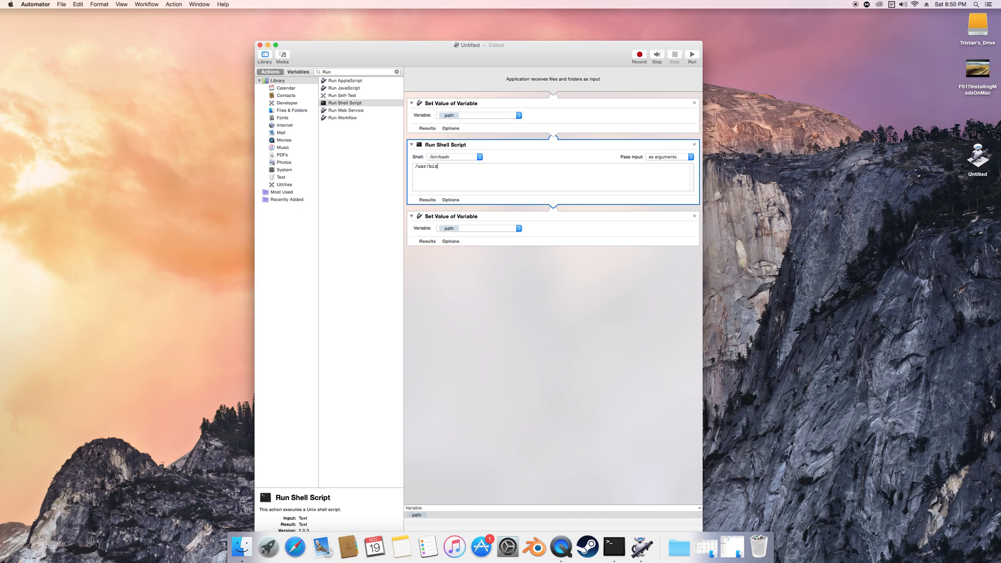
text(/basename ")
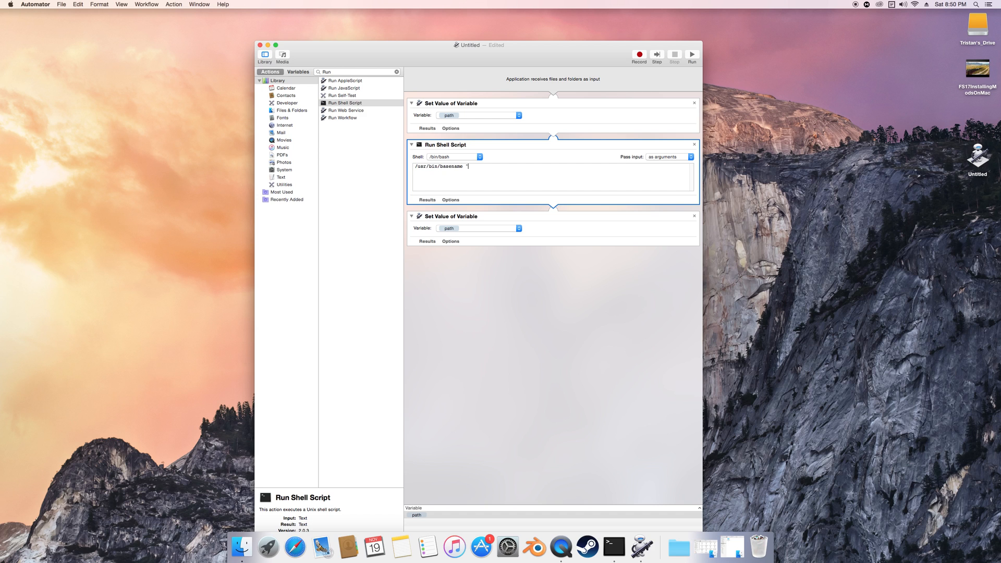
text($1")
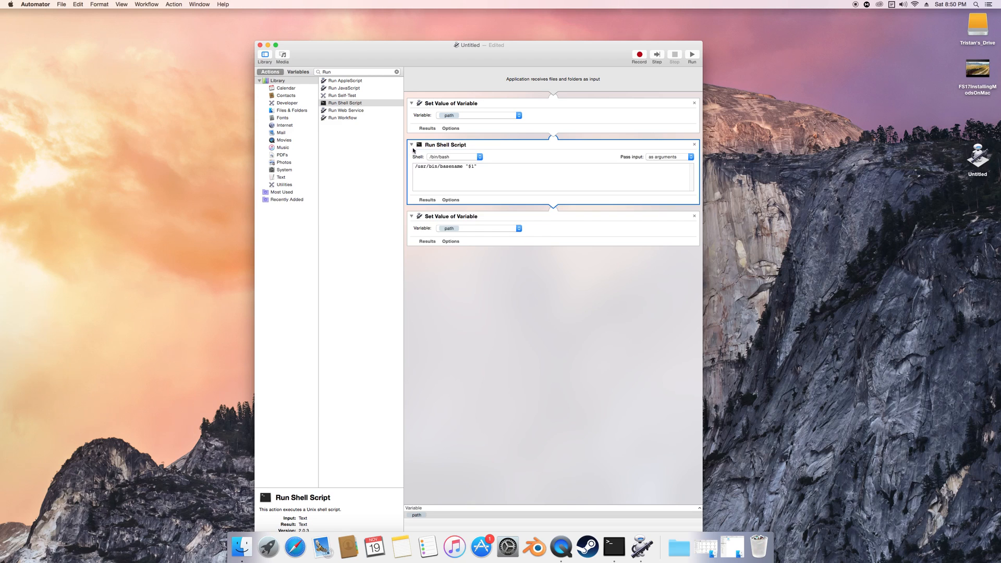
click(411, 144)
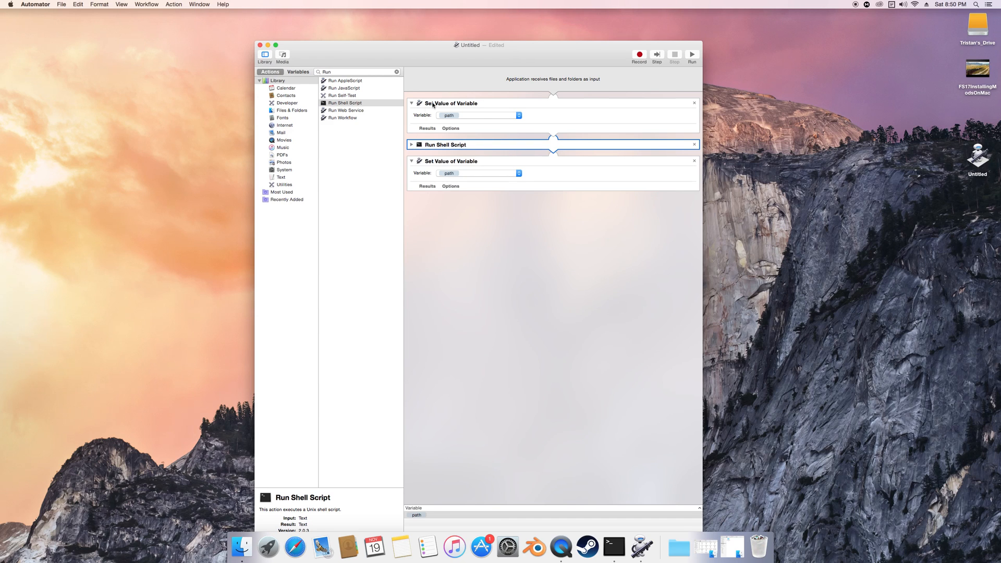
click(412, 103)
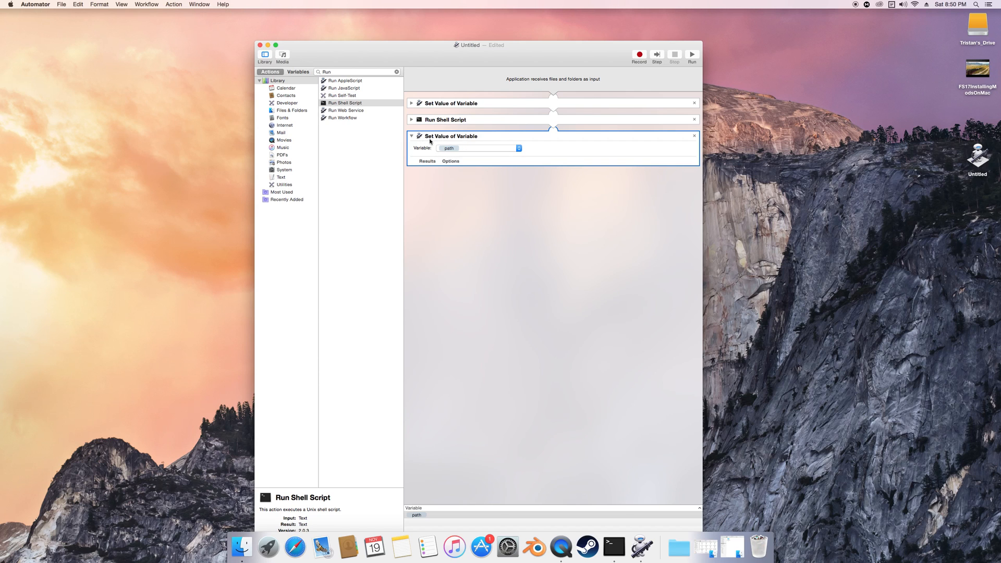
mouse_move(479, 142)
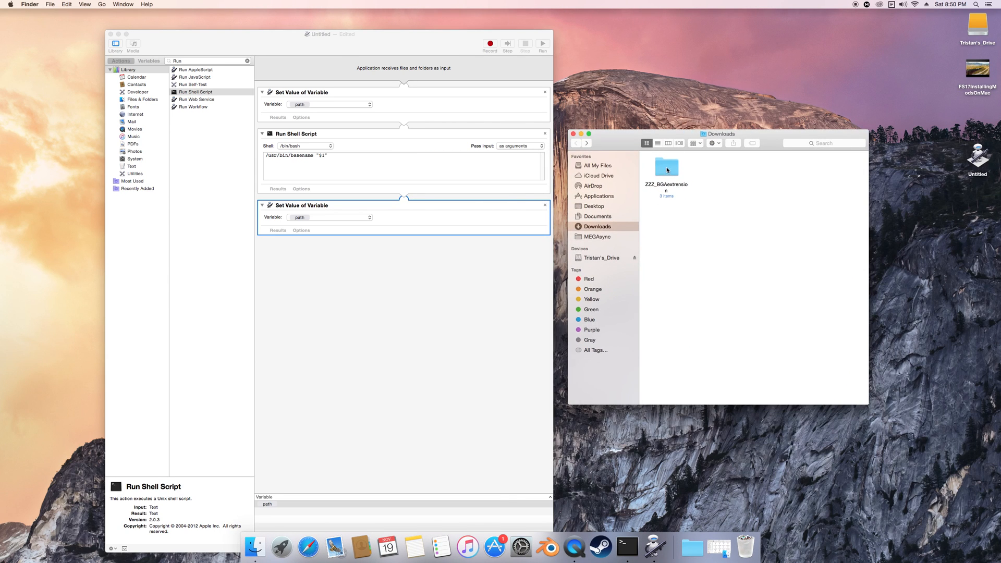
Step: Get Info on ZZZ_BGAextension and record /Users/tristandow/Downloads in a new note
right_click(666, 167)
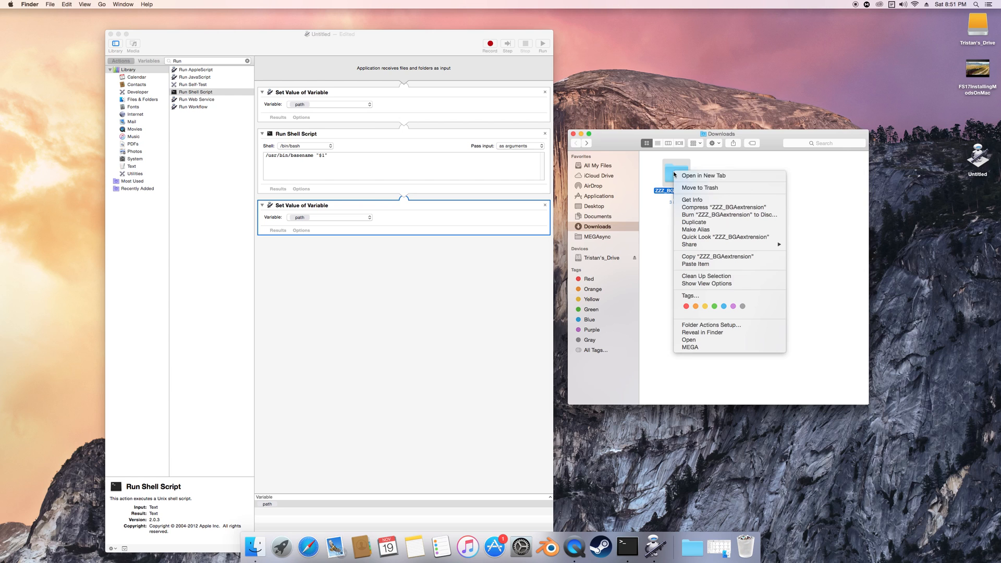
click(691, 199)
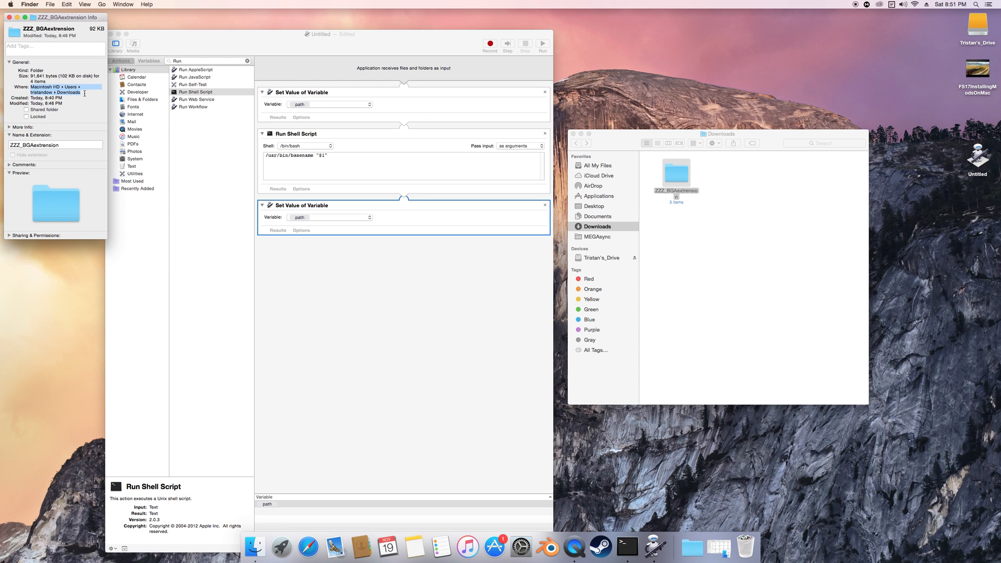
mouse_move(47, 62)
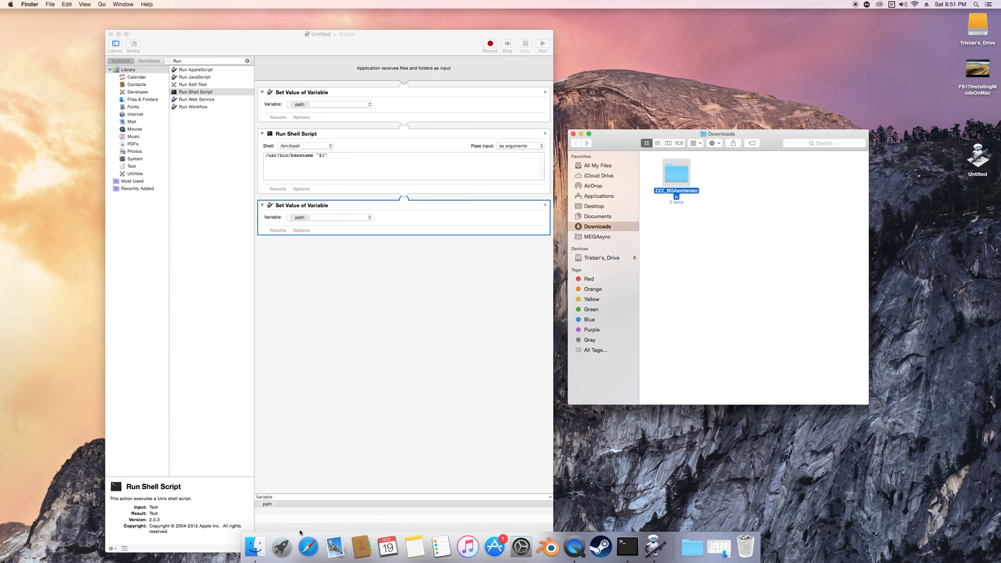
mouse_move(441, 548)
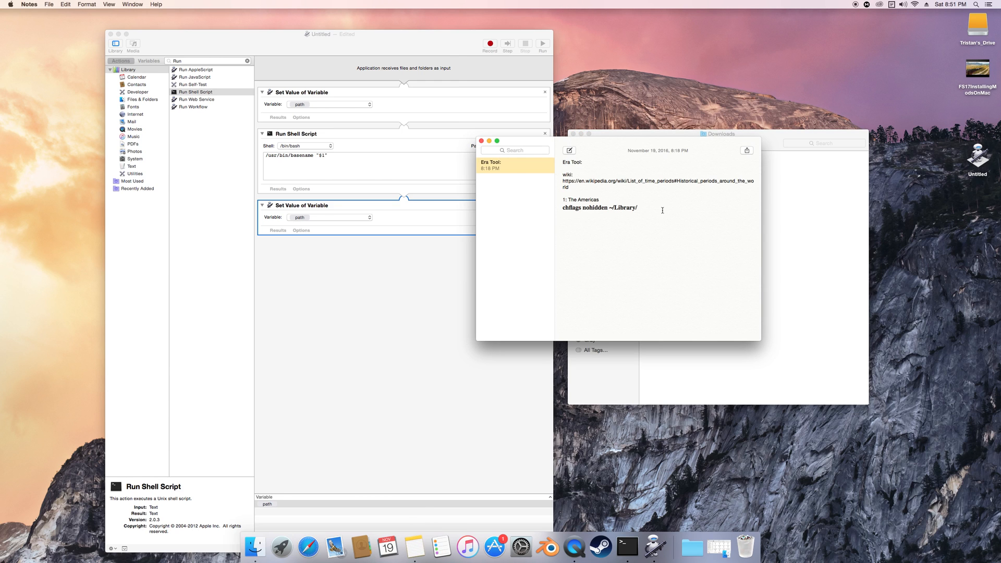
right_click(514, 164)
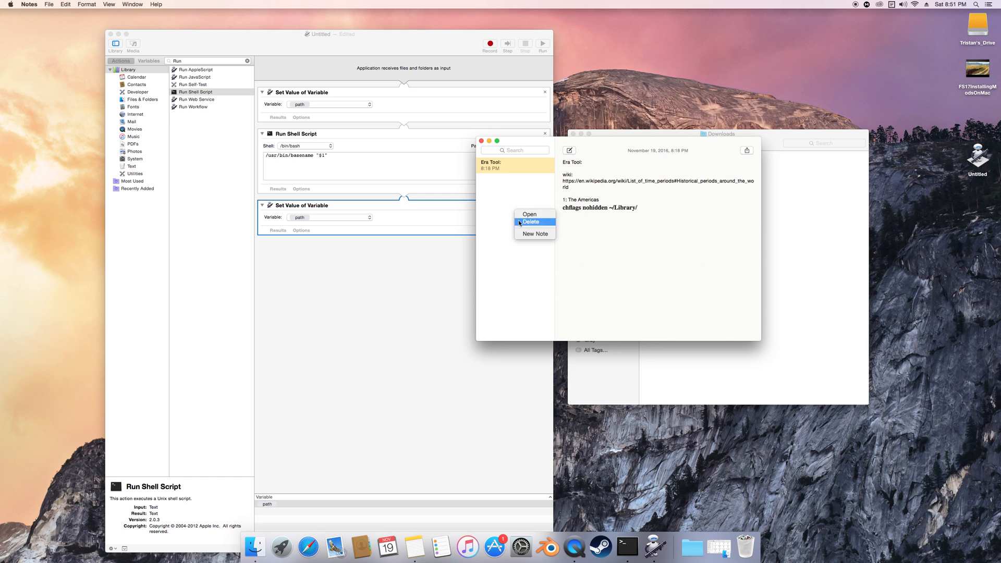
click(535, 234)
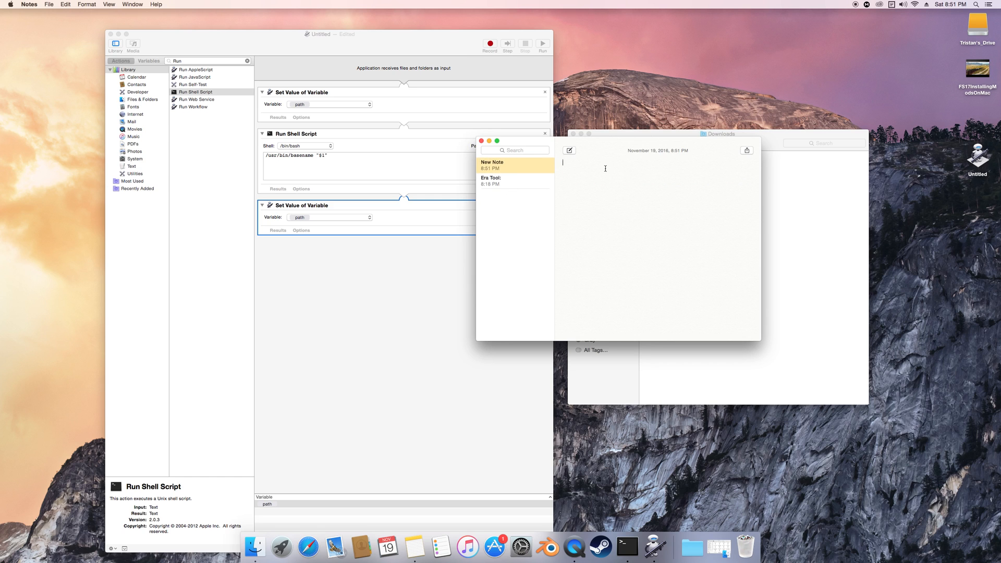
text(/Users/tristandow/Downloads)
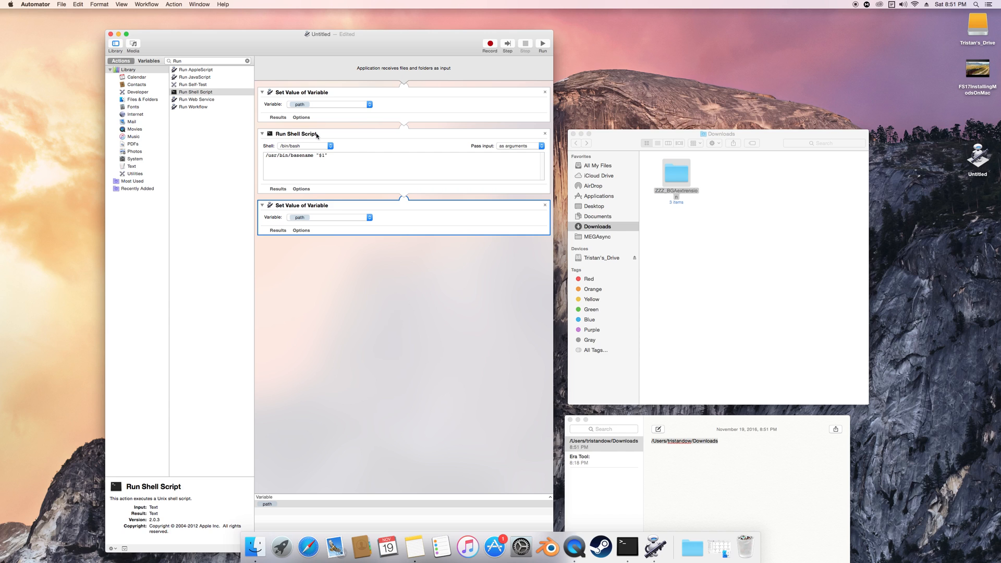
triple_click(298, 155)
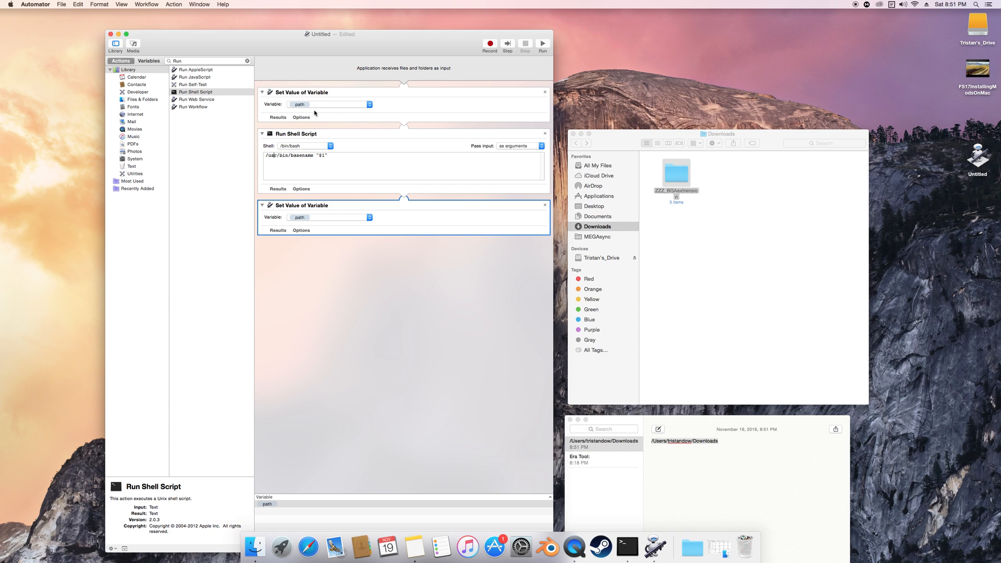
mouse_move(422, 228)
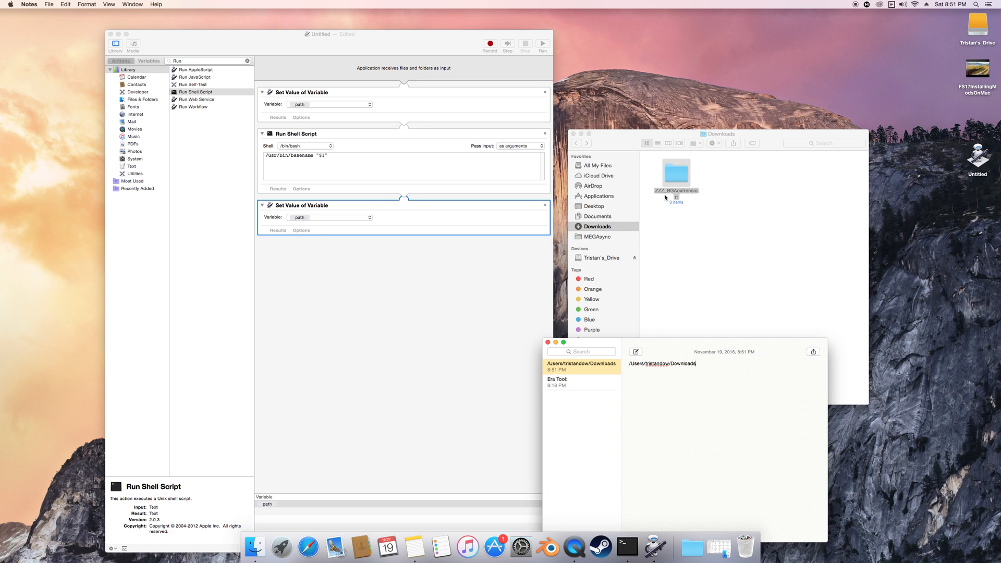
click(676, 173)
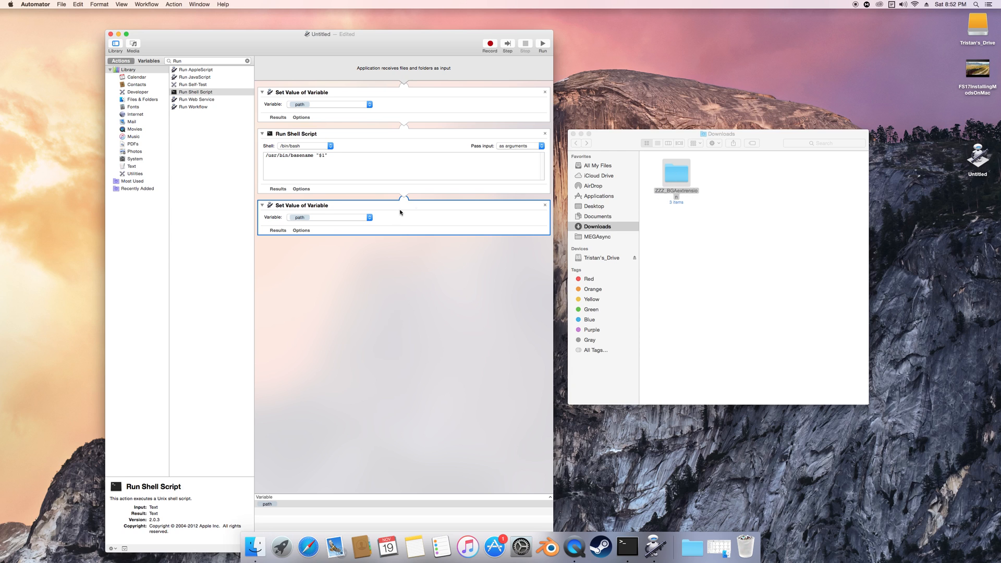
Step: Assign the last Set Value of Variable step to a new variable named folderName
click(331, 217)
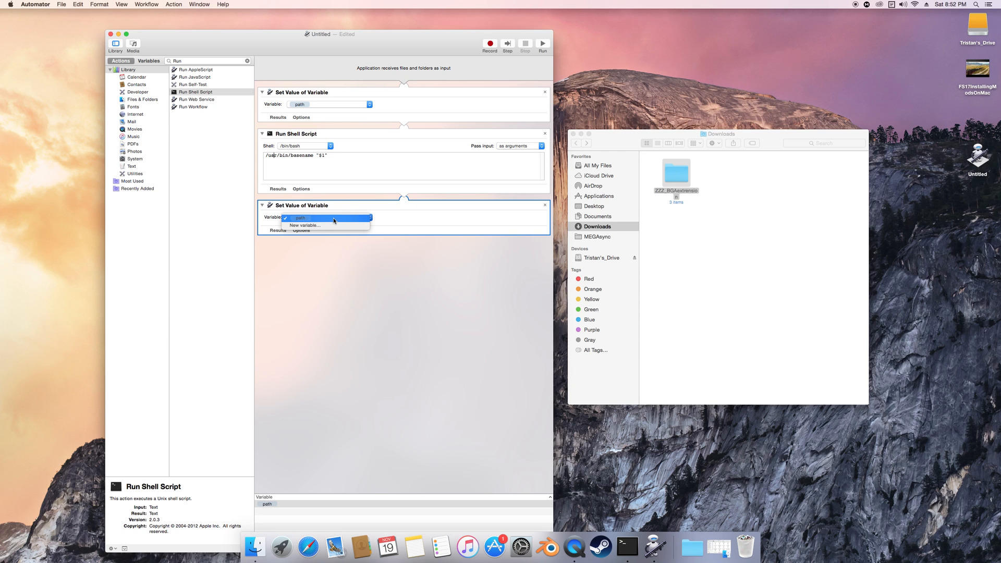
click(306, 225)
text(folderN)
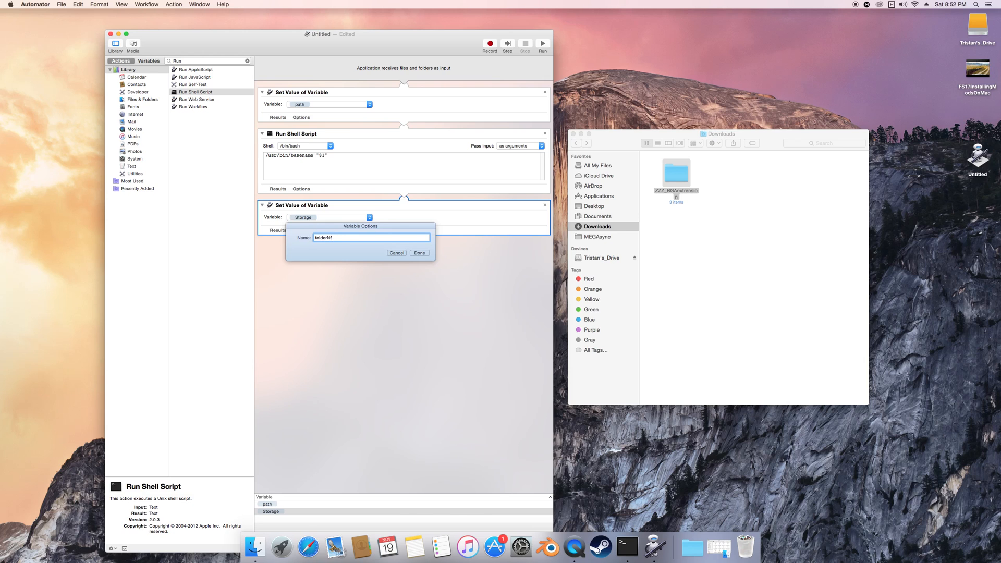
text(ame)
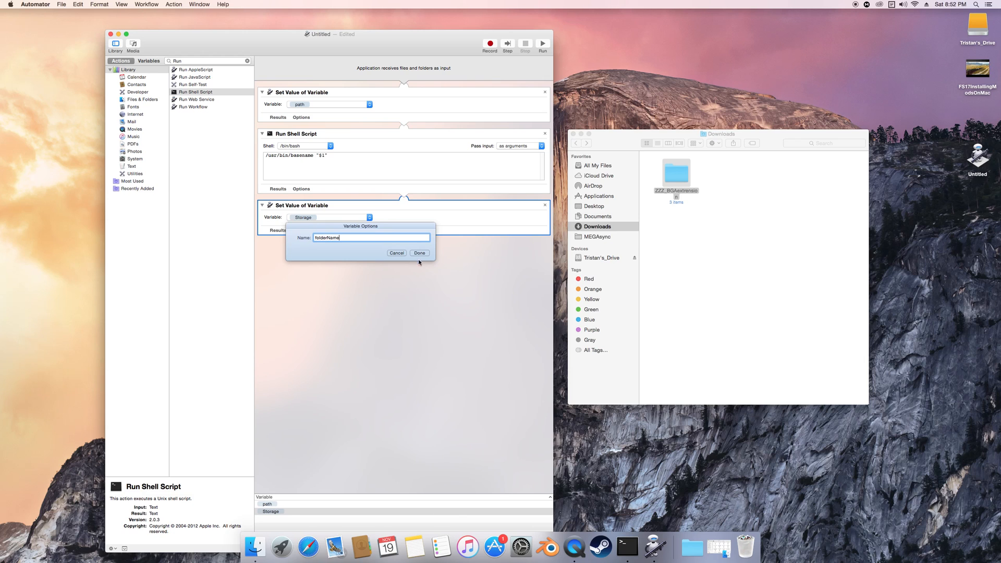
click(419, 252)
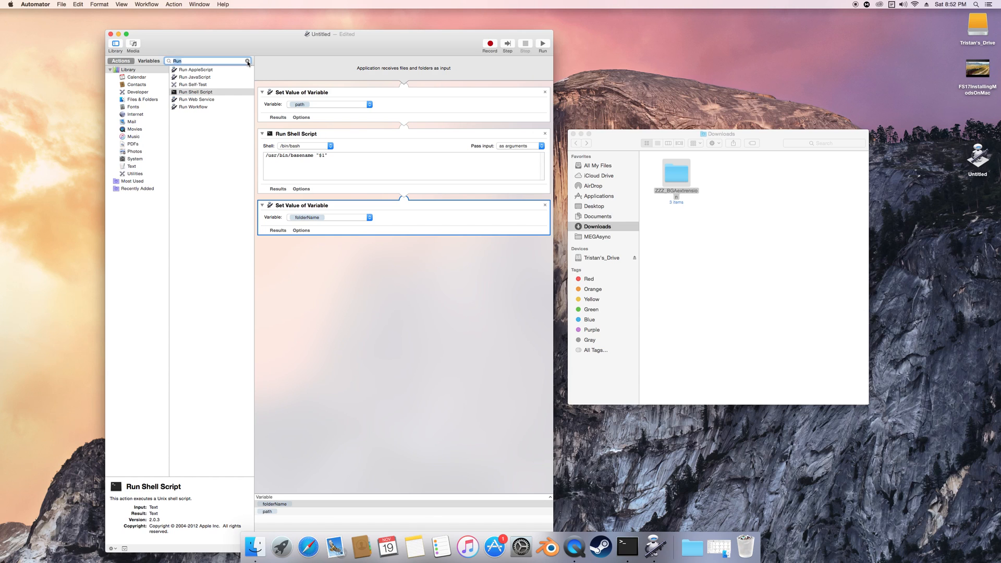
Step: Append a Get Value of Variable step and set its variable to path
click(249, 60)
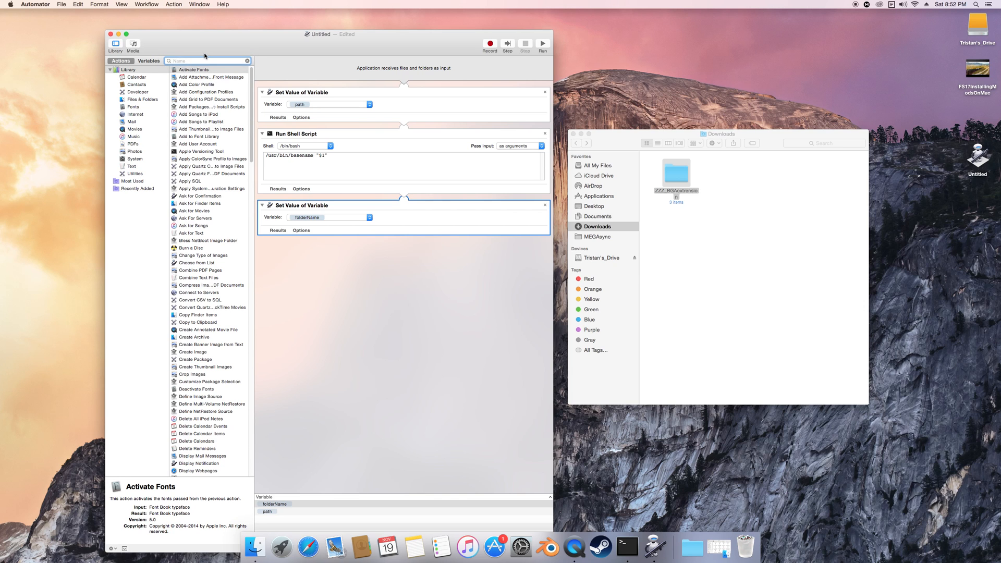
text(Get V)
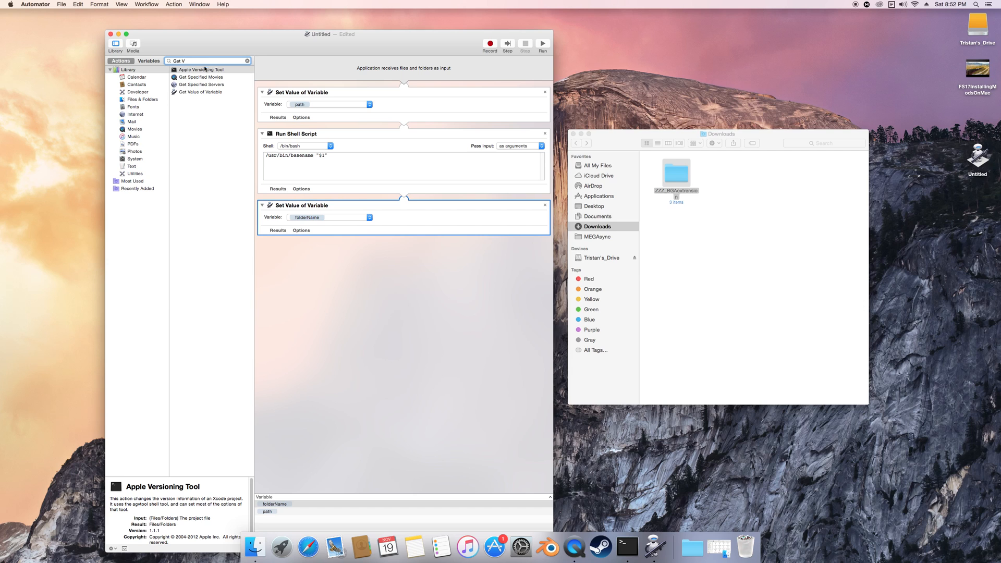
click(200, 91)
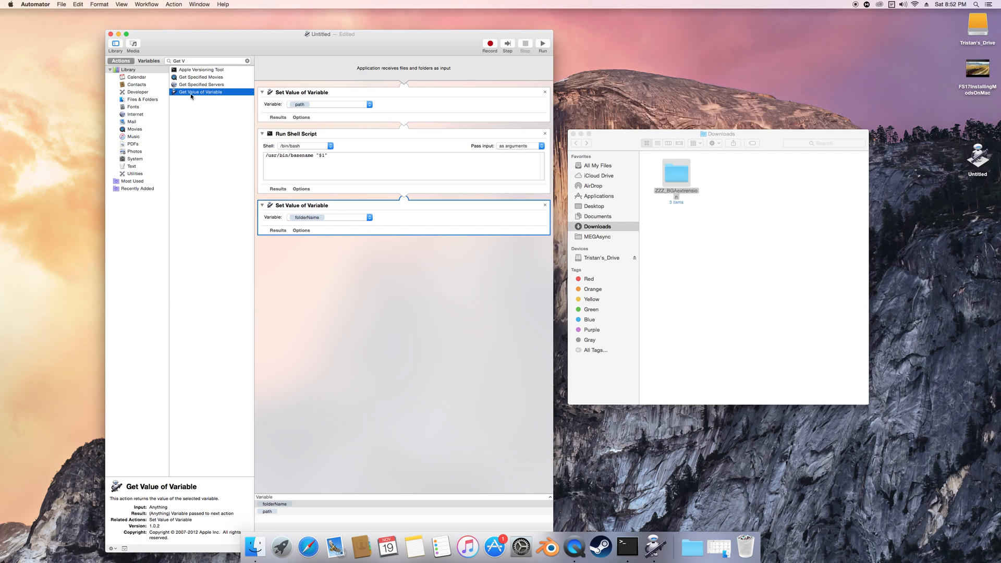
drag(200, 92, 340, 289)
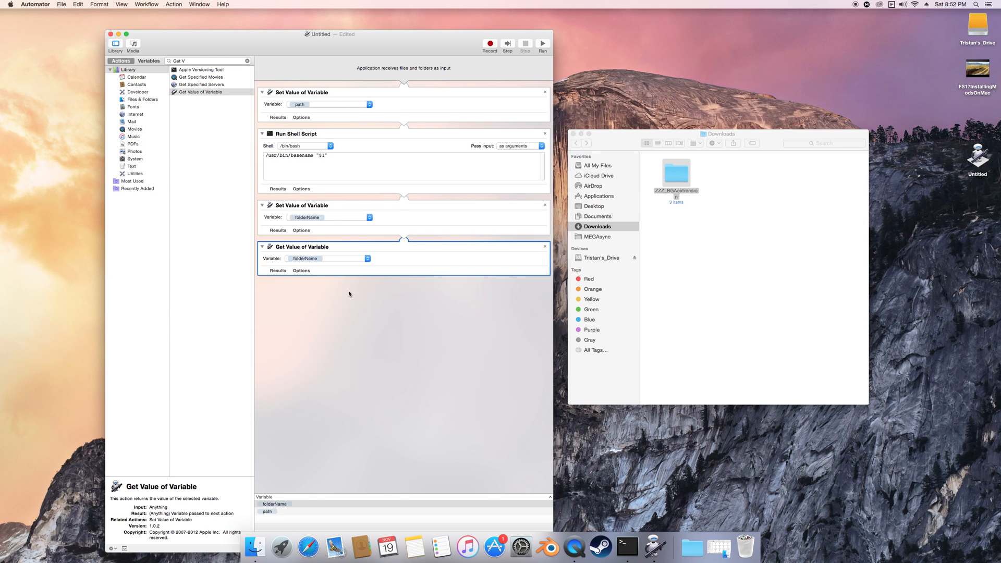
mouse_move(371, 248)
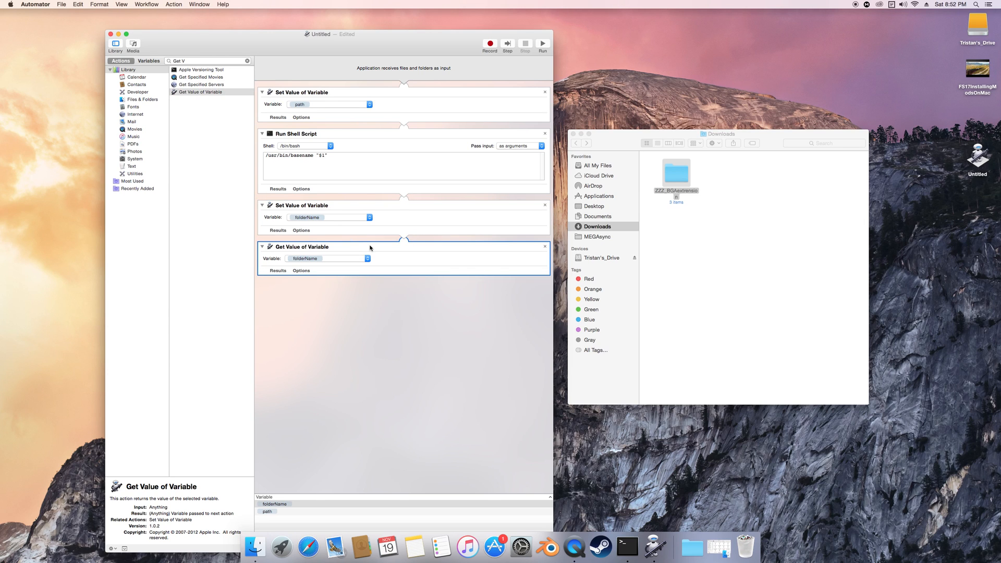
right_click(316, 251)
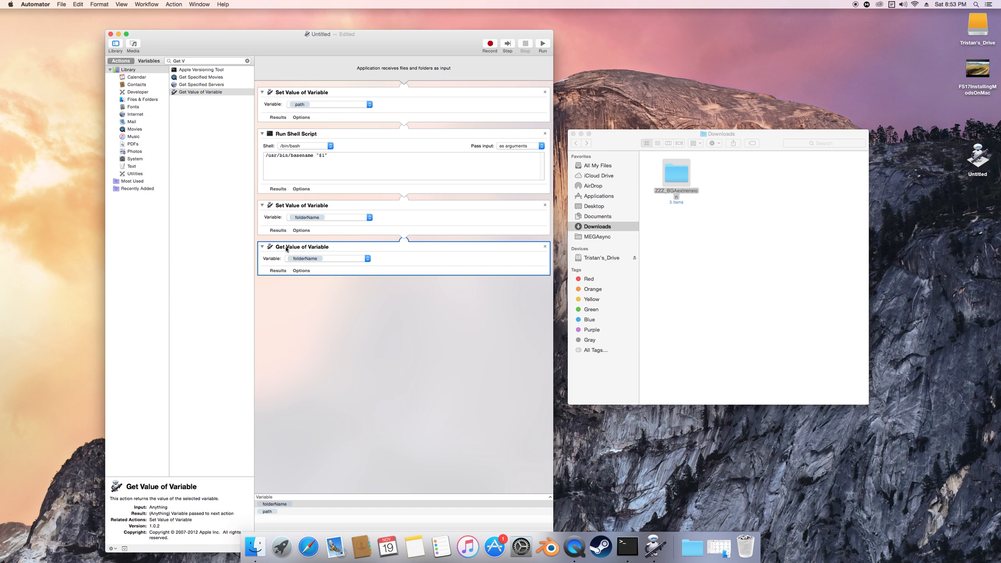
right_click(287, 249)
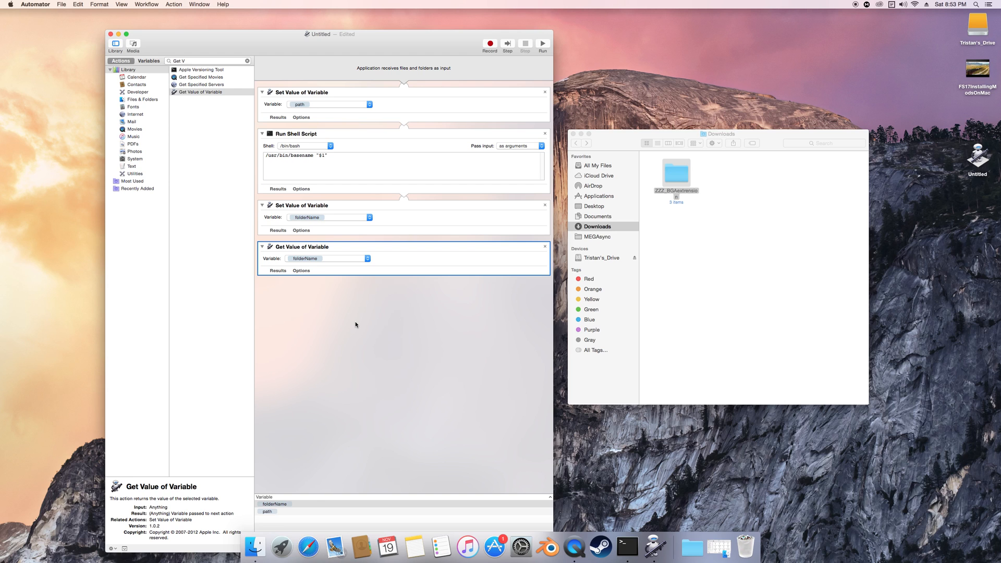
mouse_move(333, 128)
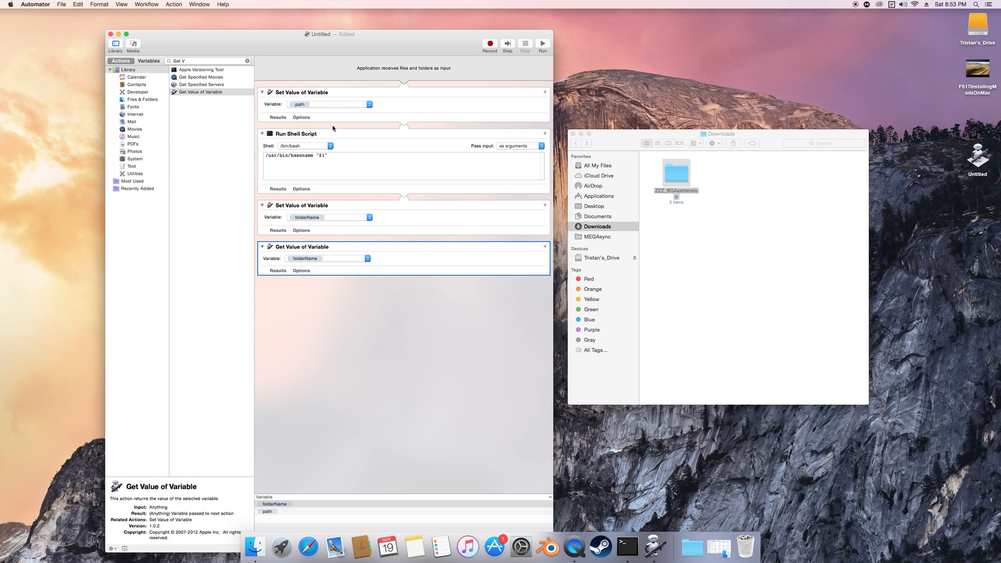
mouse_move(306, 210)
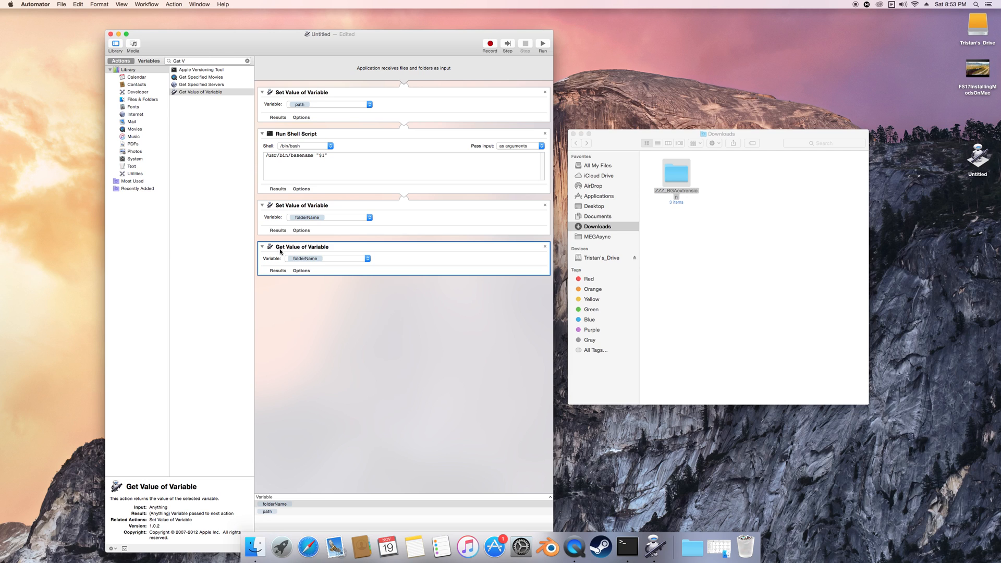
mouse_move(304, 254)
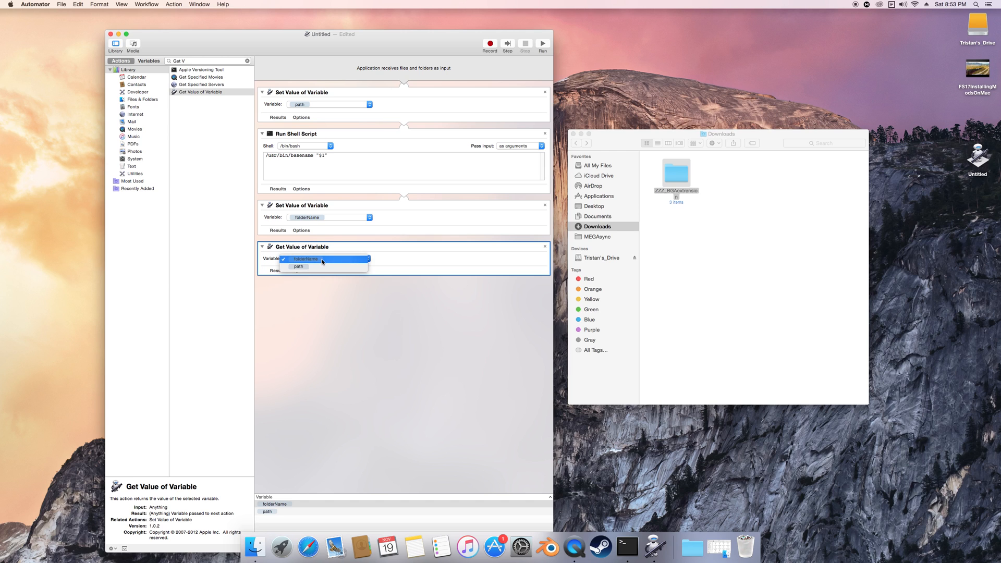
click(298, 266)
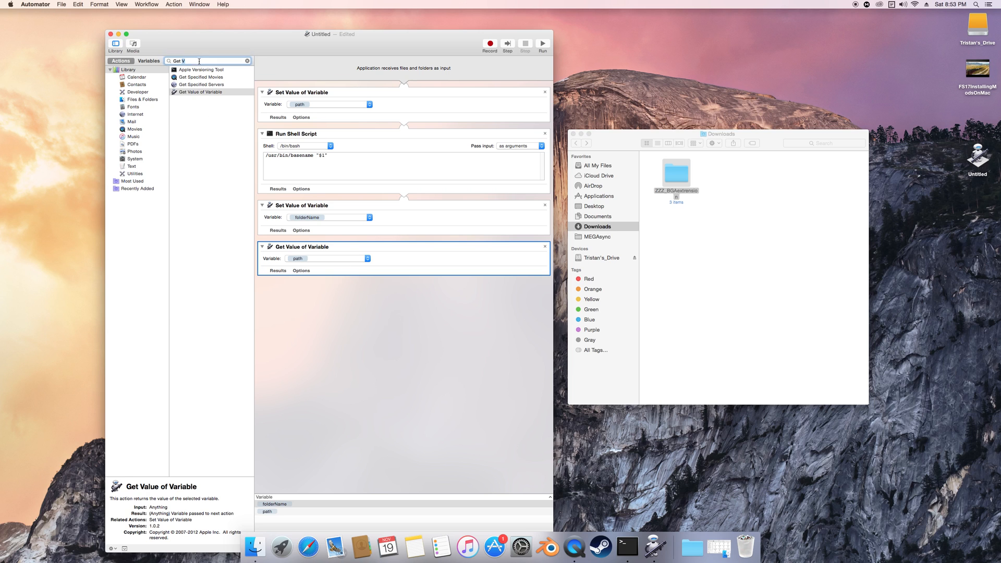
Step: Append a Get Folder Contents step, then view ZZZ_BGAextension's three files in Finder
click(248, 61)
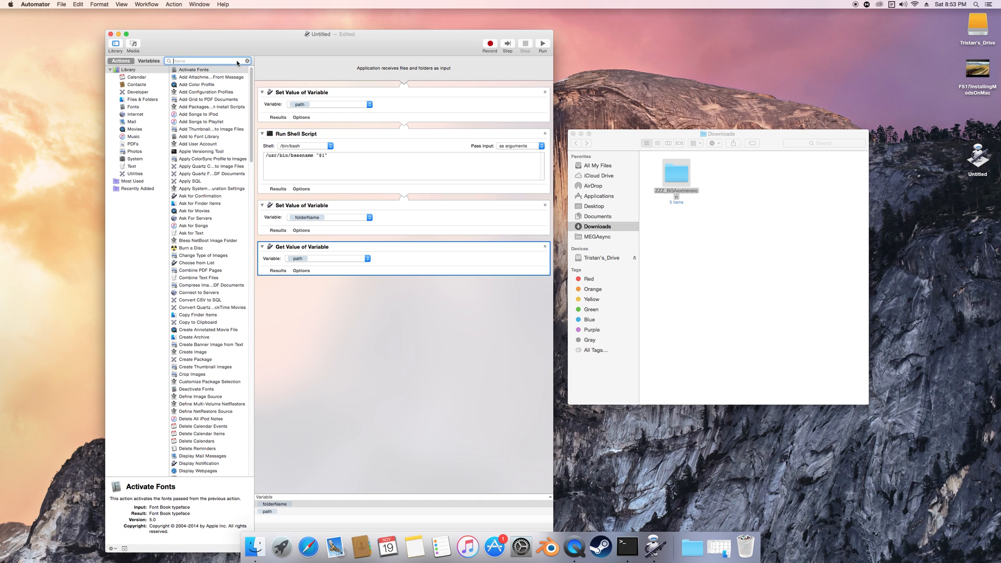
text(Get)
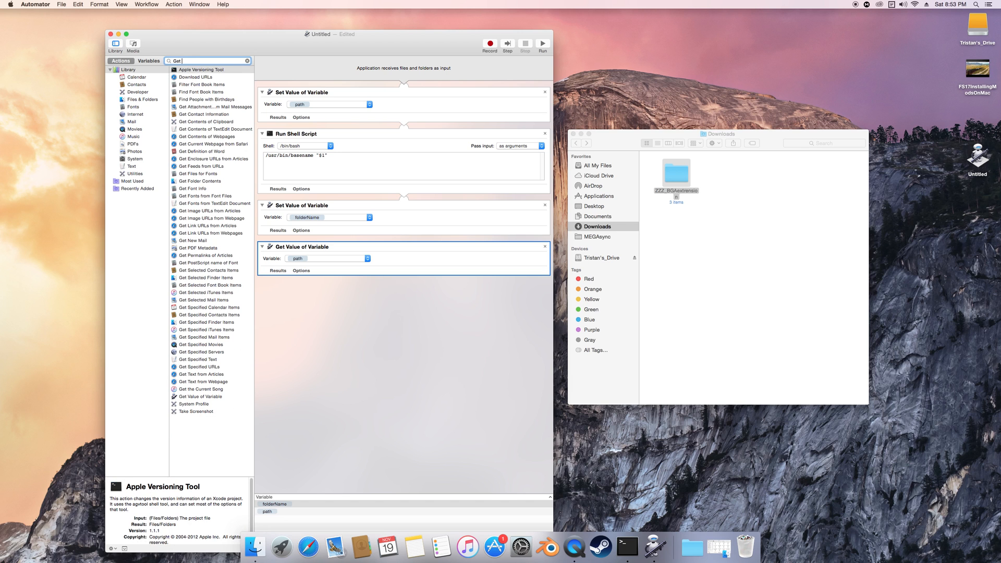
text(old)
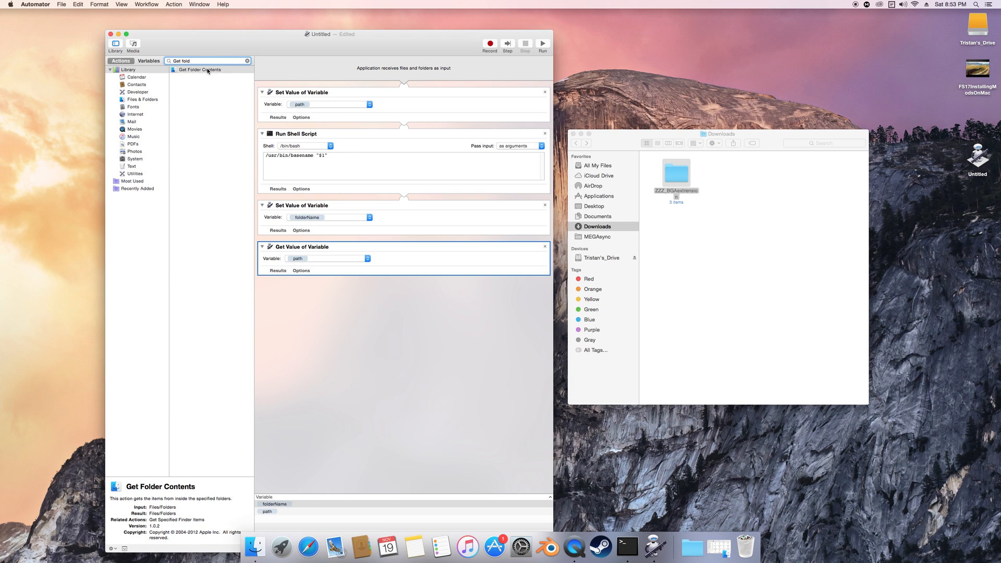
click(200, 70)
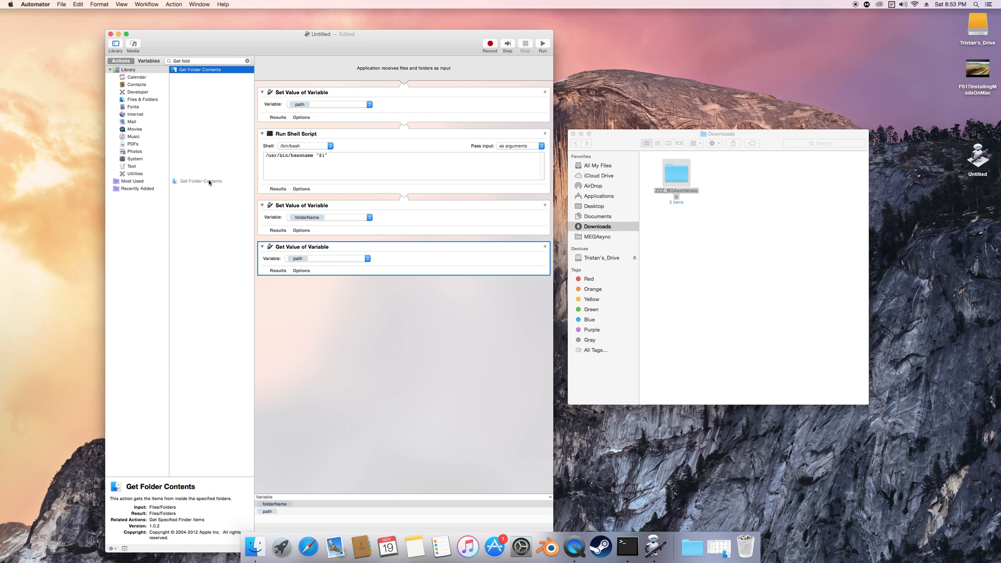
drag(200, 180, 403, 299)
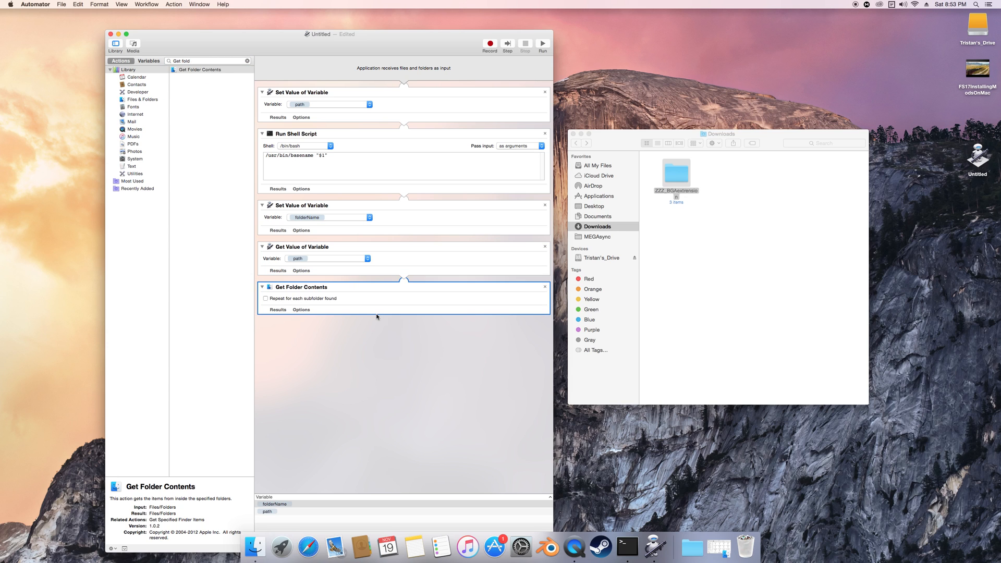
mouse_move(312, 298)
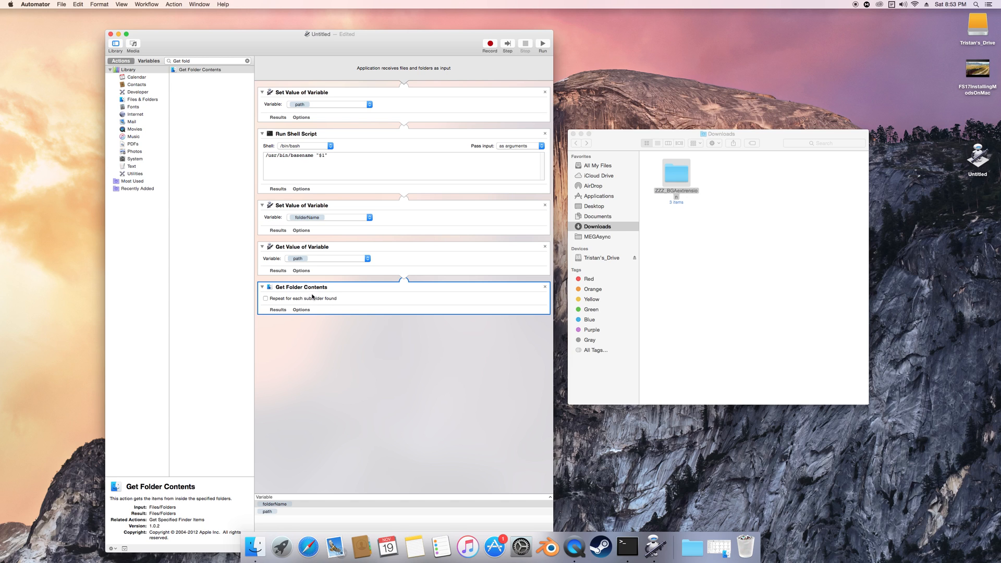
mouse_move(313, 295)
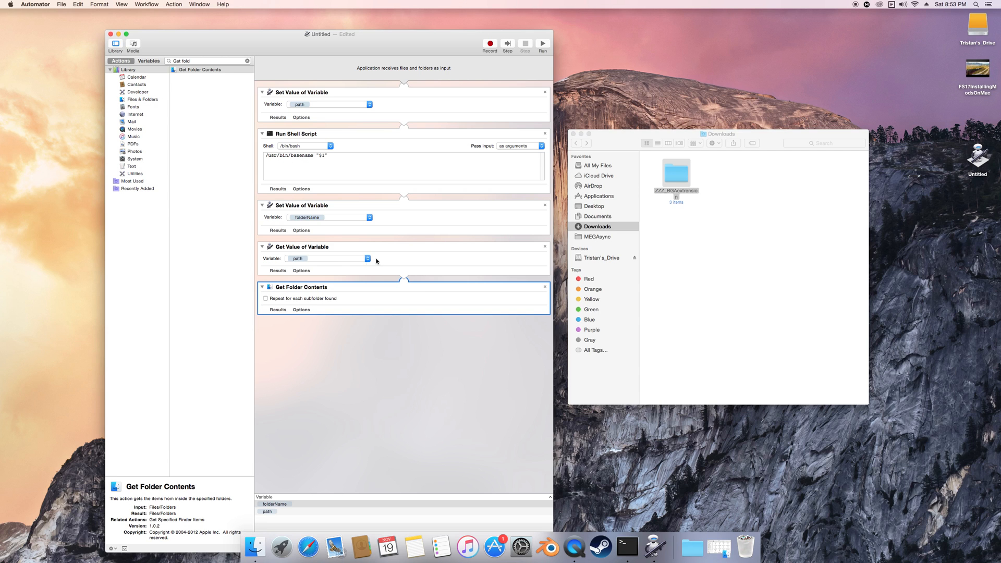
mouse_move(414, 251)
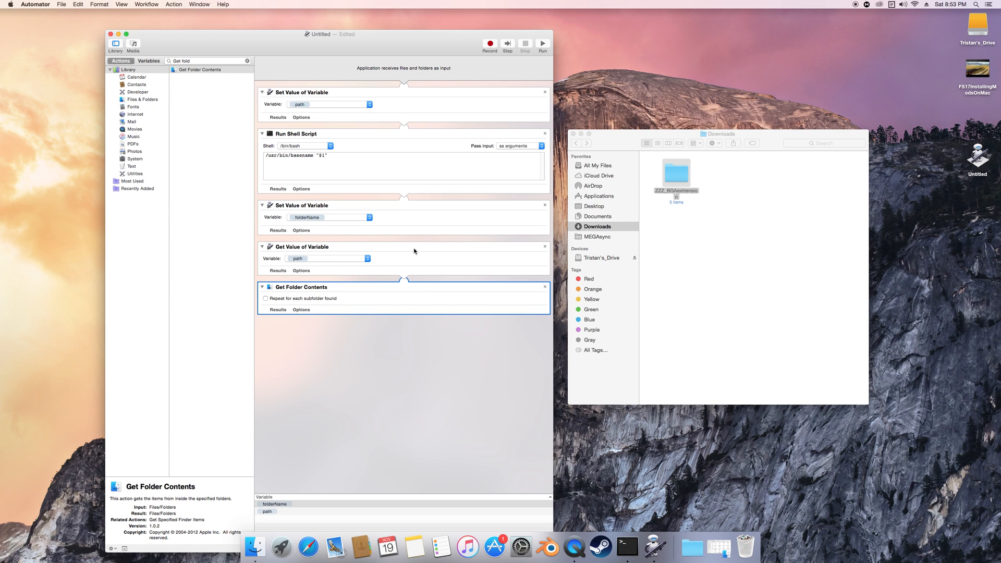
mouse_move(287, 250)
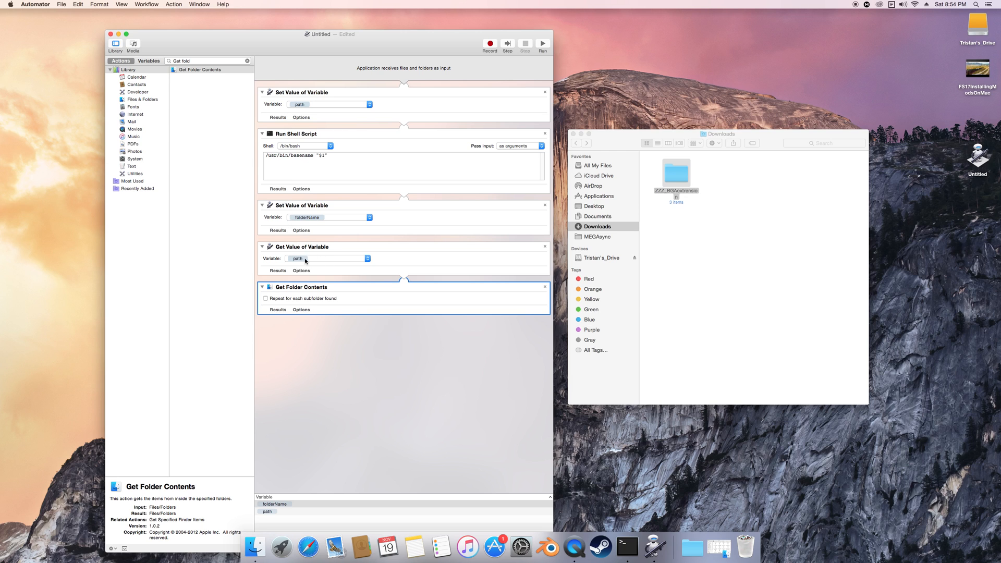
mouse_move(314, 267)
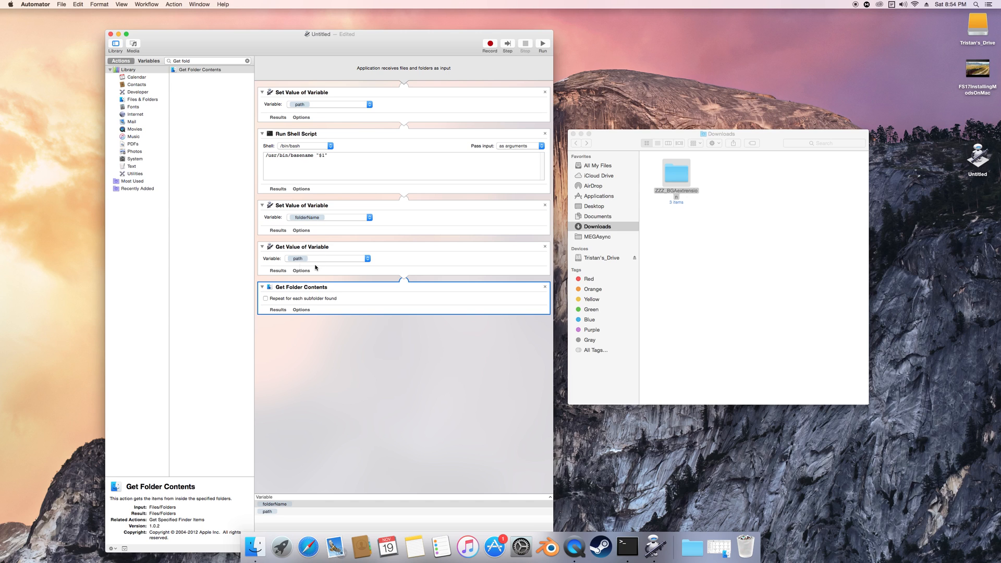
mouse_move(351, 290)
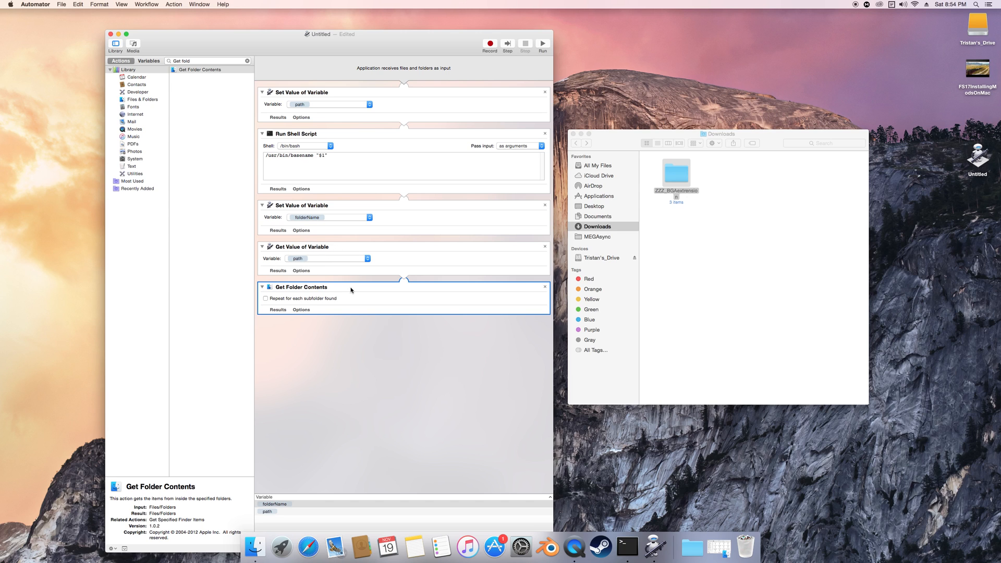
mouse_move(353, 294)
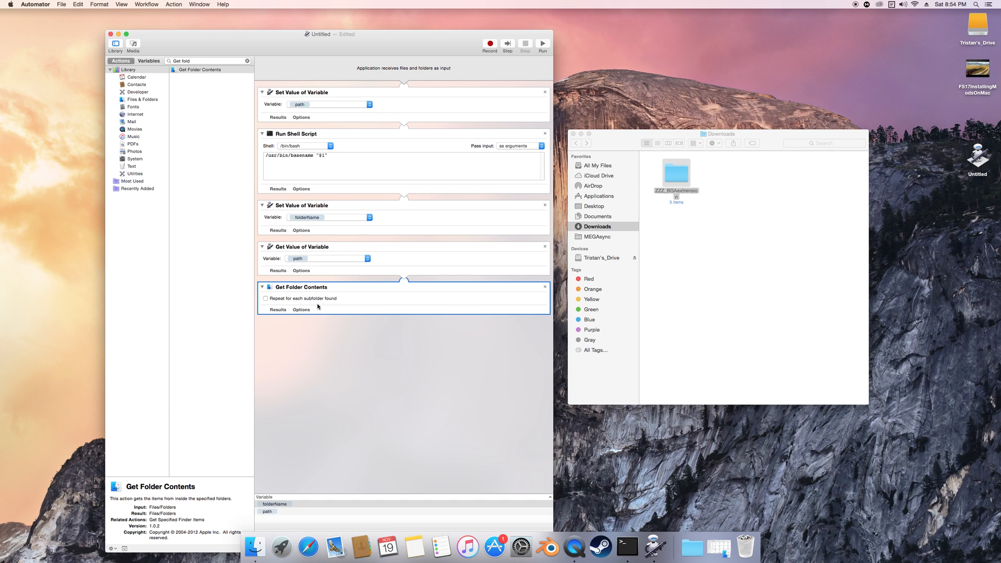
mouse_move(332, 306)
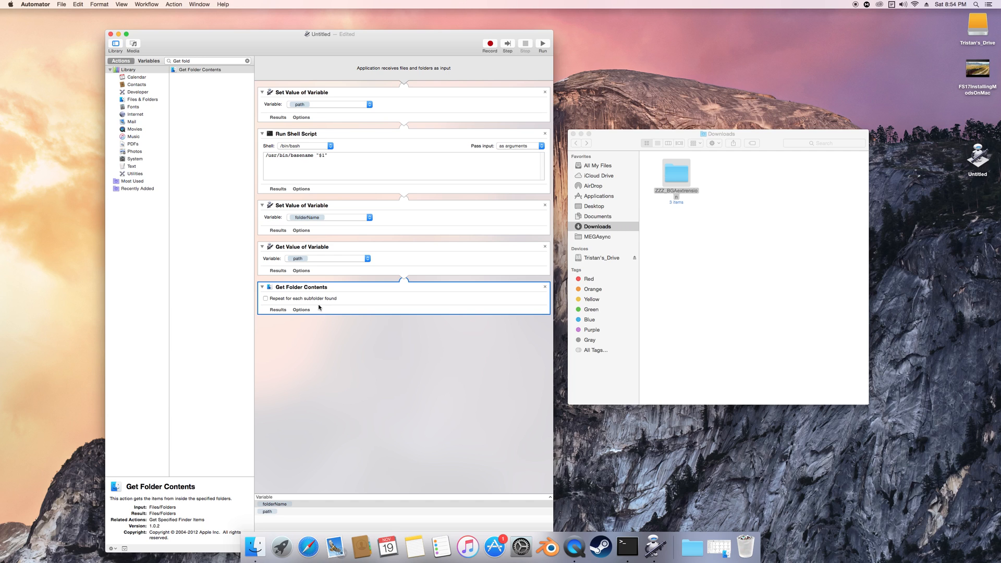
mouse_move(248, 340)
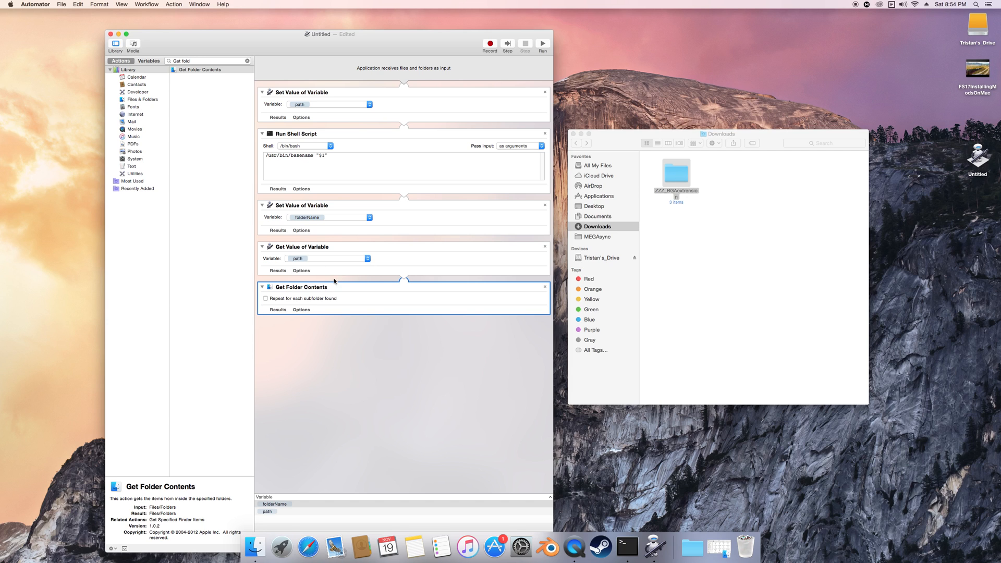
mouse_move(317, 264)
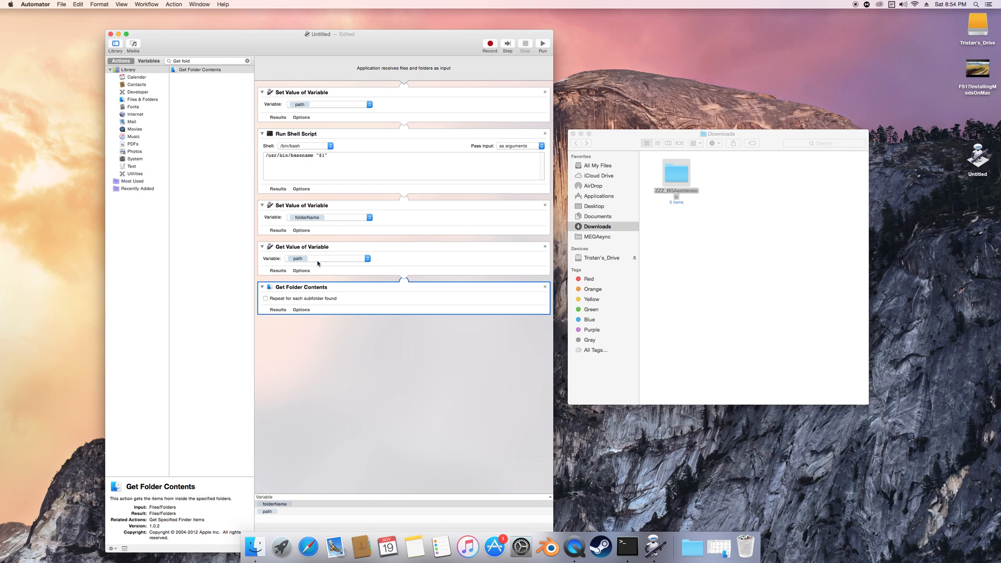
double_click(675, 173)
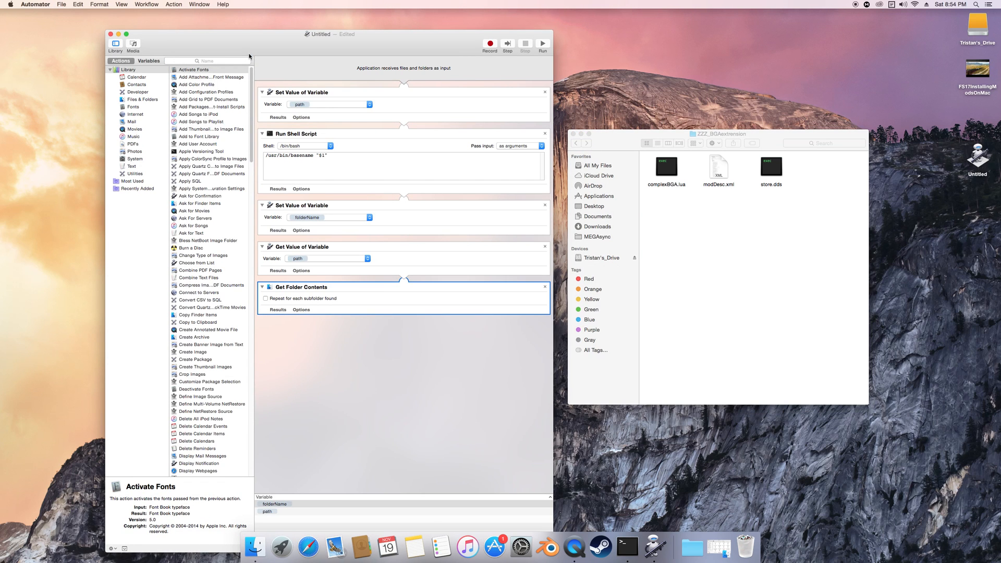
Step: Append a Create Archive step with Where set to Same Folder as Input
click(208, 60)
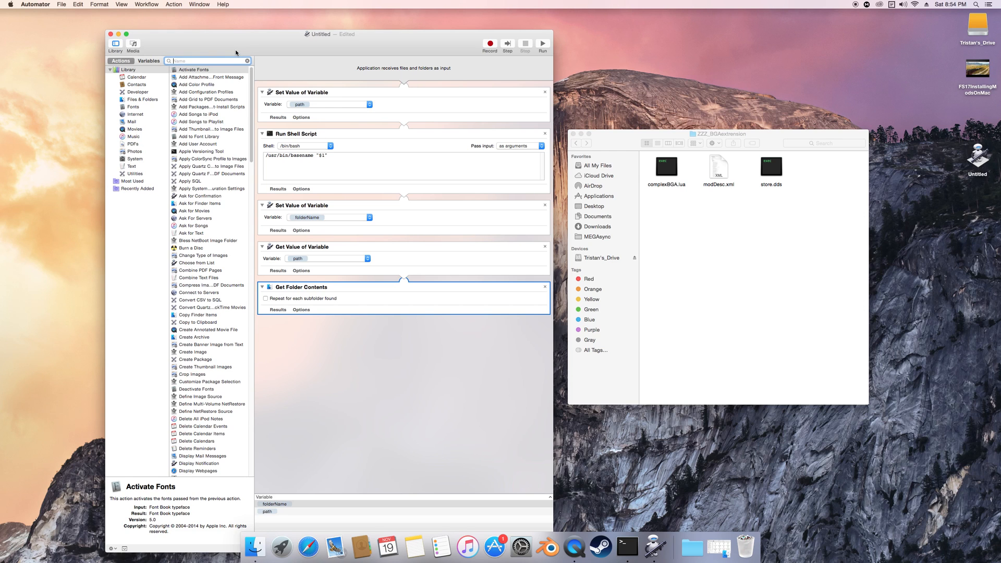
text(create ar)
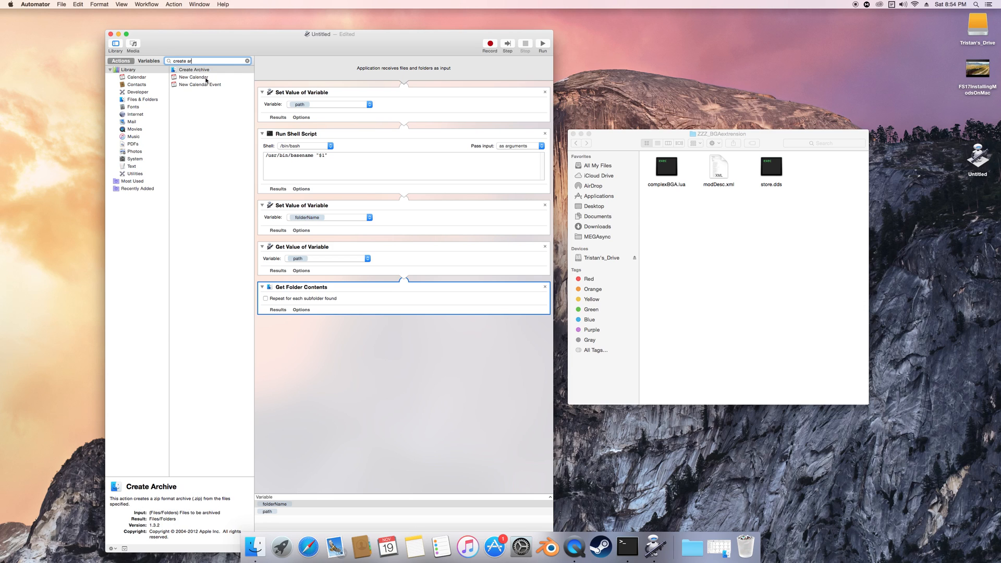
click(194, 68)
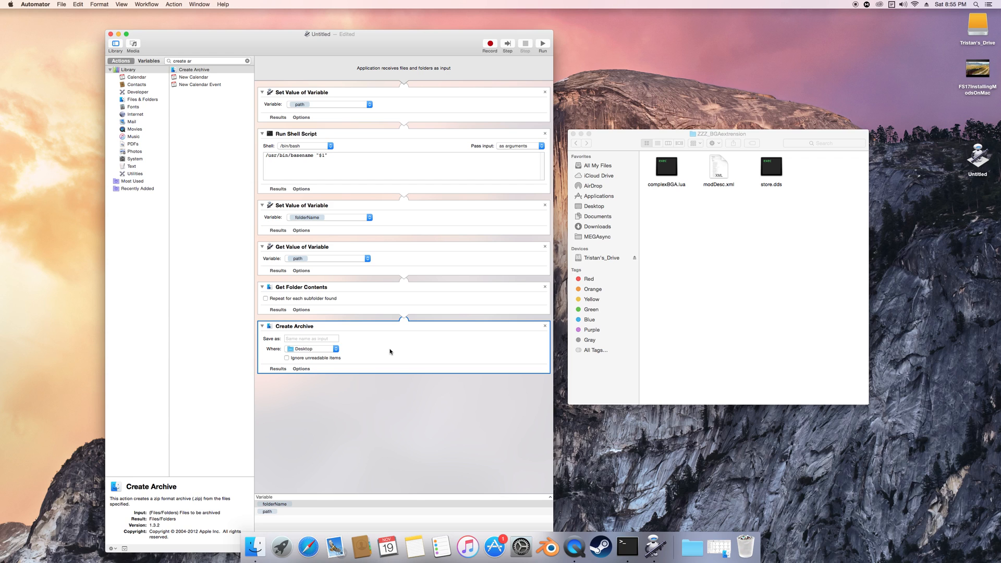
mouse_move(348, 351)
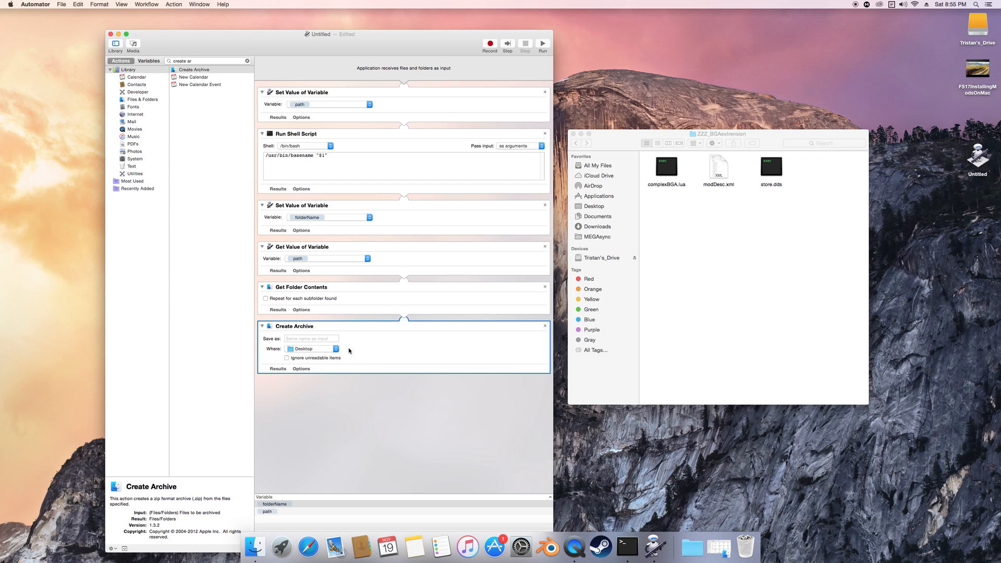
click(313, 348)
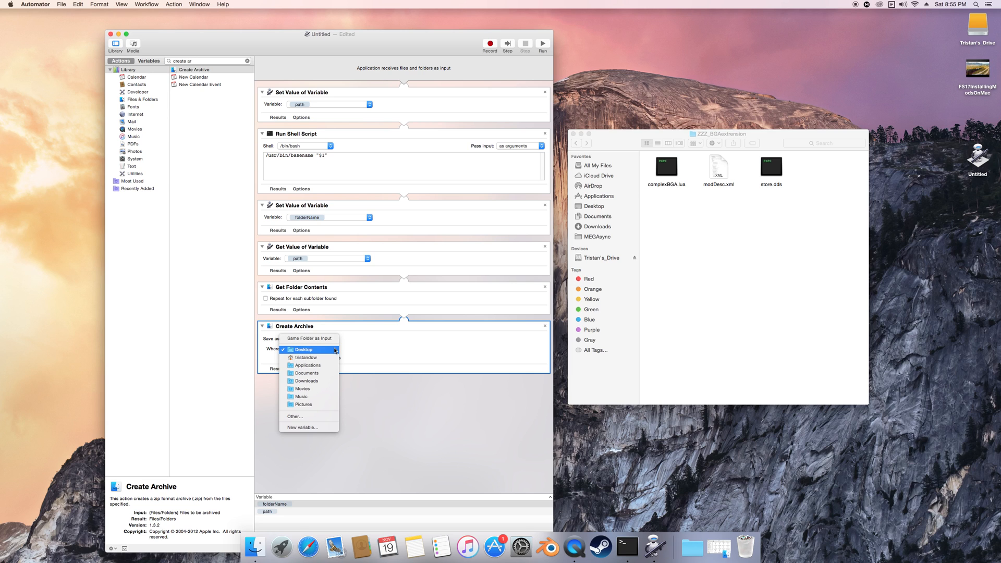
mouse_move(308, 338)
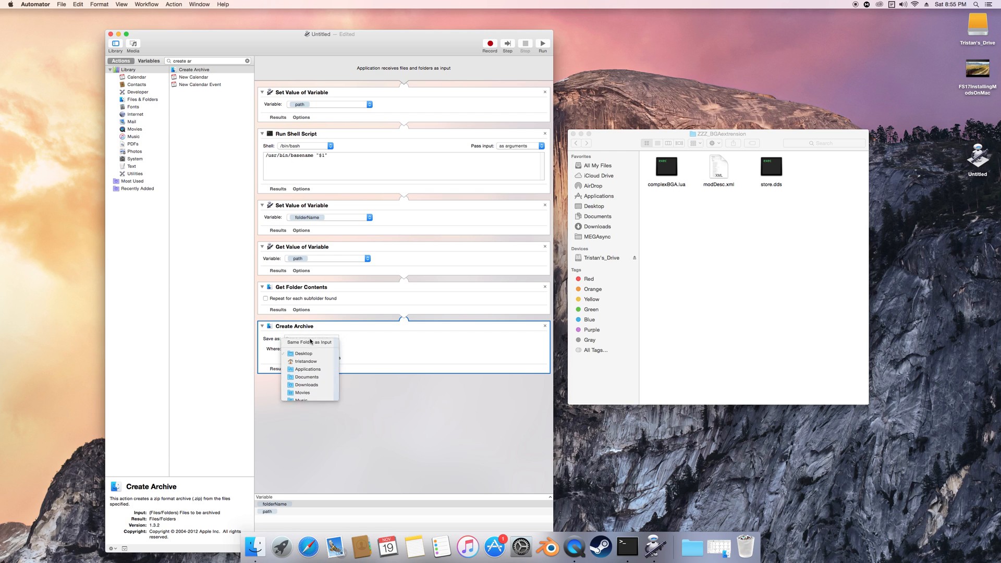
click(308, 342)
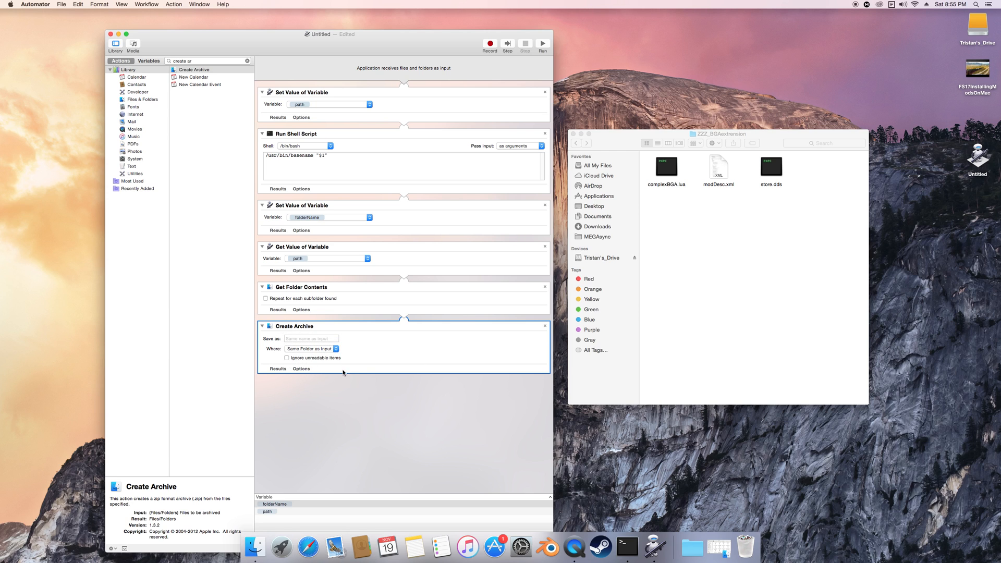
mouse_move(357, 396)
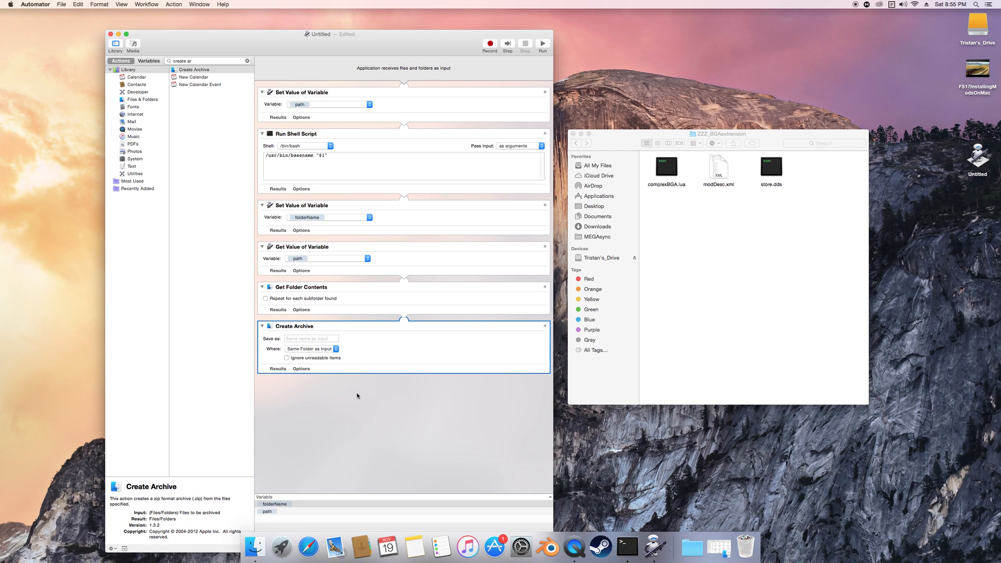
mouse_move(202, 86)
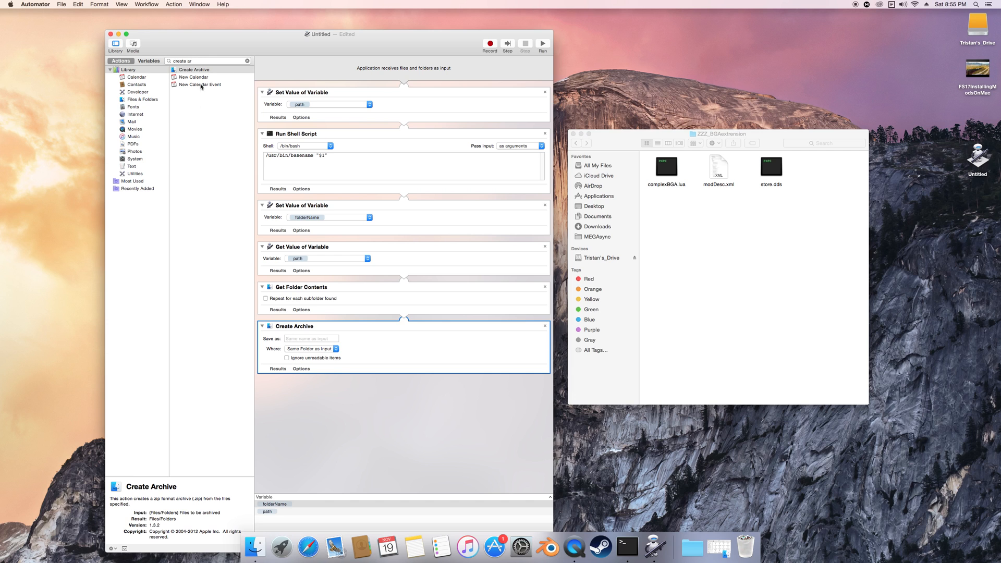
Step: Add Rename Finder Items after Create Archive, accepting the warning, and select the extra Copy Finder Items step for removal
click(248, 60)
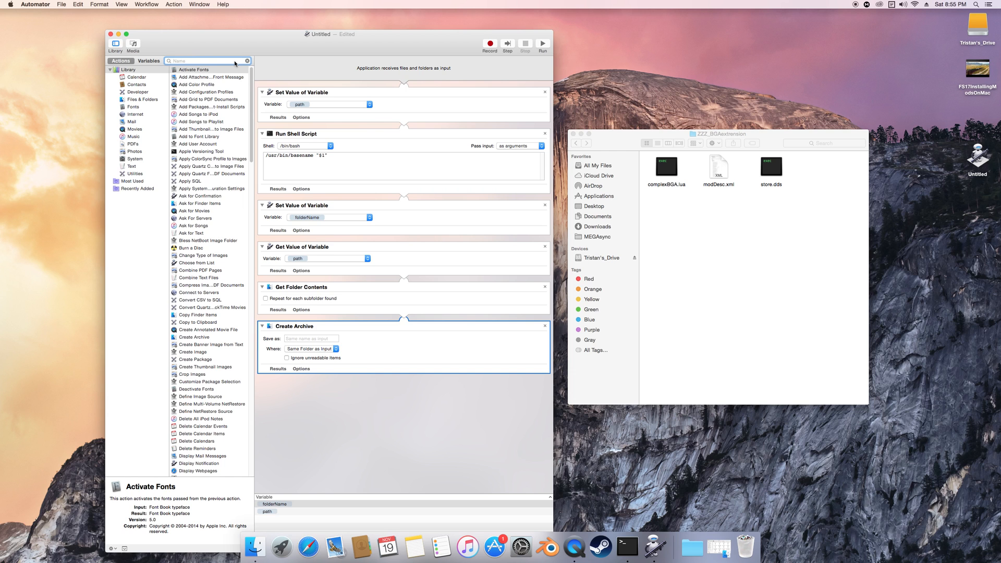
text(rename)
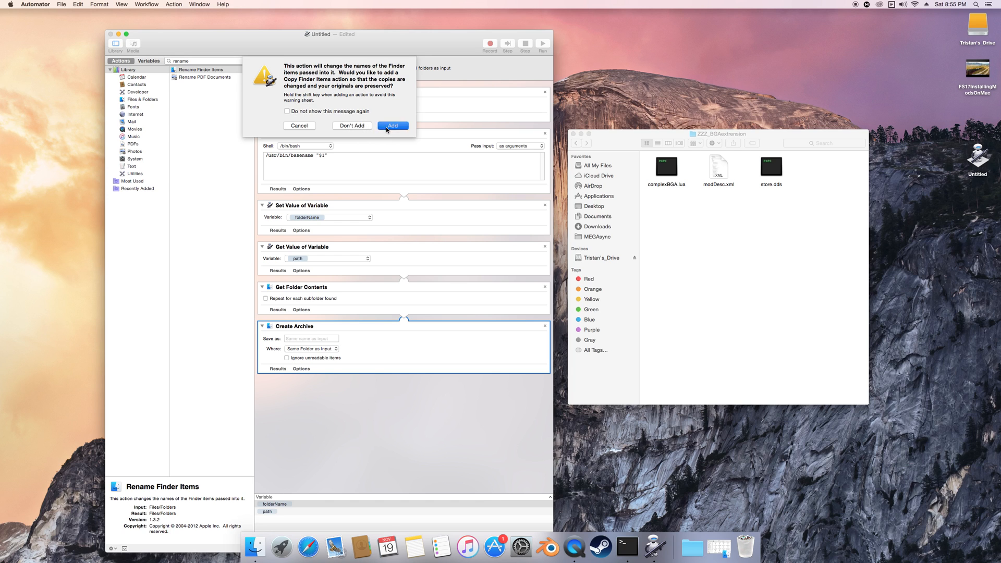
click(392, 125)
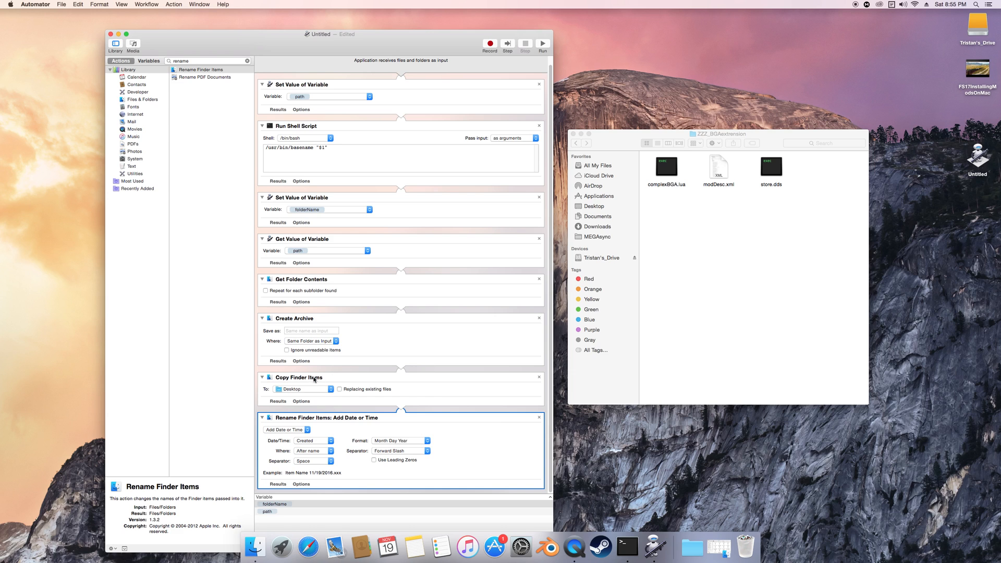
mouse_move(296, 420)
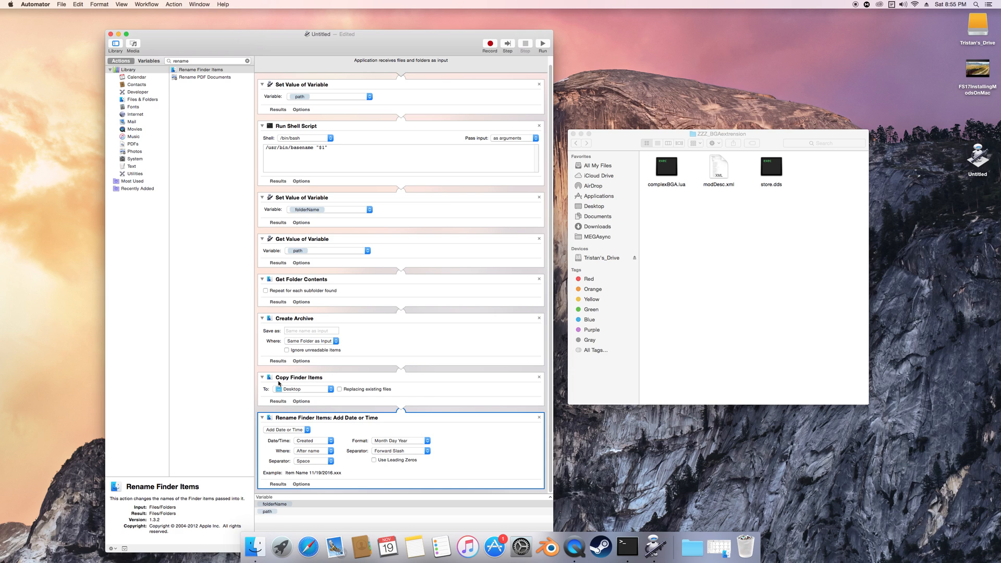
click(325, 389)
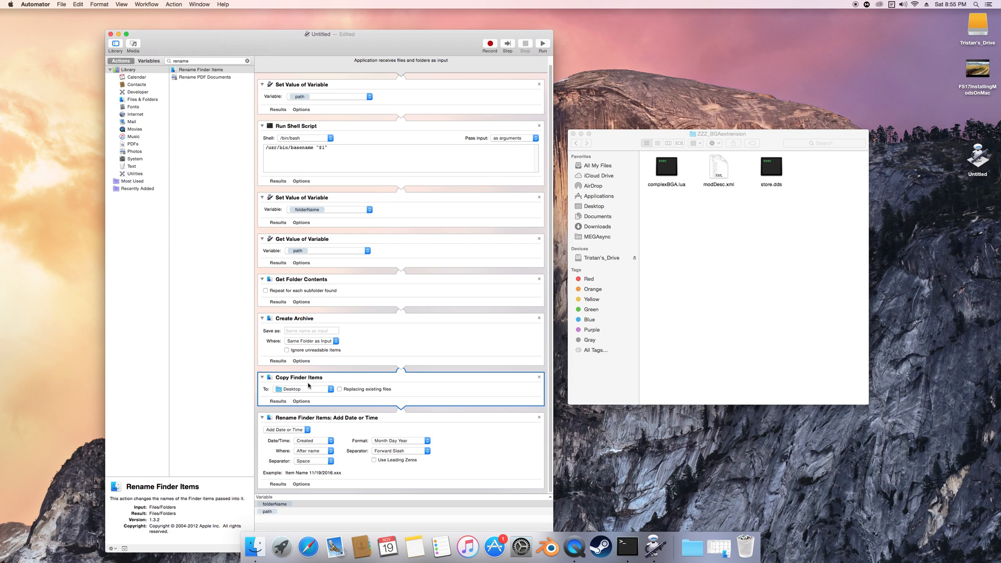
mouse_move(540, 379)
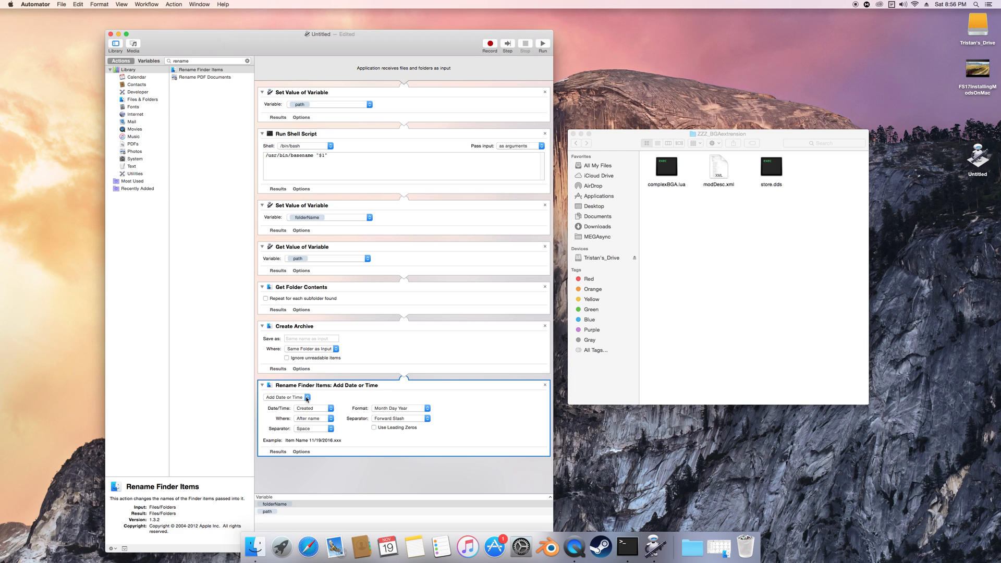
Step: Set Rename Finder Items to Name Single Item, basename only, replaced by the folderName variable
click(285, 398)
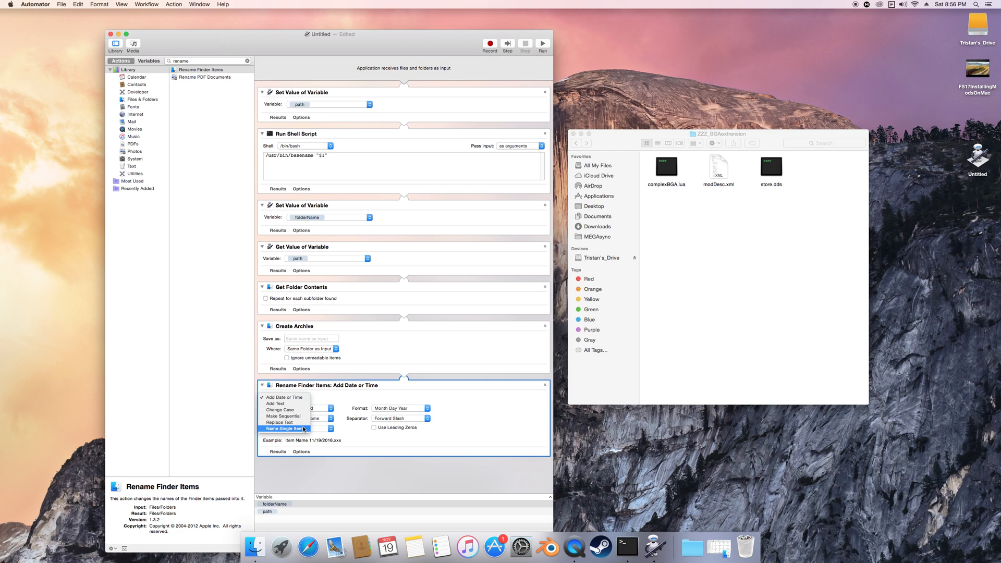
mouse_move(279, 409)
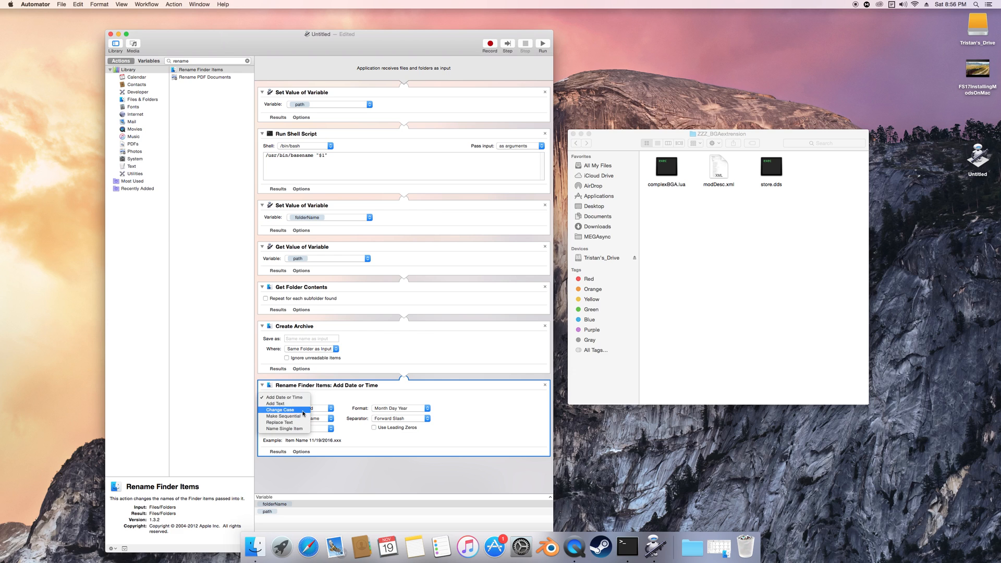
click(285, 429)
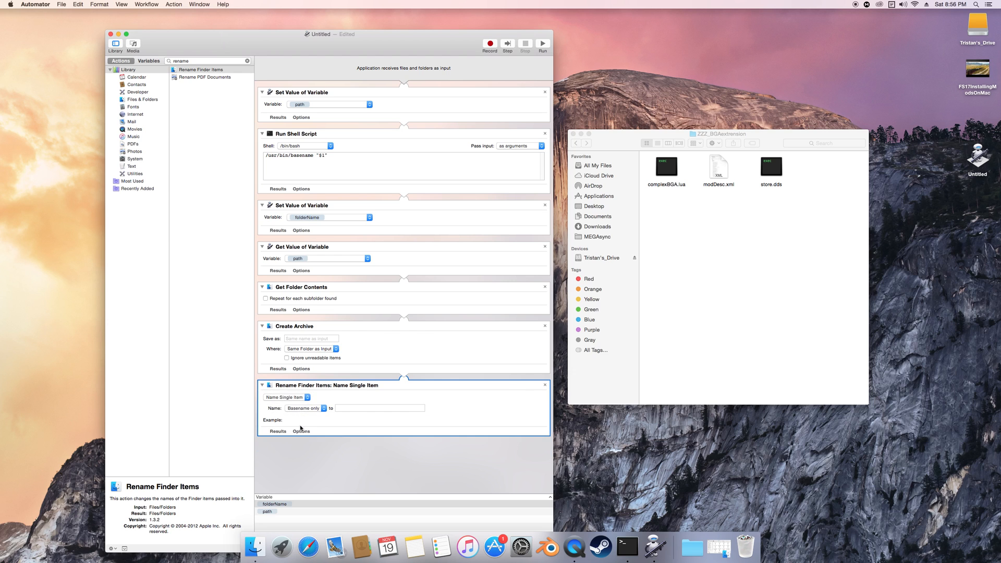
mouse_move(323, 405)
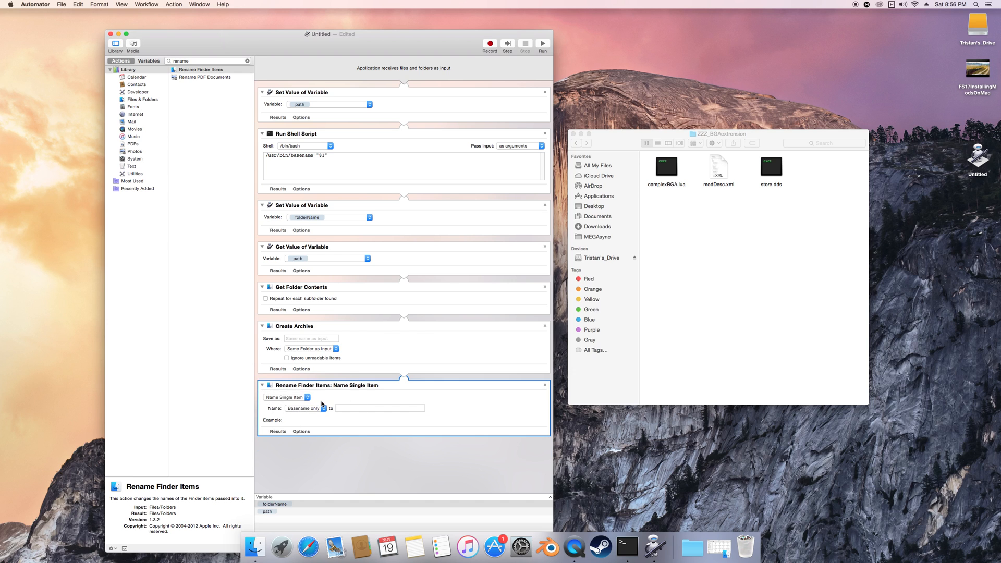
click(303, 408)
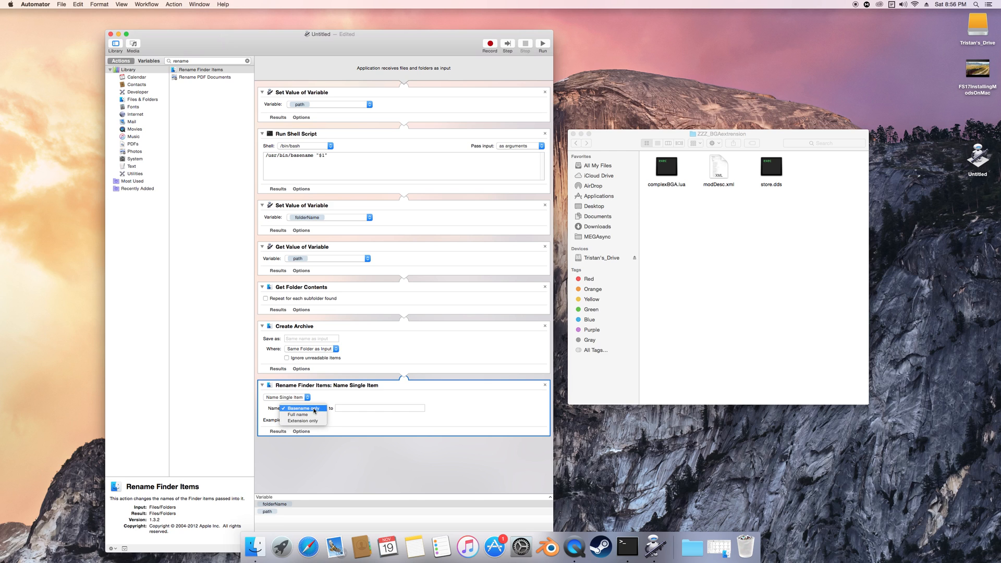
click(303, 407)
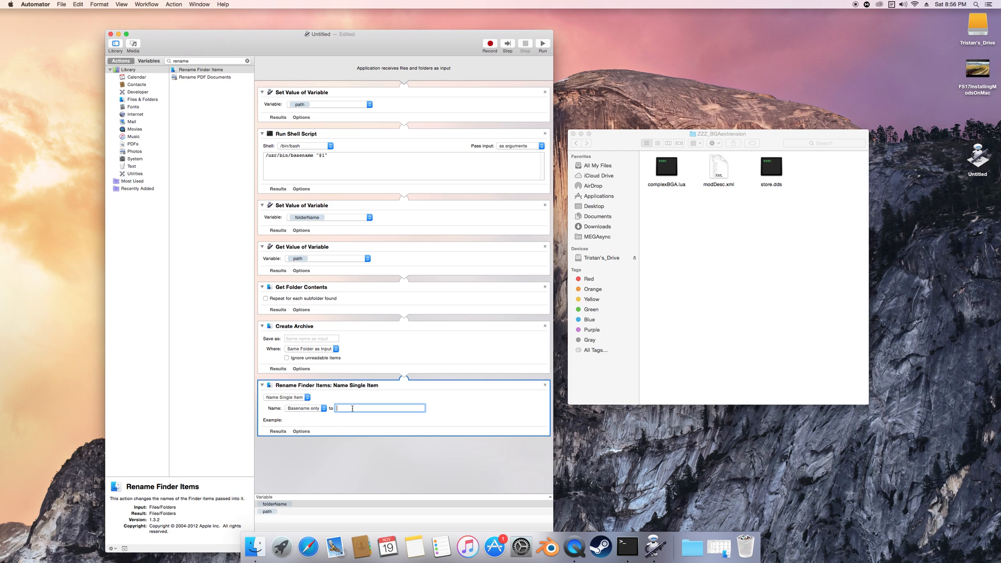
text(folderName)
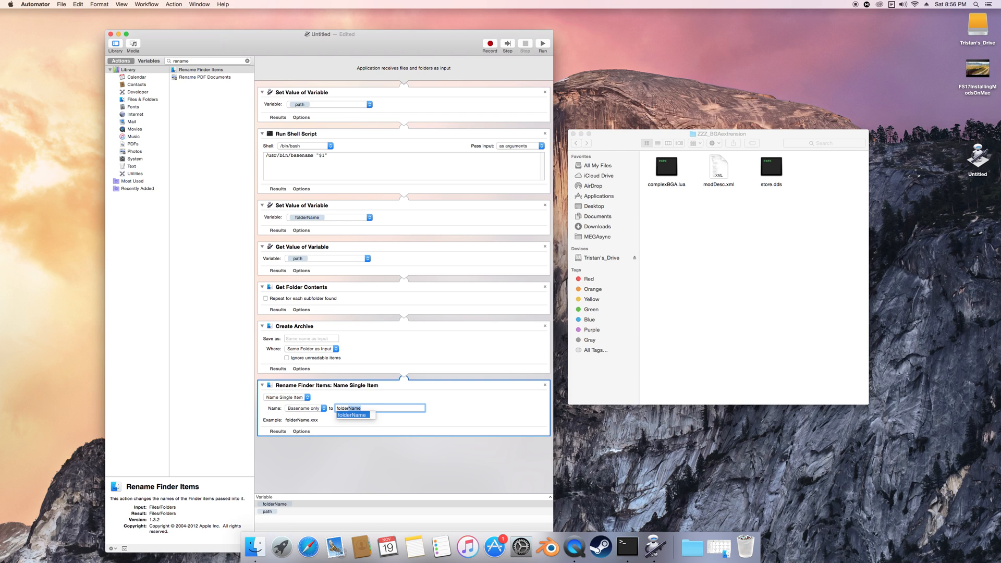
click(350, 415)
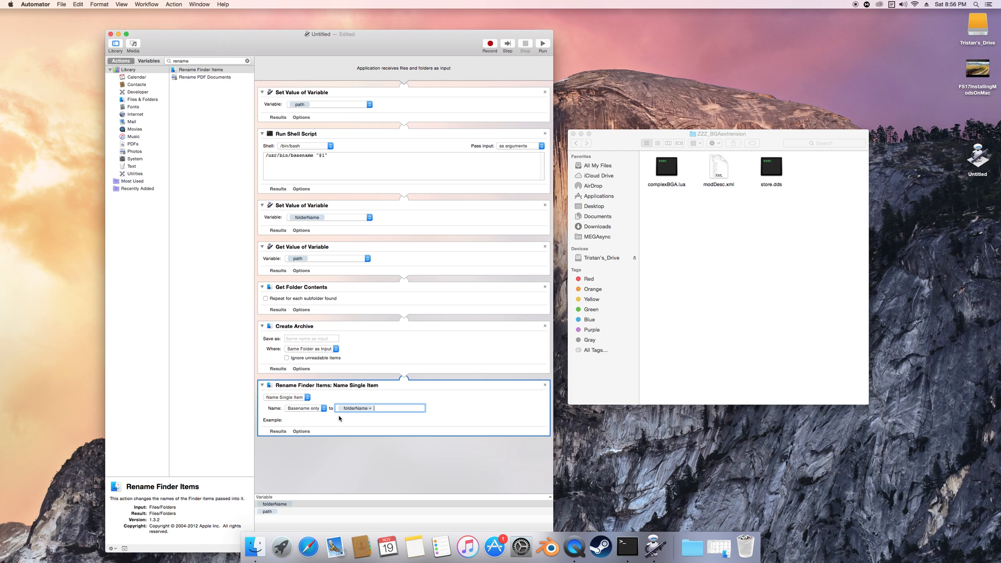
mouse_move(354, 415)
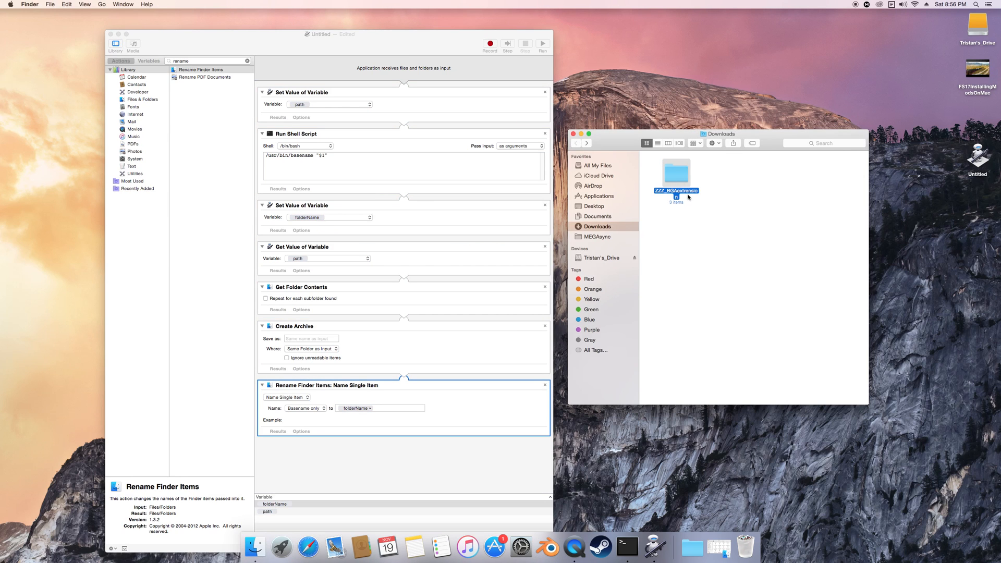
mouse_move(530, 314)
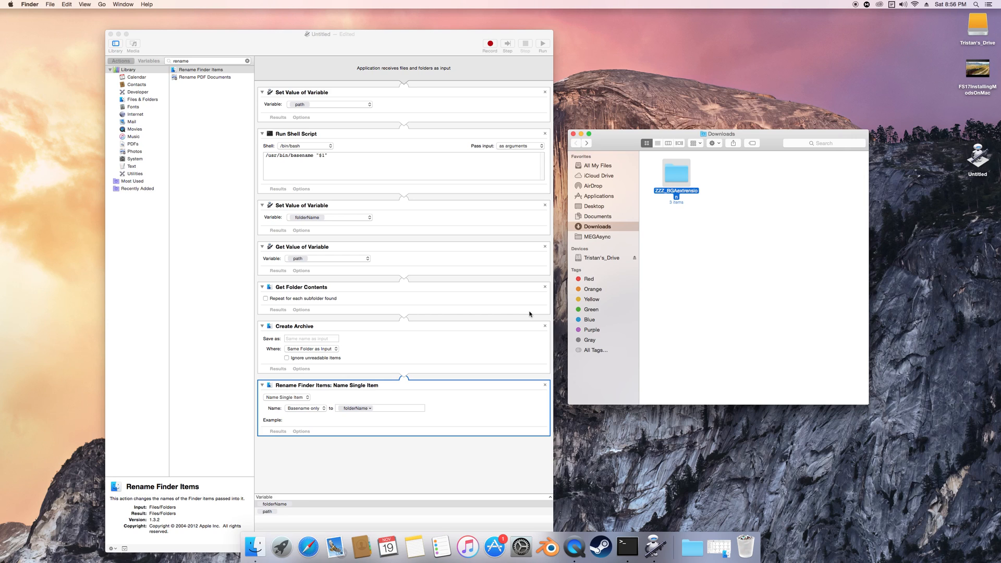
mouse_move(462, 394)
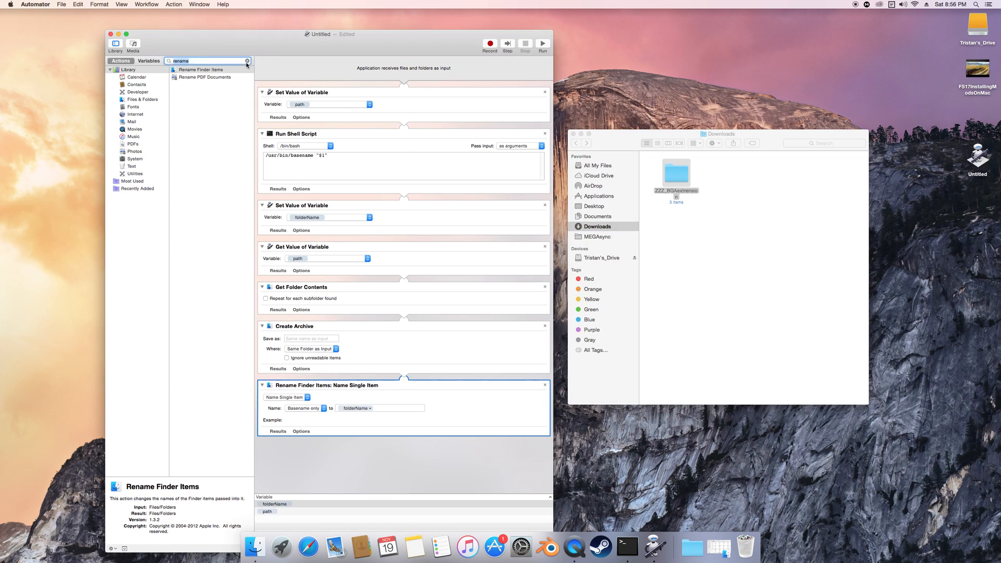
Step: Add a Move Finder Items step after the rename, then bring up a Terminal window
text(move)
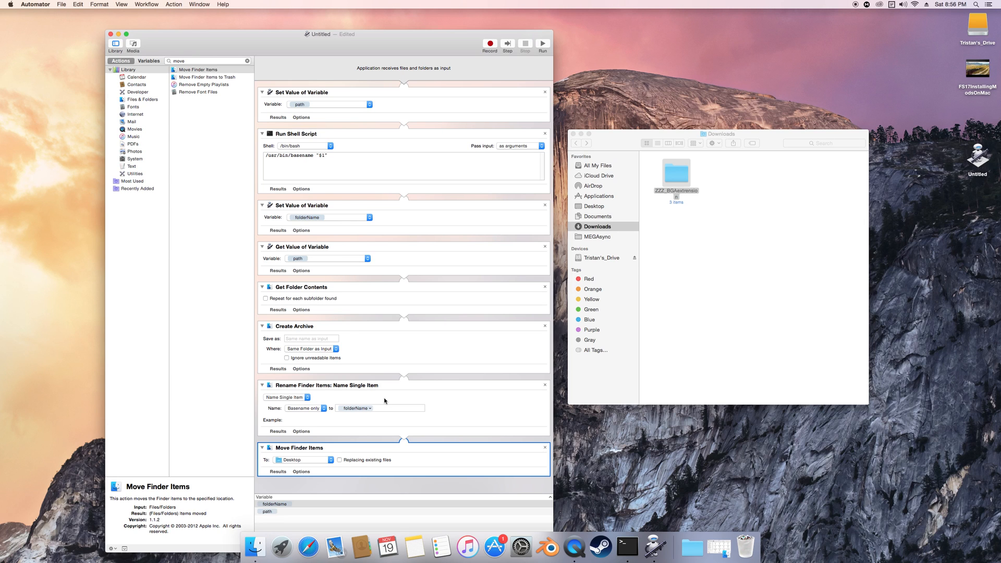
mouse_move(600, 546)
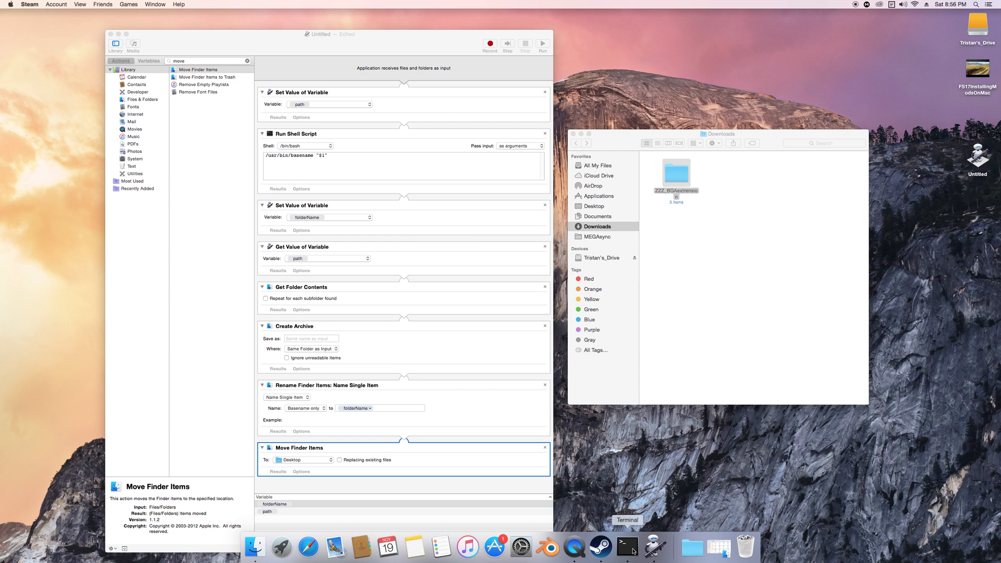
click(627, 547)
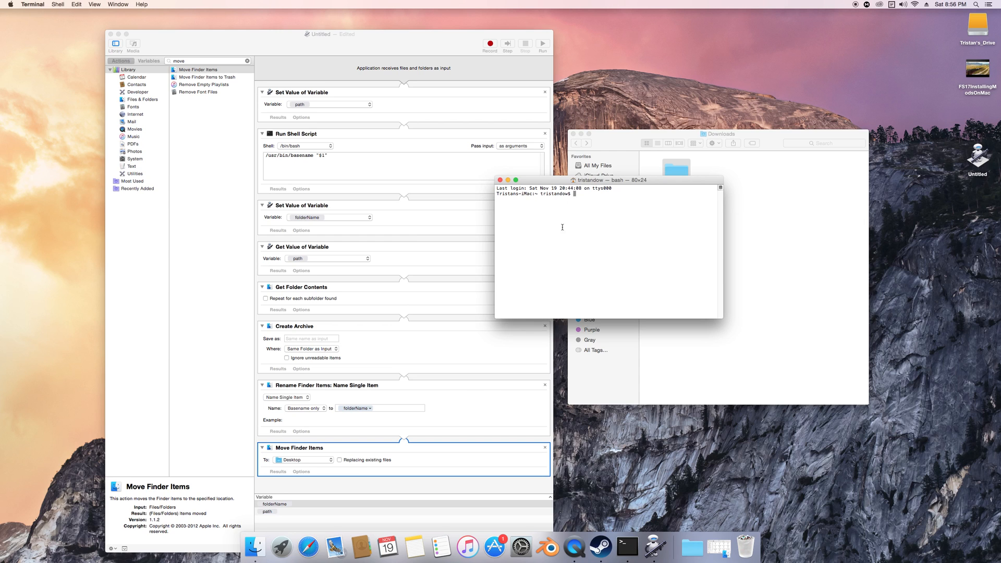
mouse_move(567, 212)
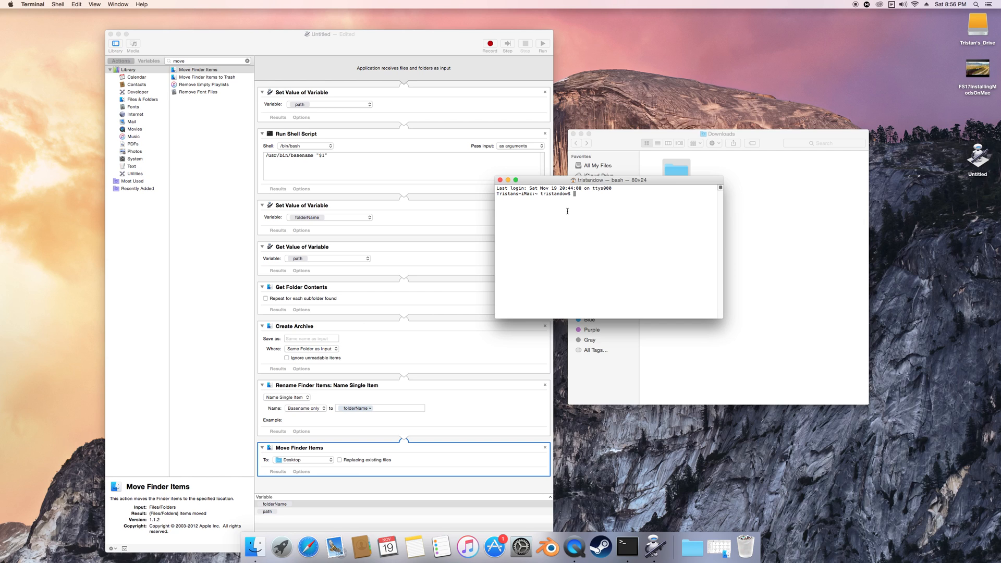
Step: Enter chflags hidden ~/Library in Terminal and browse the home folder from the move step's Other… destination
text(chflags hidden ~/Library)
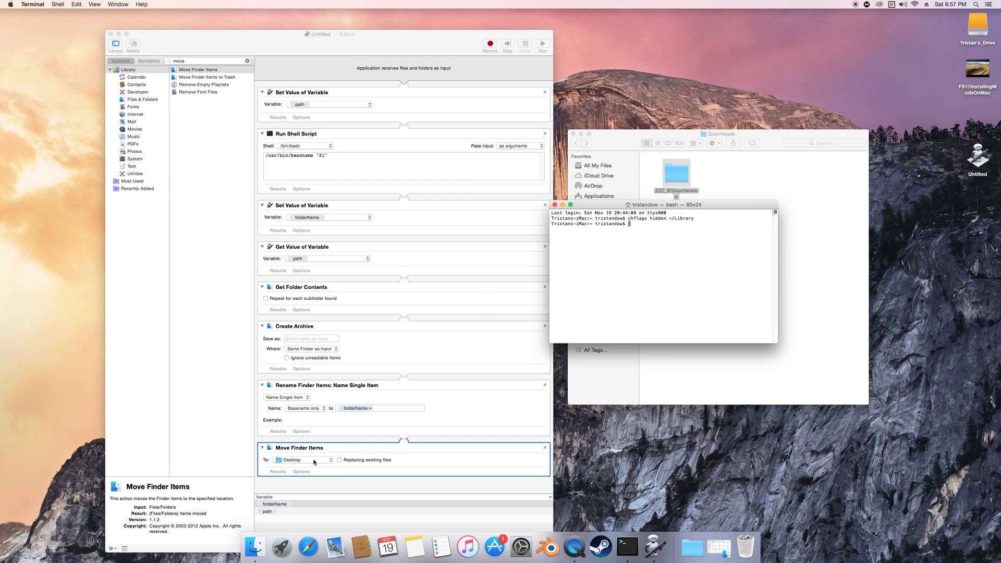
click(305, 460)
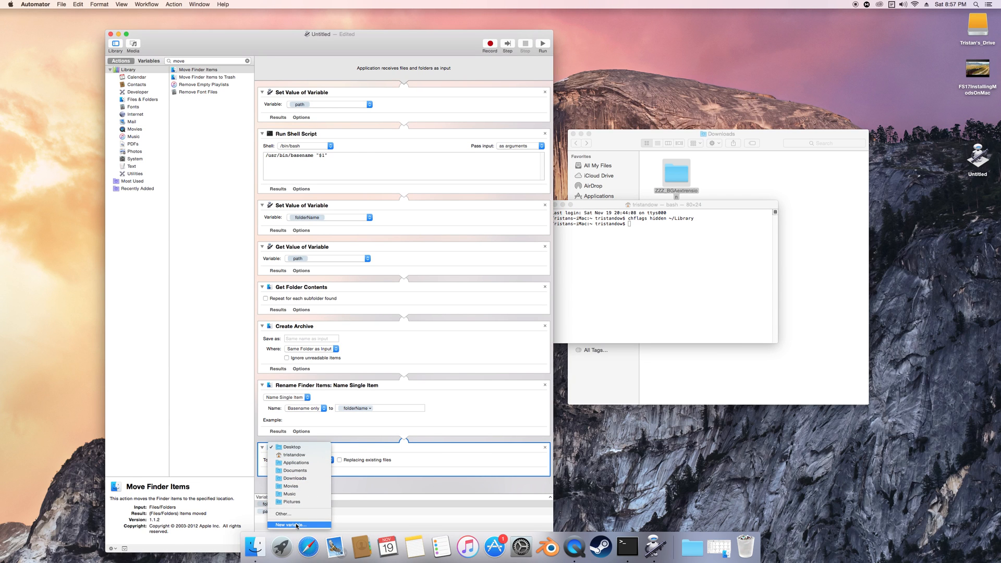
mouse_move(294, 514)
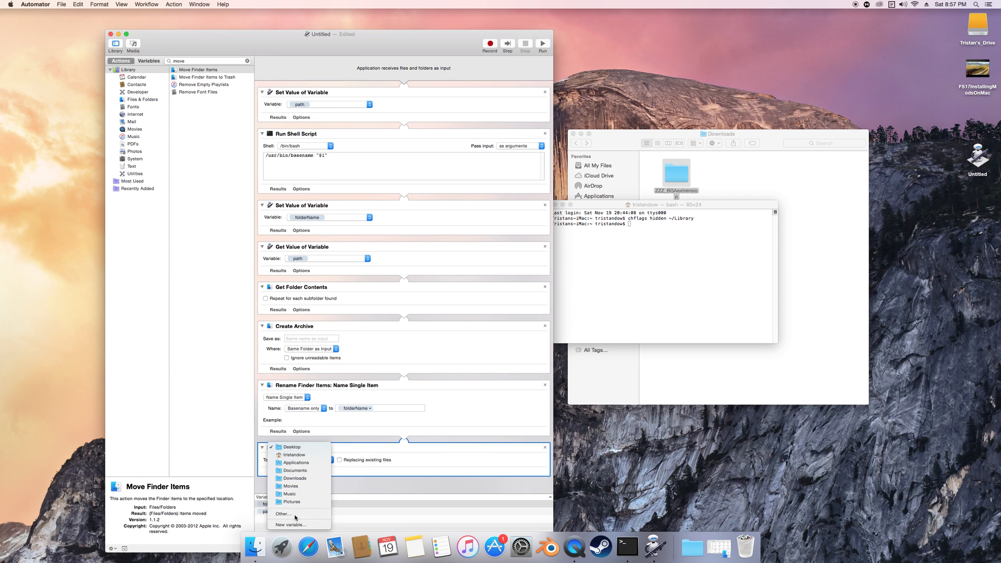
click(284, 514)
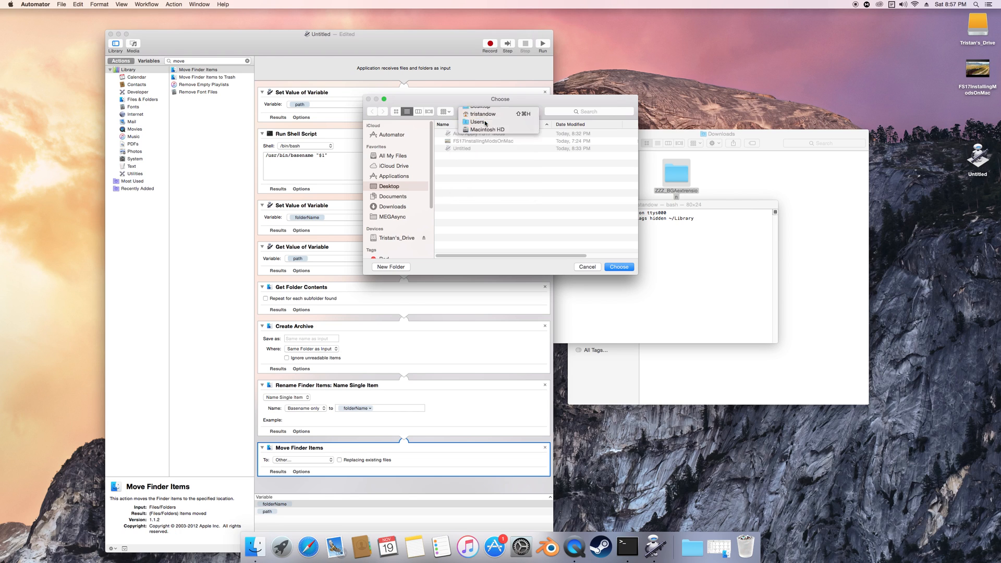
click(481, 113)
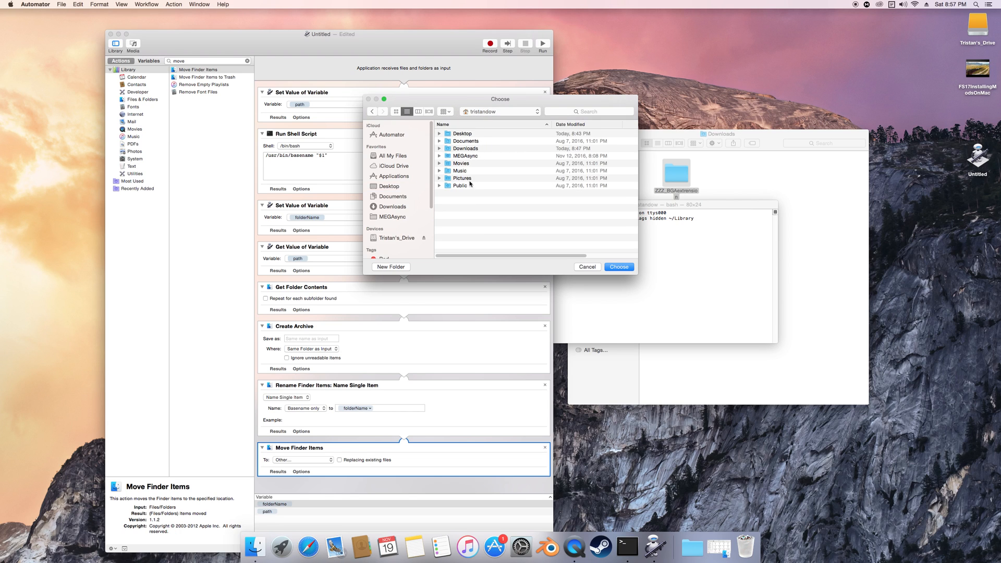
mouse_move(470, 185)
text(chflags hidden ~/Library)
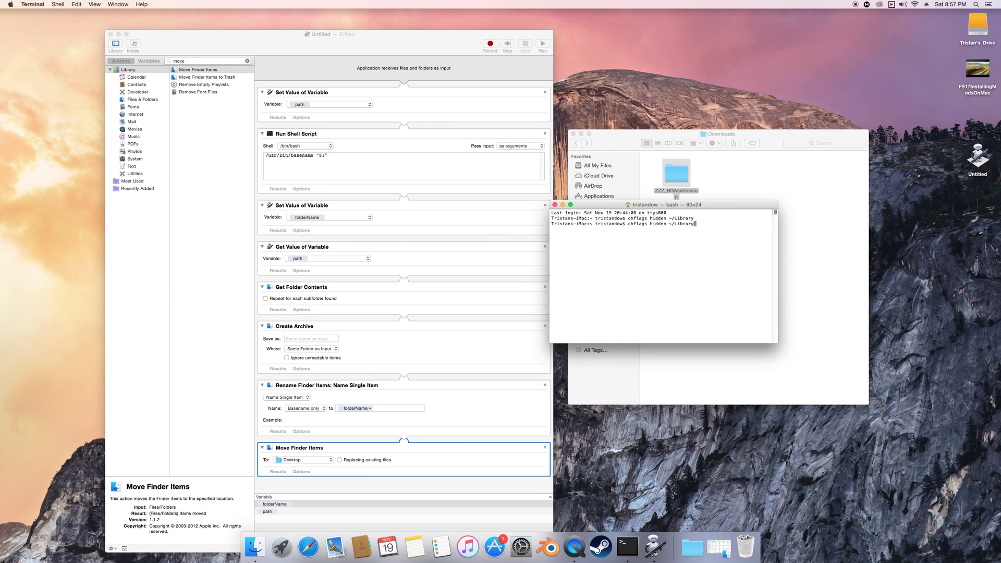
Step: Run the Library command, then choose Other… for the move destination and expand the Library folder
key(Return)
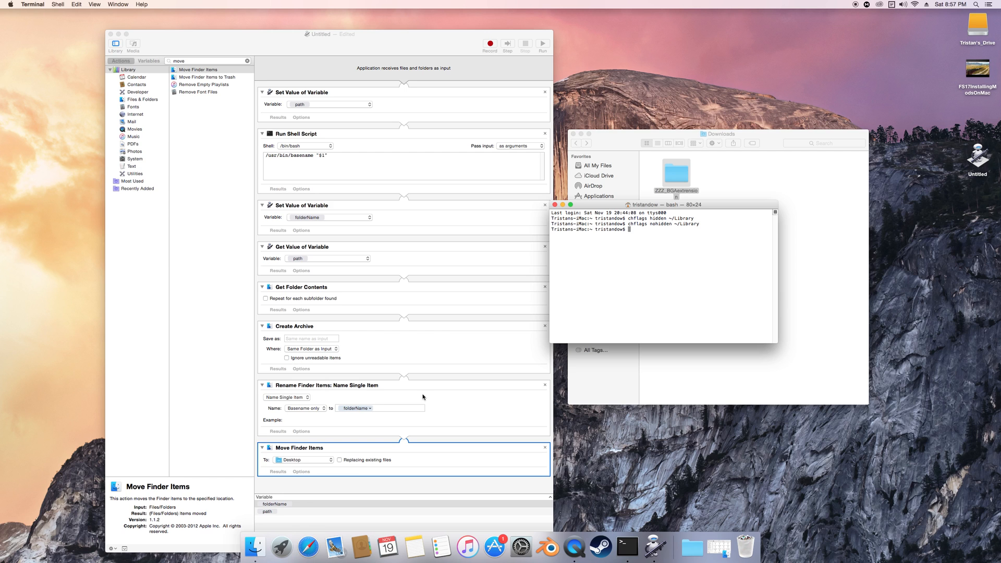
click(305, 459)
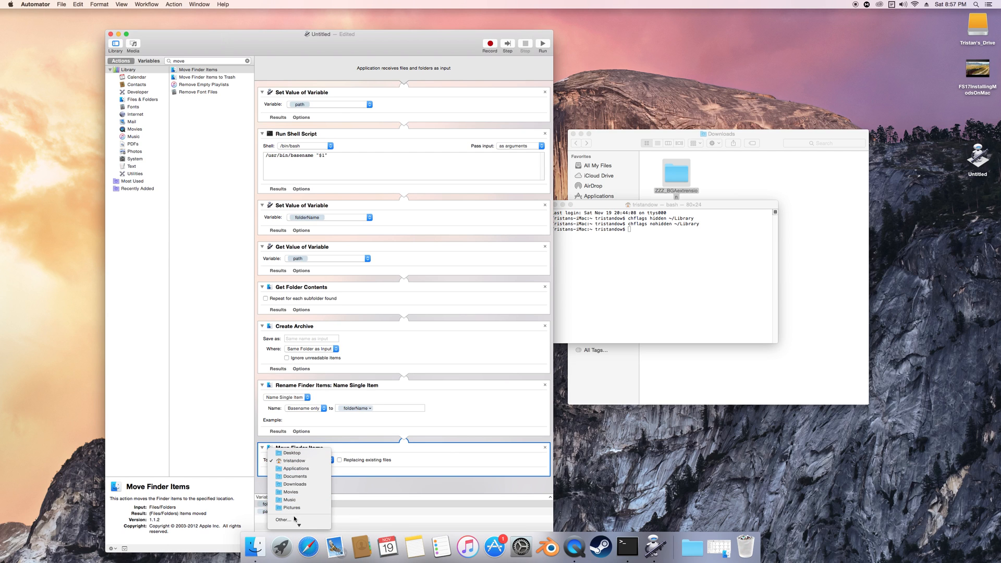
click(283, 519)
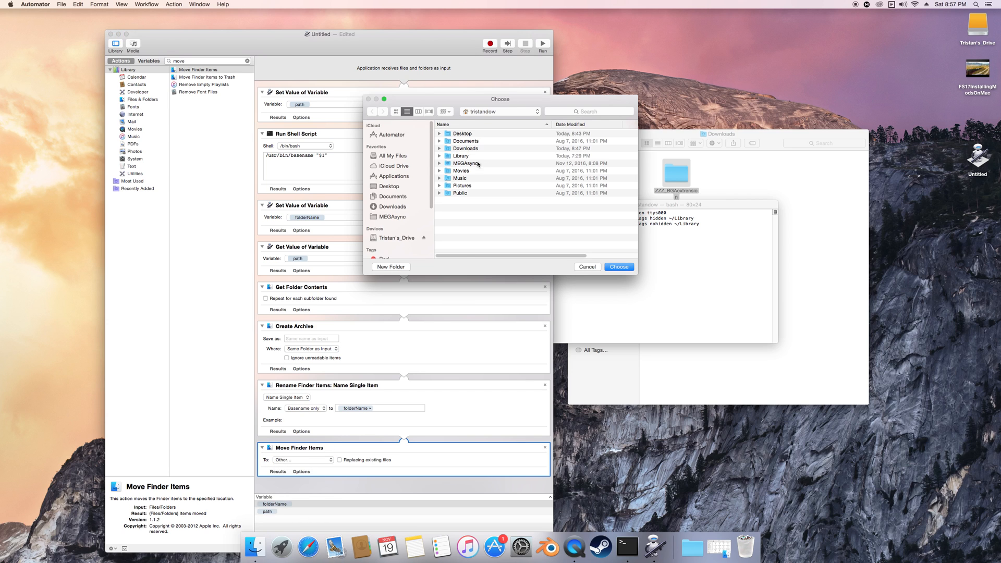
click(460, 156)
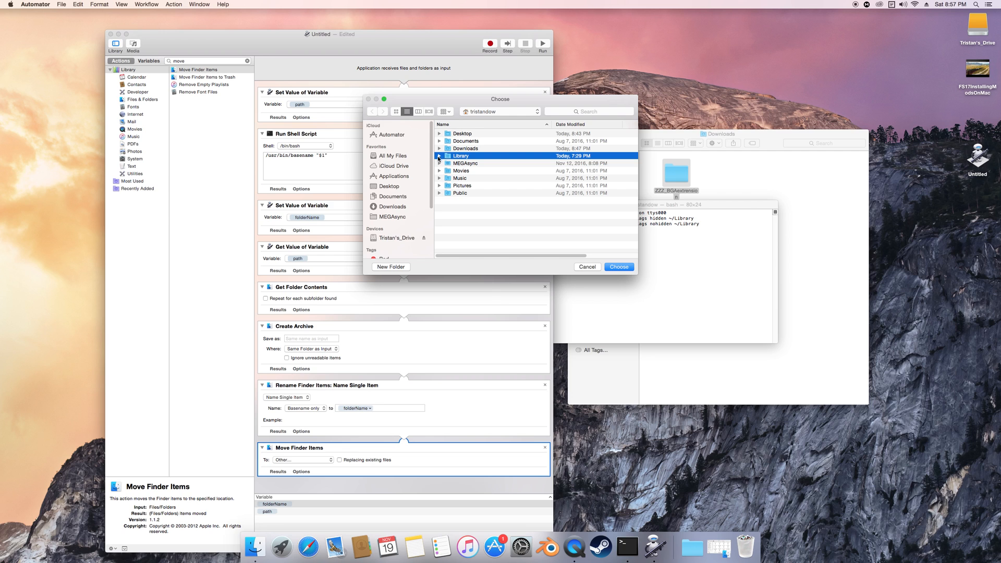
mouse_move(440, 158)
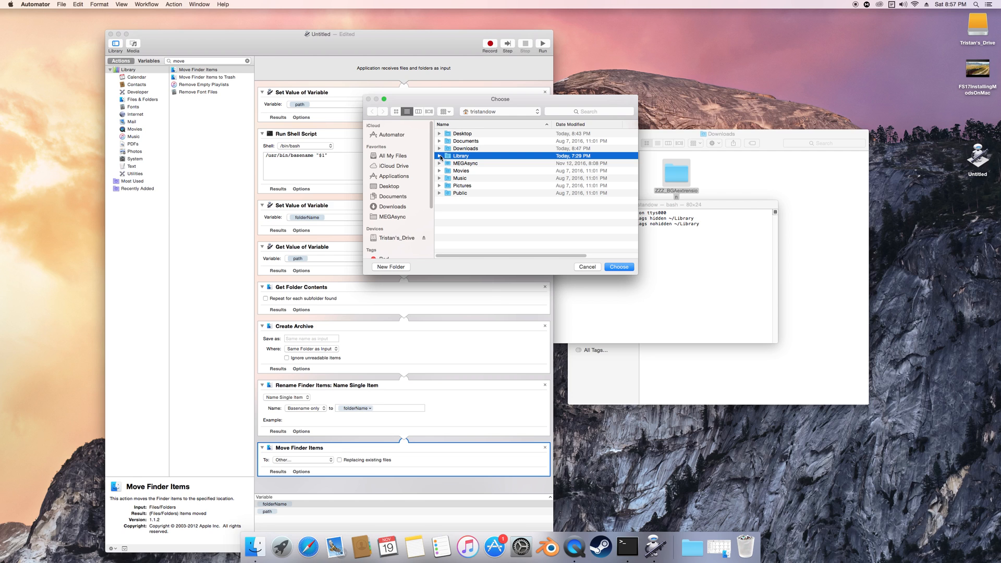
mouse_move(440, 158)
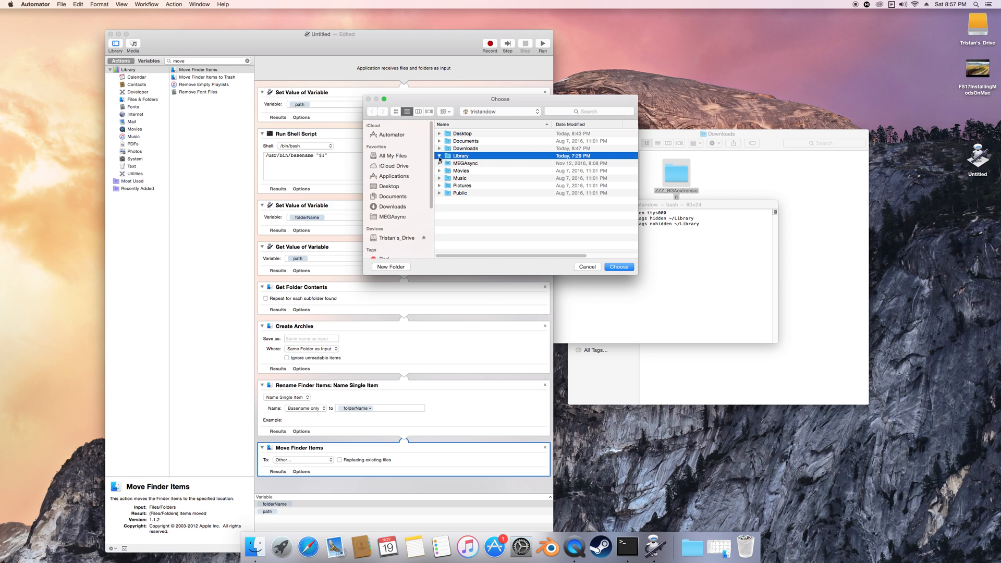
click(440, 155)
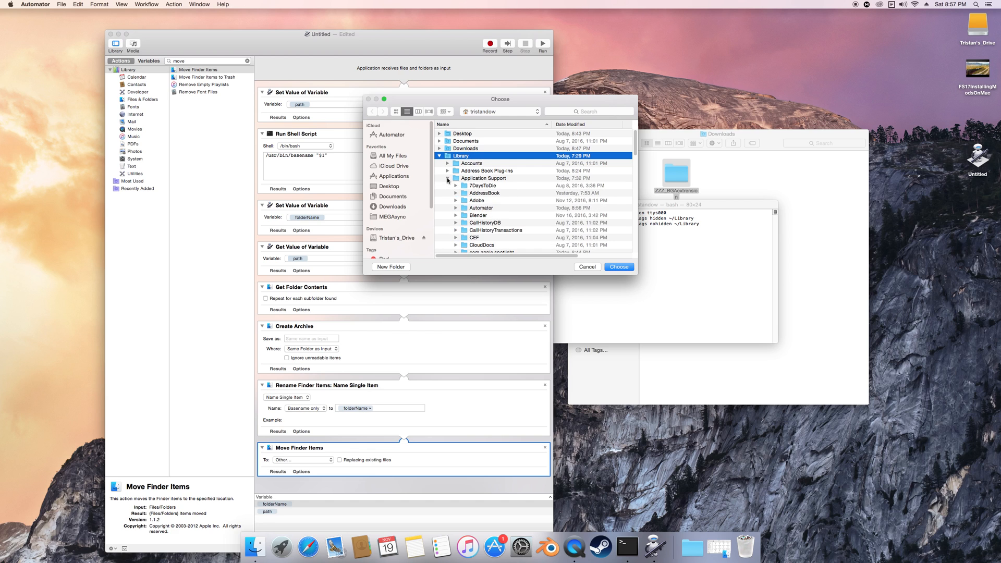
Step: Select FarmingSimulator2017's mods folder and confirm it as the move destination
scroll(down, 3)
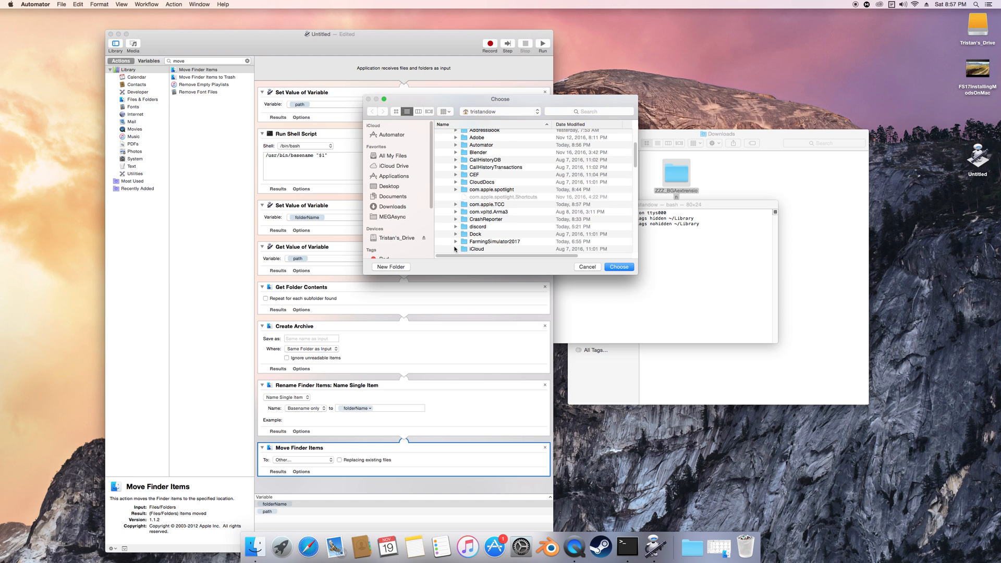
click(455, 241)
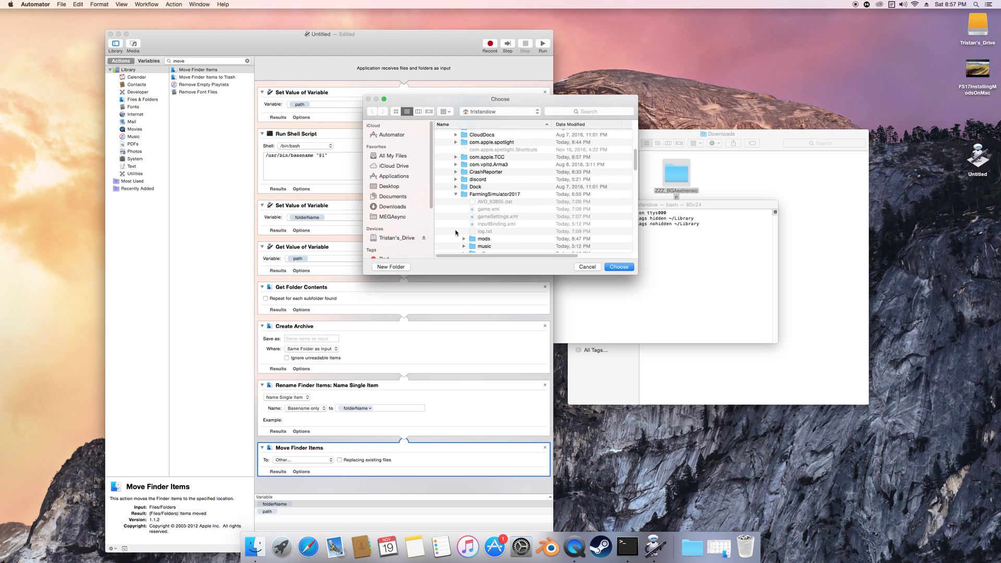
click(483, 184)
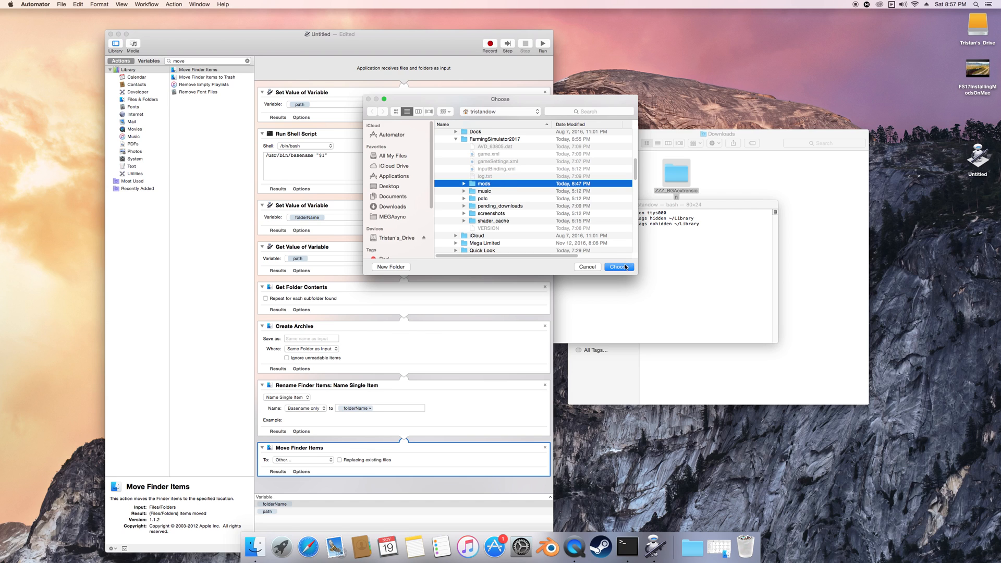
click(618, 267)
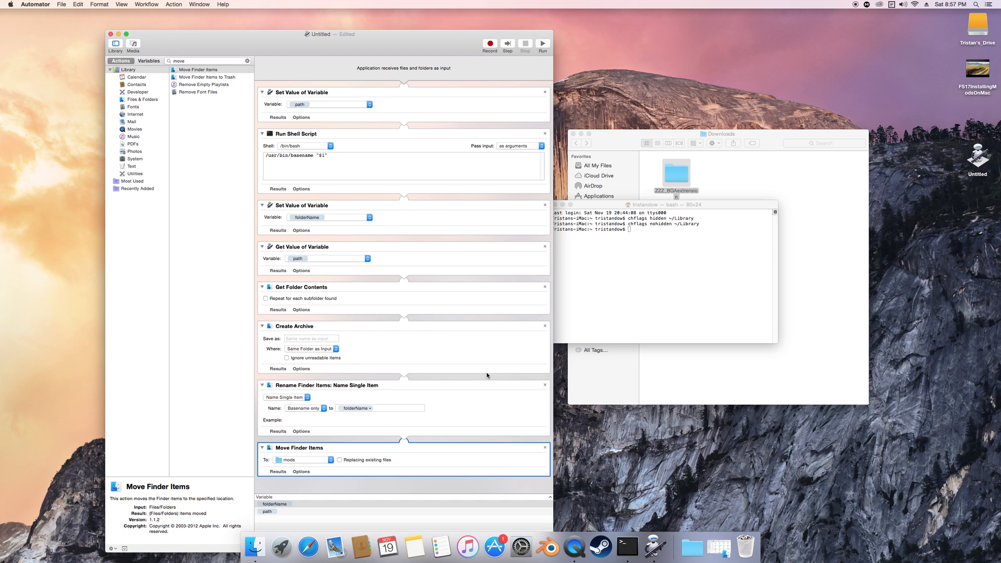
mouse_move(452, 331)
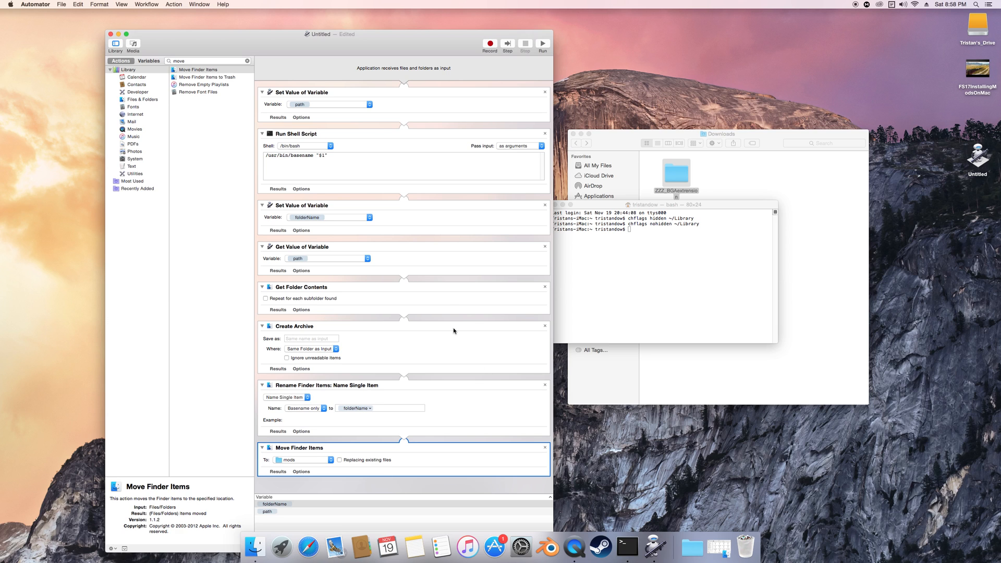
mouse_move(216, 59)
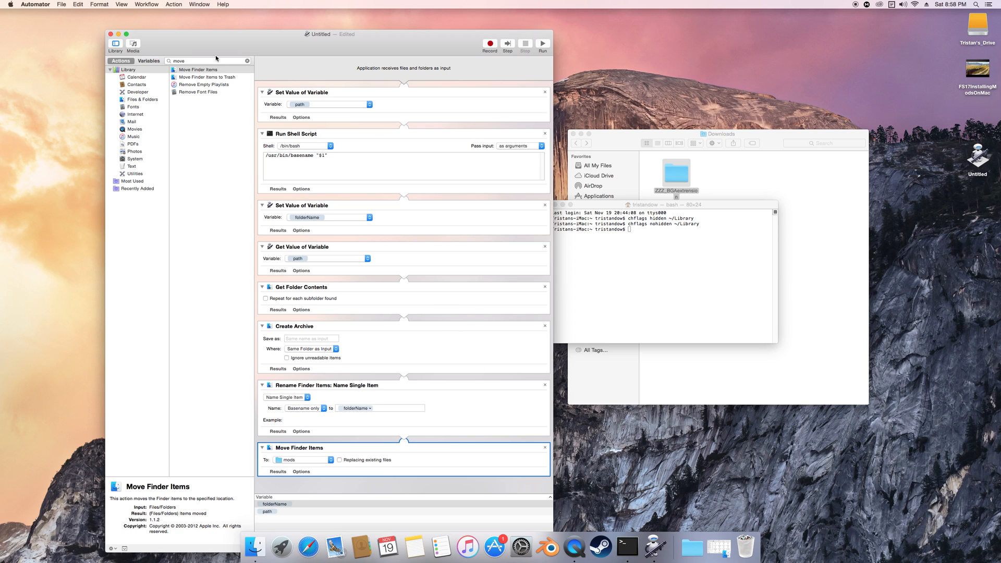
Step: Start exporting the workflow and navigate the save sheet to the home Desktop folder
click(61, 4)
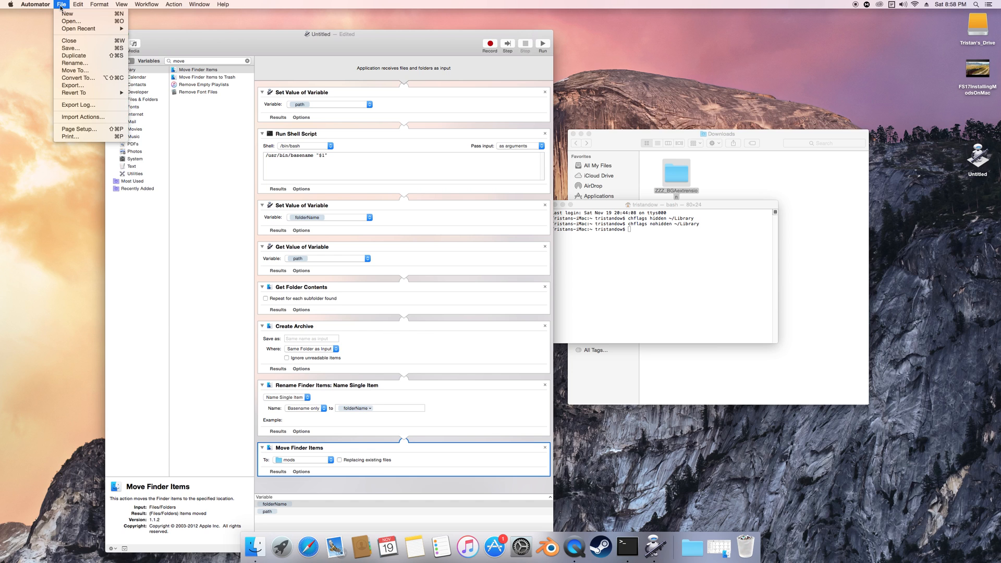
mouse_move(73, 84)
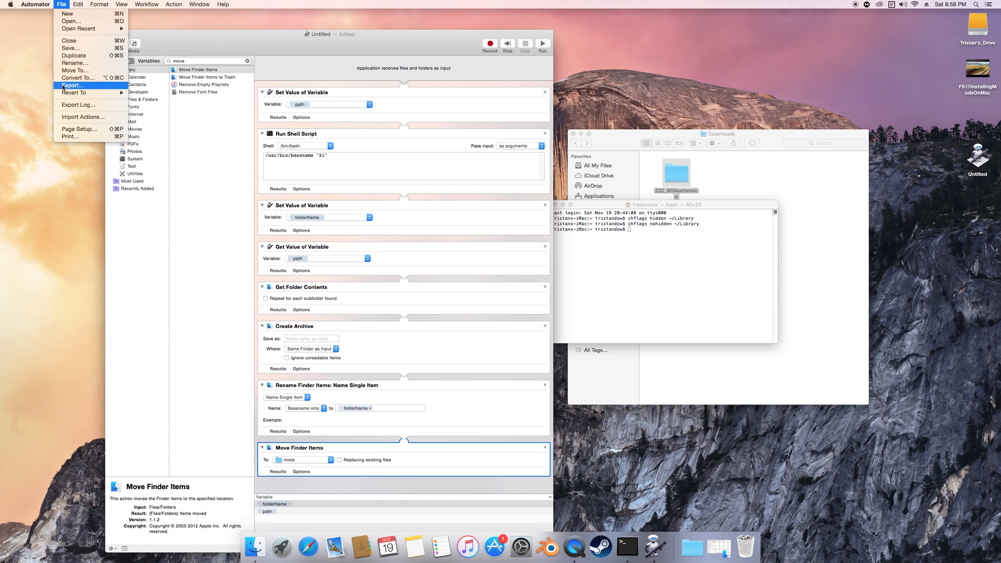
click(73, 84)
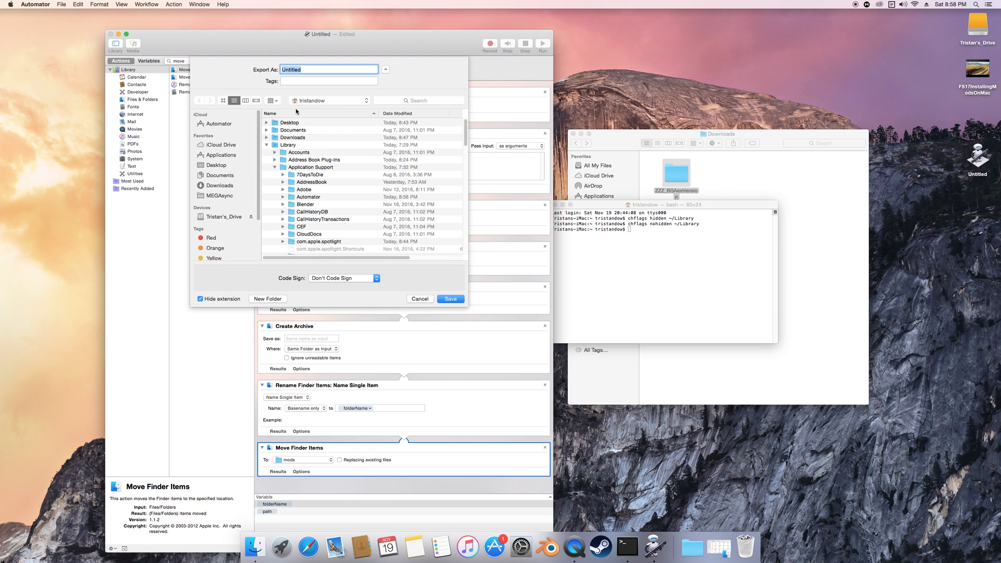
click(329, 100)
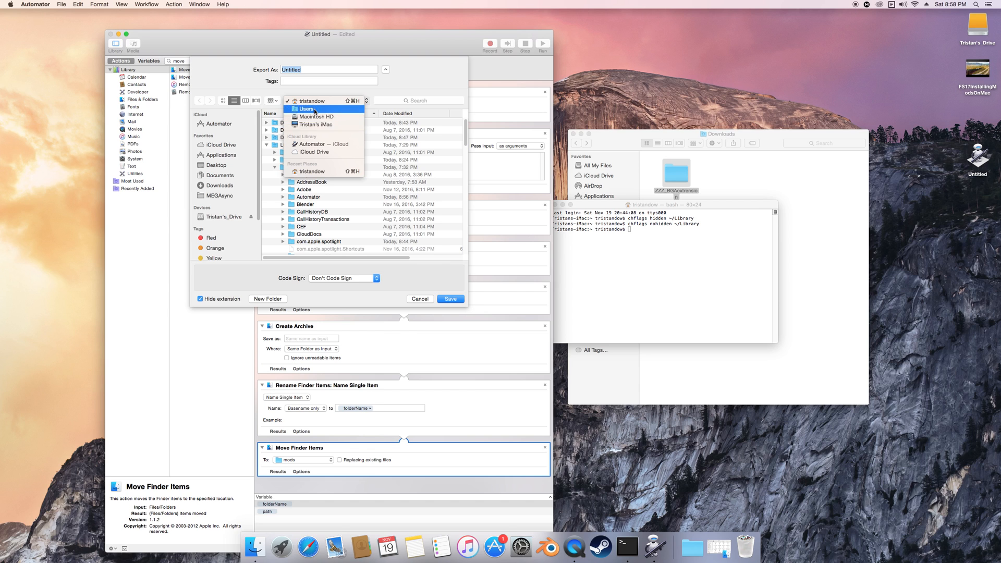
click(308, 108)
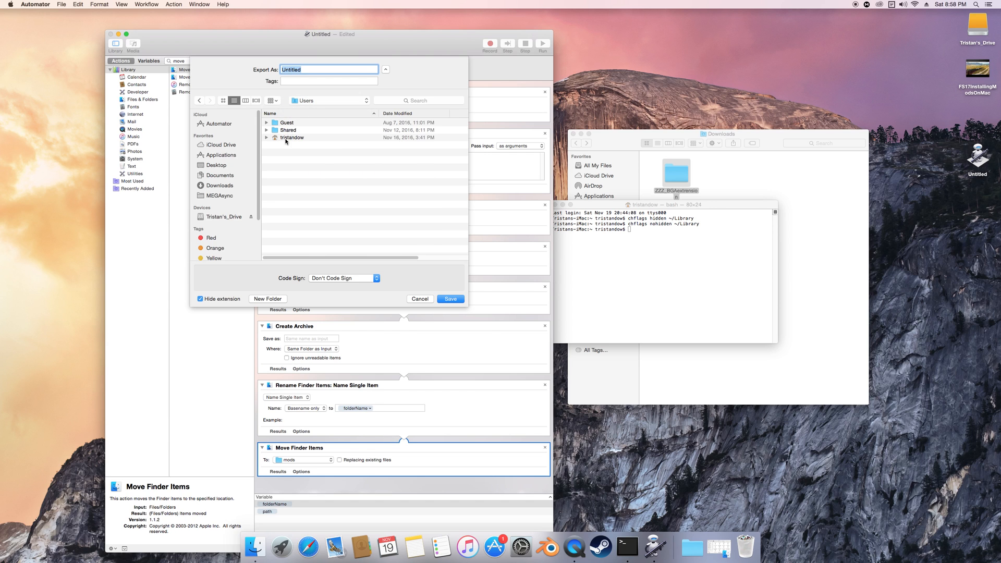
double_click(292, 137)
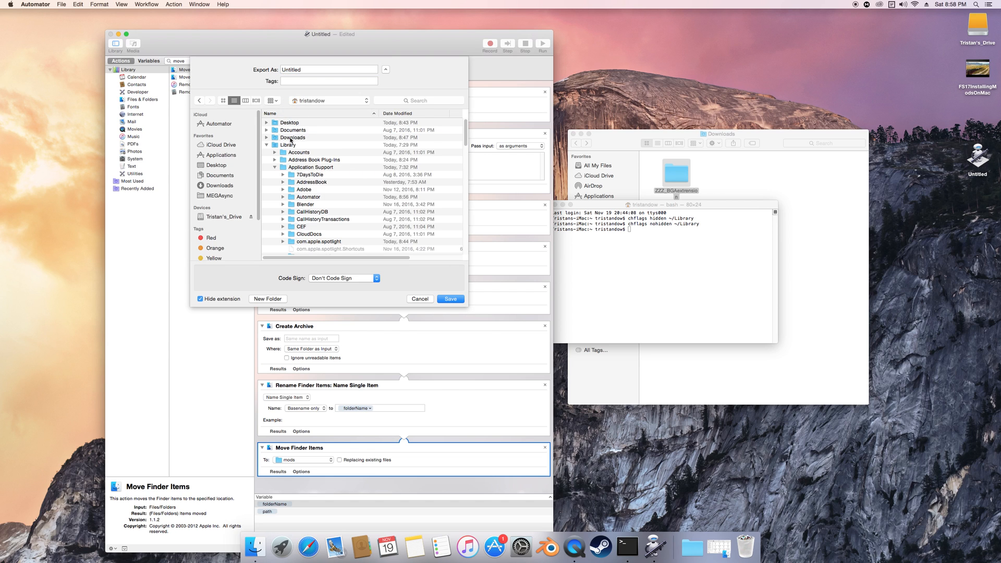
click(289, 122)
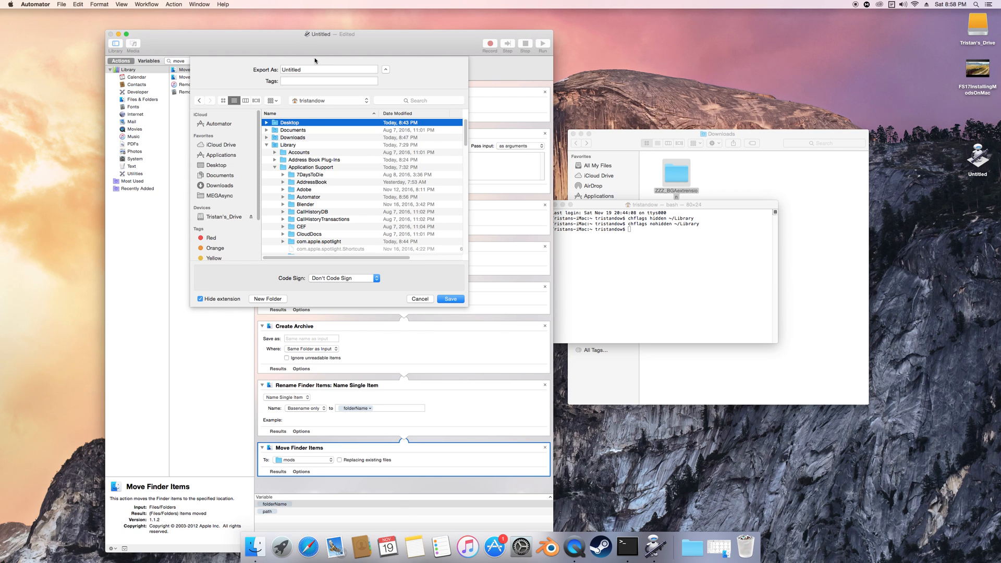
Step: Name the exported application ThisTutorial and save it to the Desktop
click(328, 69)
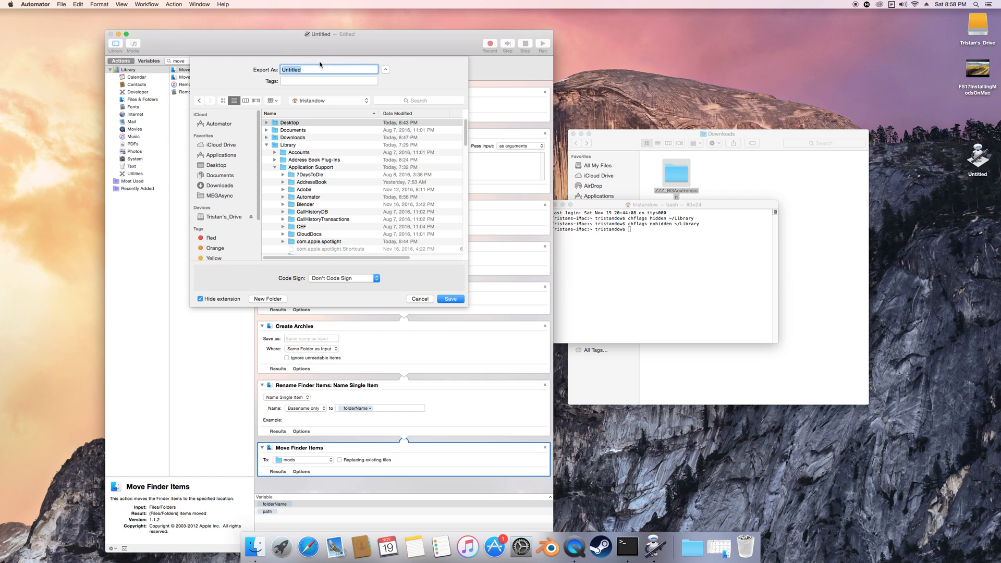
text(This)
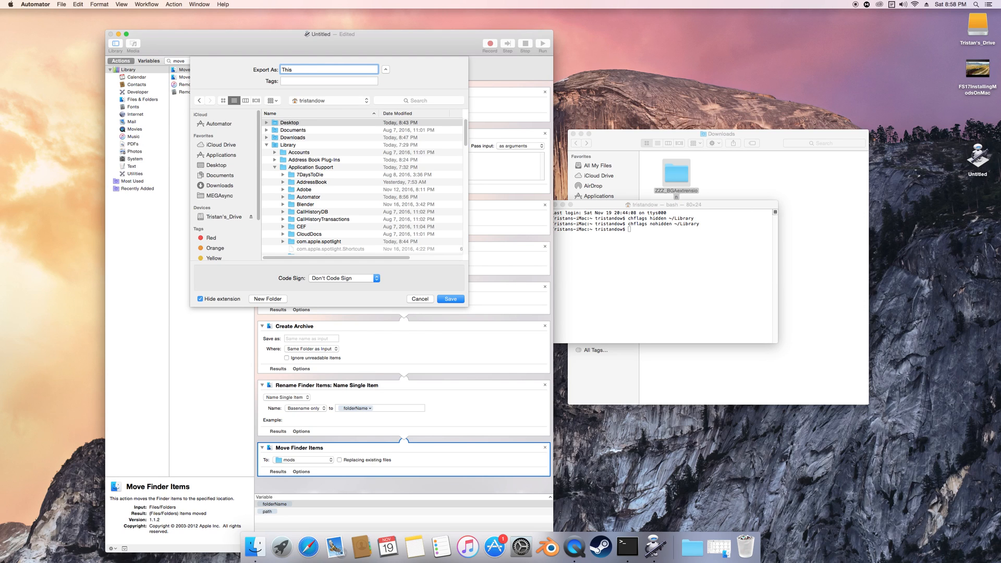
text(Tutorial)
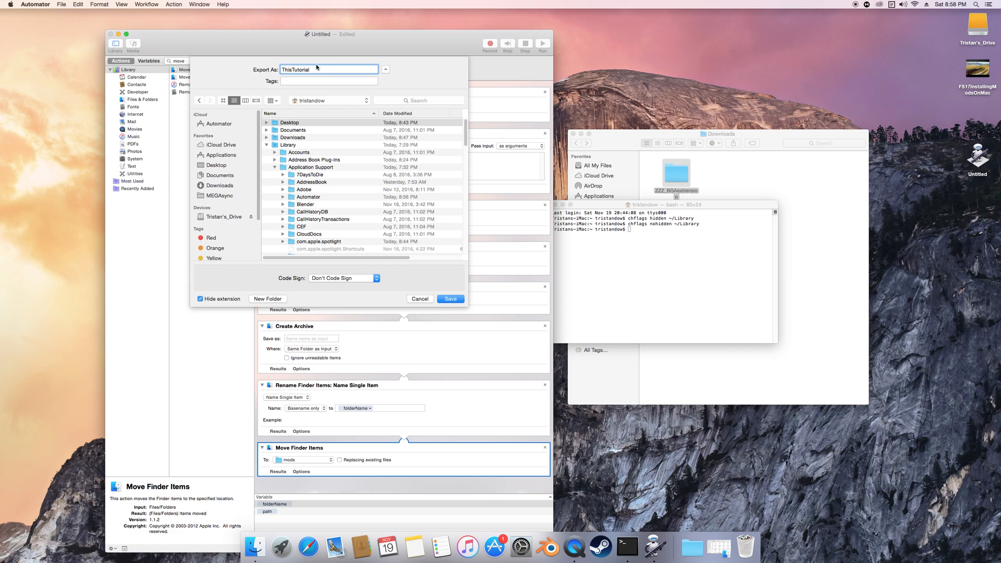
click(289, 122)
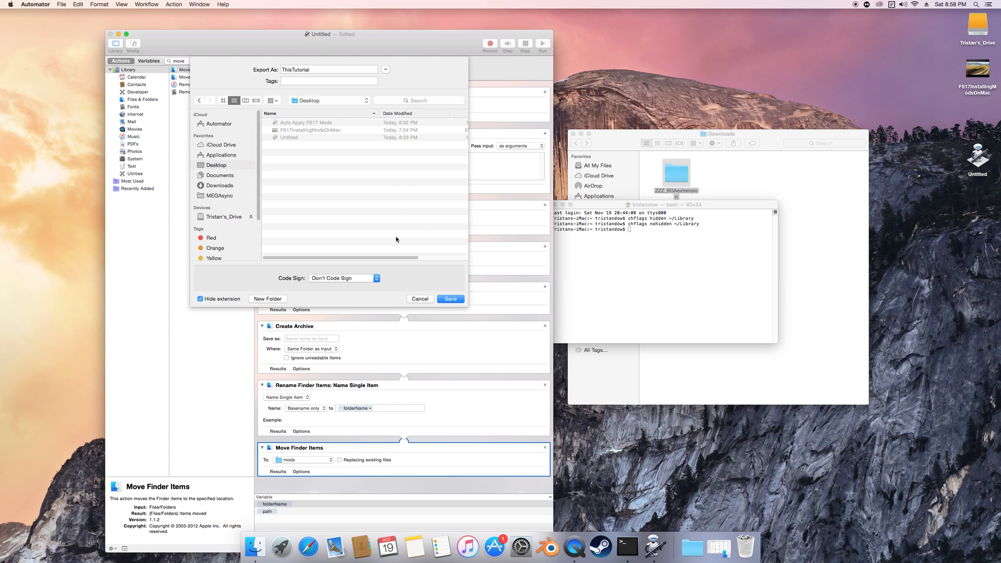
mouse_move(477, 266)
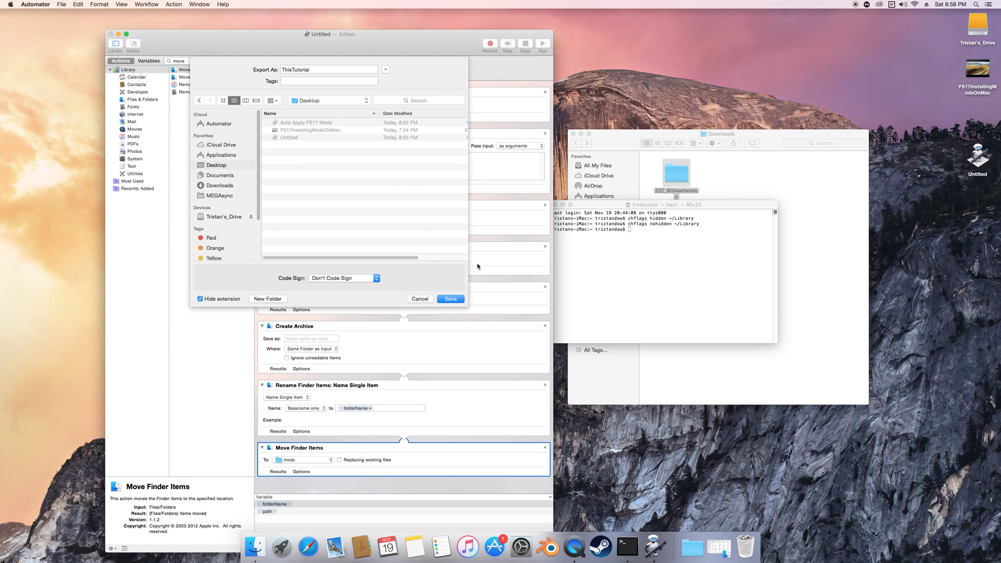
mouse_move(457, 256)
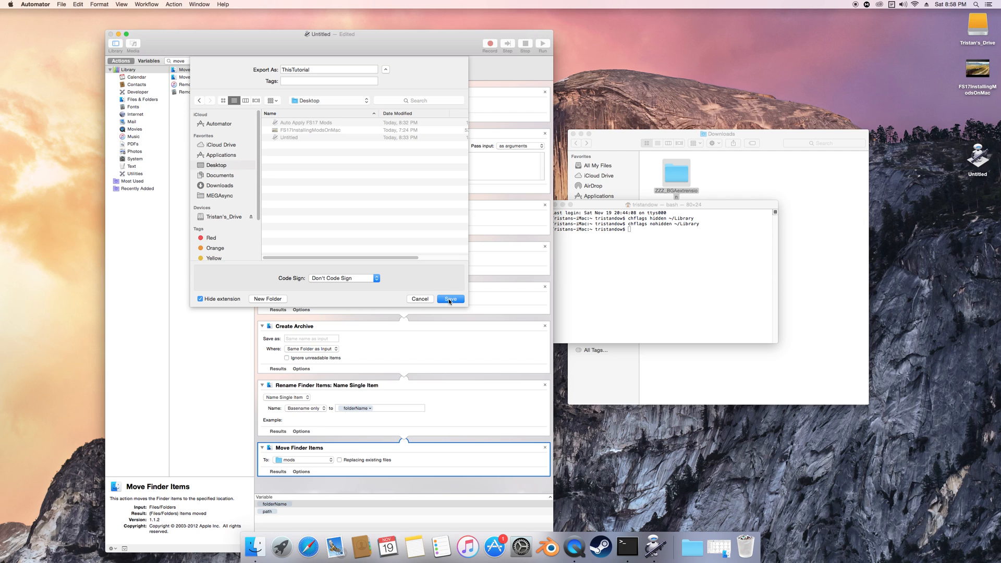
click(450, 299)
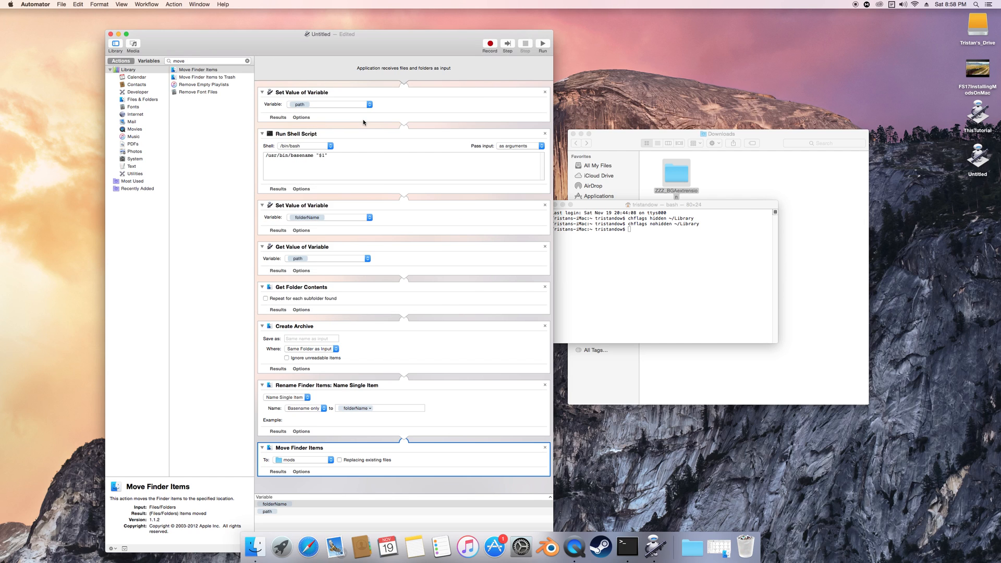
mouse_move(435, 49)
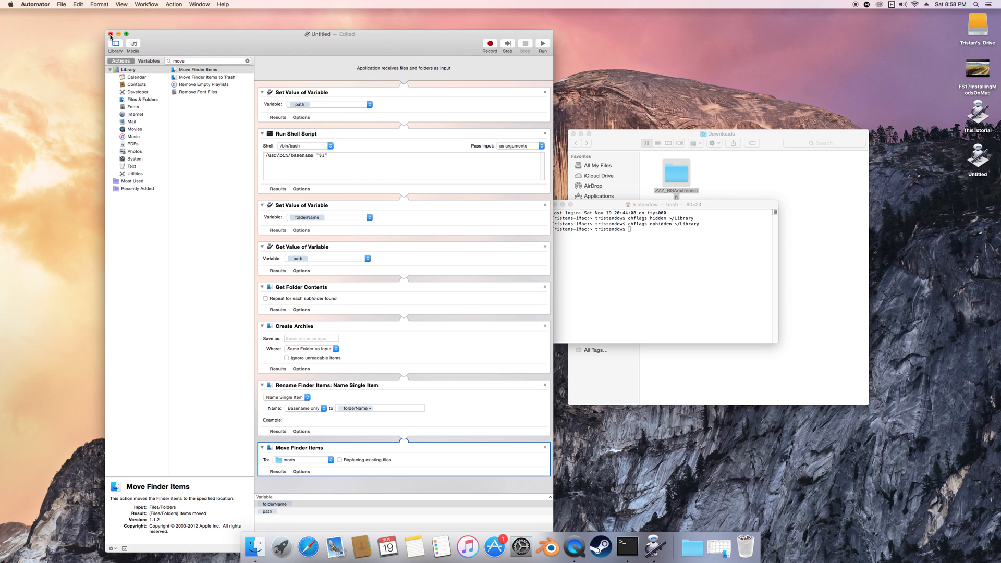
Step: Close the untitled workflow, deleting it unsaved, and show the mods folder in Finder
click(111, 34)
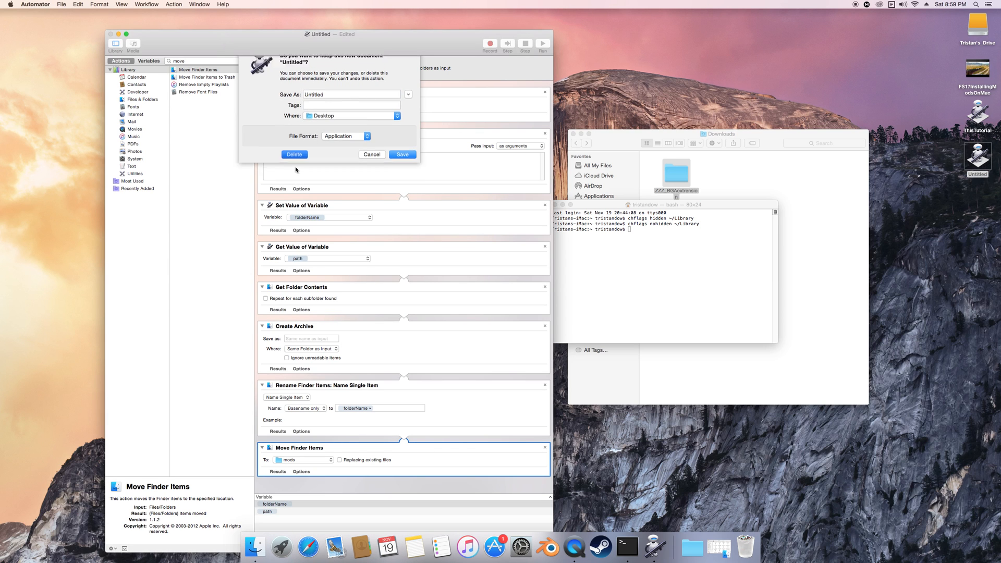
click(402, 154)
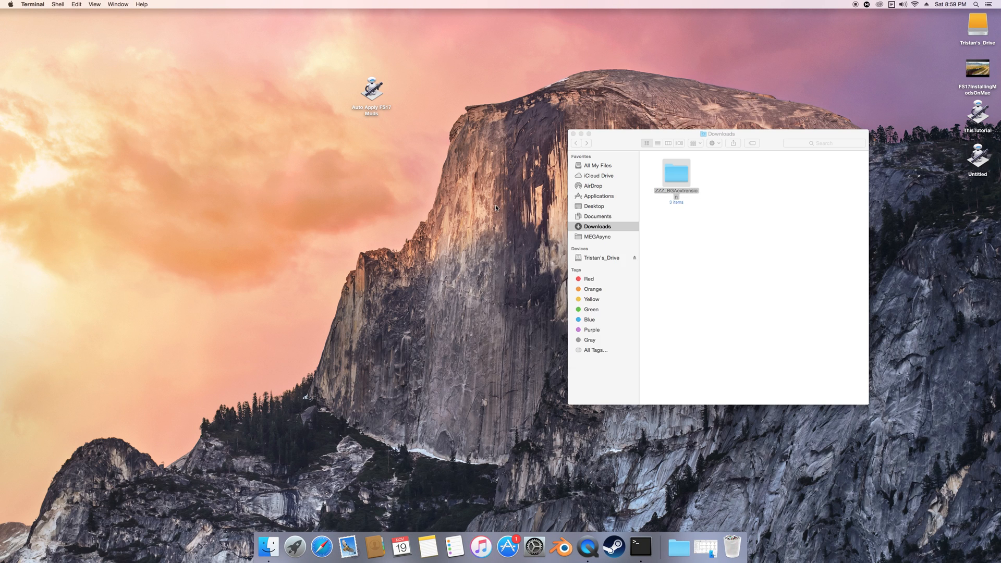
click(574, 134)
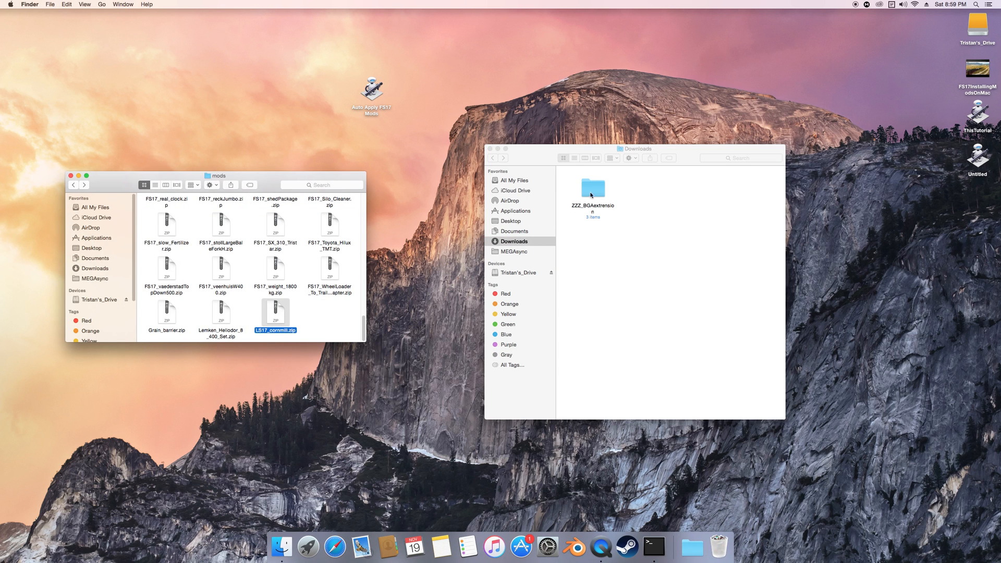
Step: Drop the ZZZ_BGAextension folder from Downloads onto the ThisTutorial app so its zip lands in mods
drag(593, 188, 625, 240)
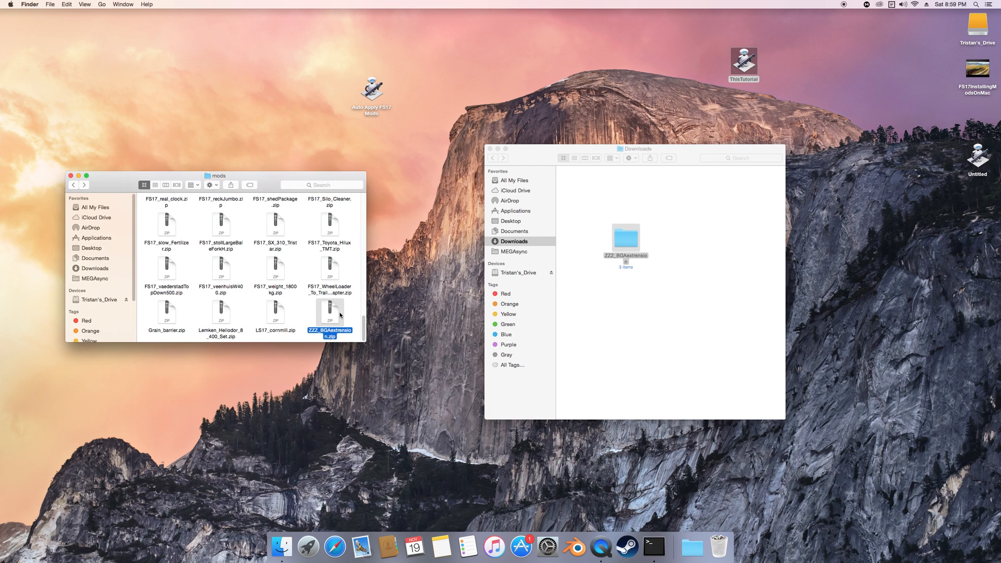
mouse_move(317, 312)
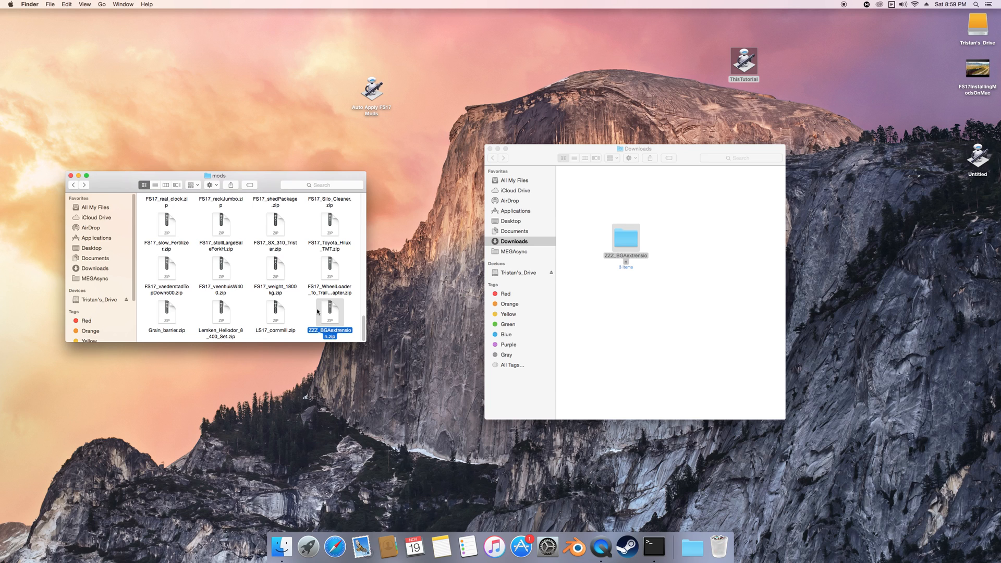
mouse_move(392, 292)
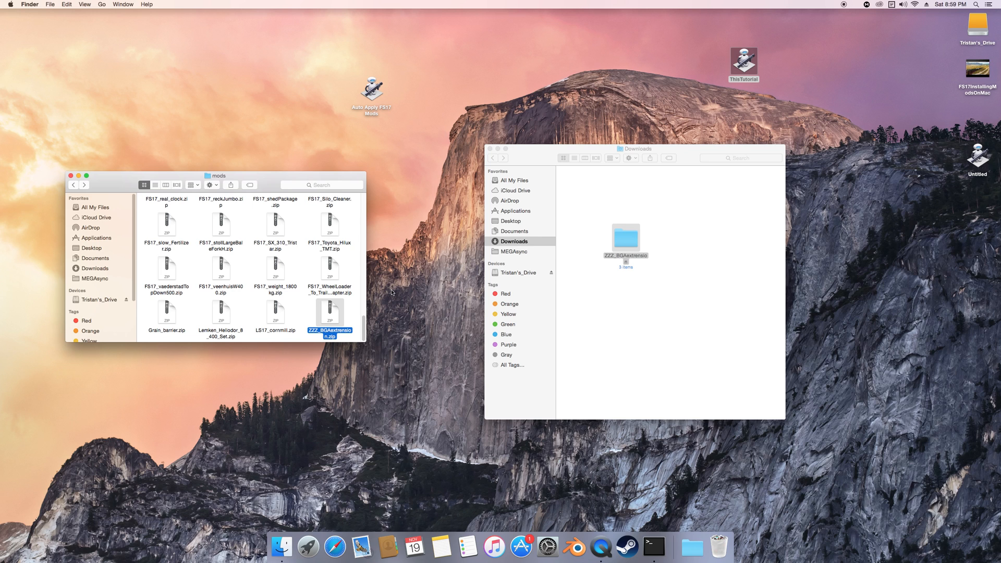
mouse_move(428, 269)
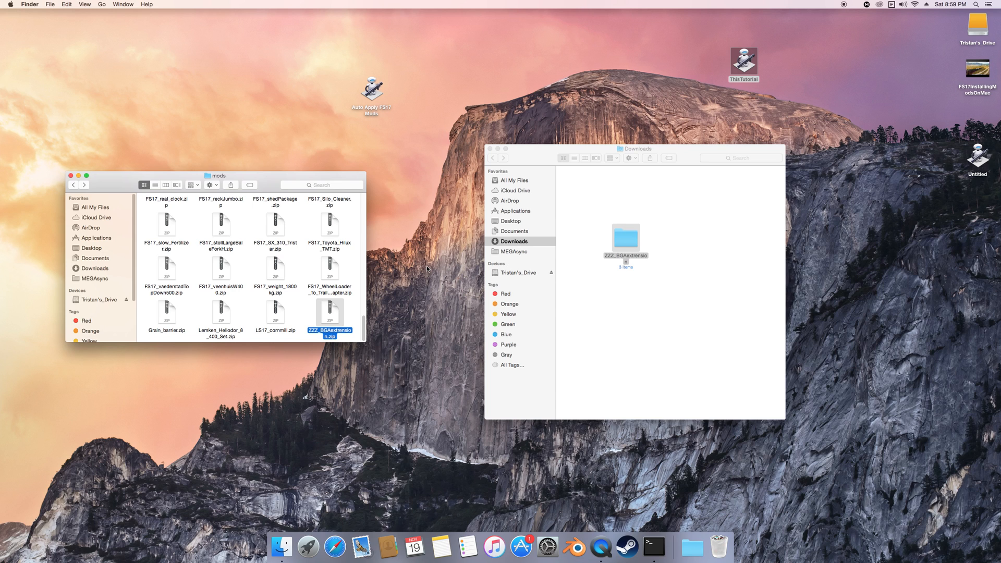
mouse_move(265, 181)
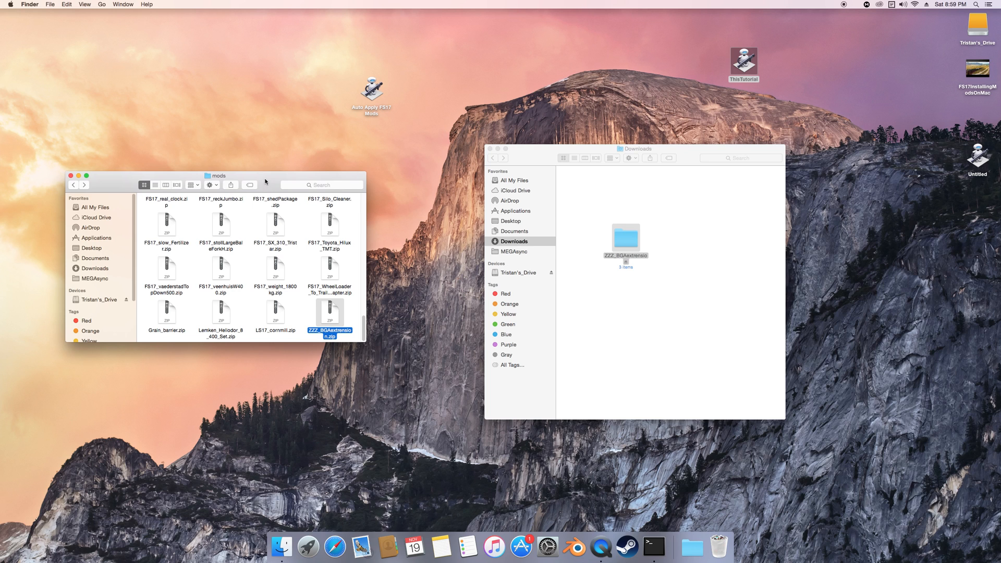
mouse_move(846, 11)
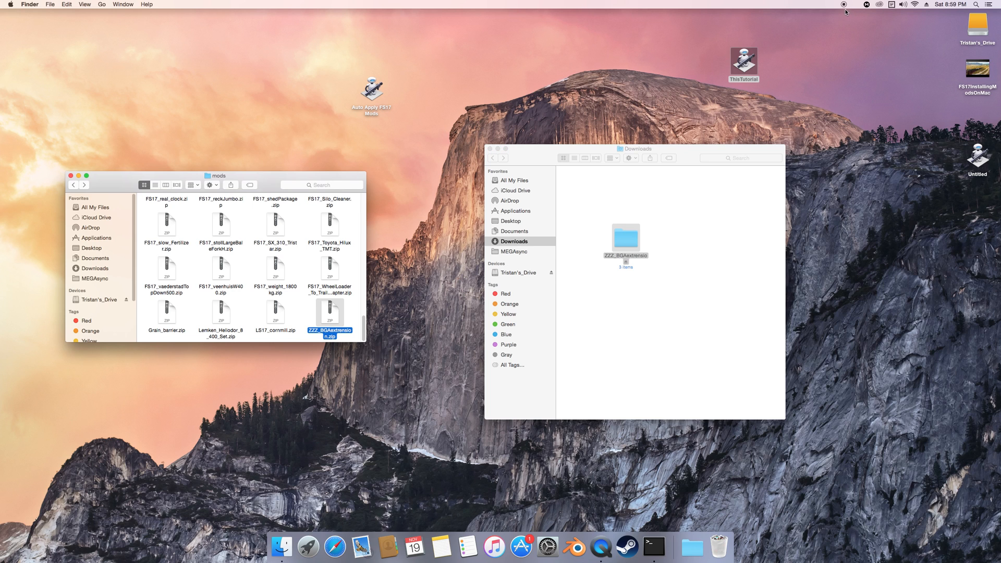